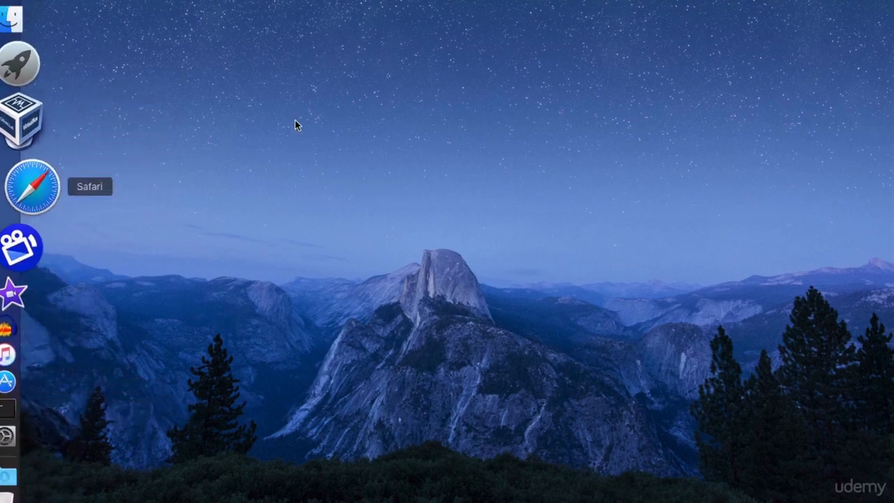
- Launch Safari, go to ubuntu.com, and open the Ubuntu Server Overview page
click(23, 186)
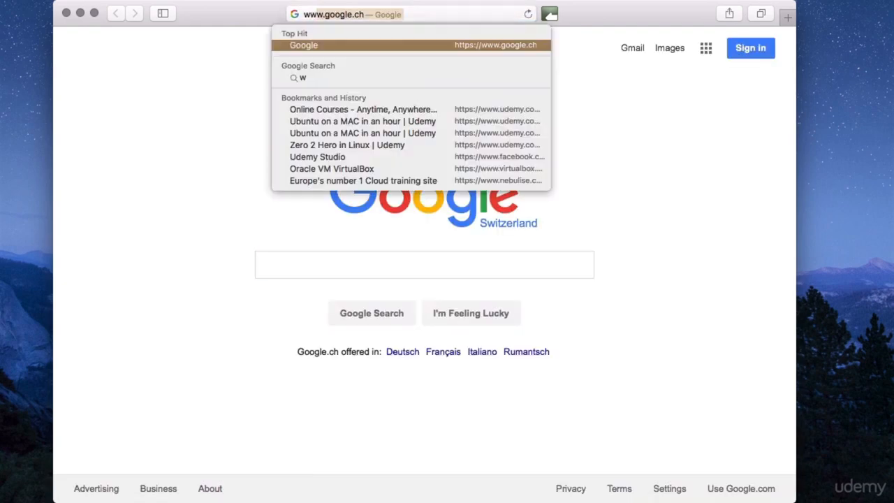
text(ww.)
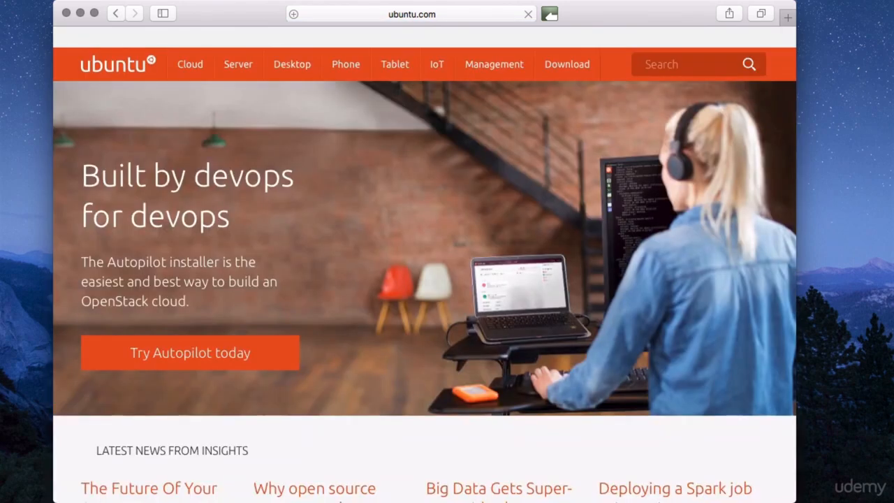
click(238, 64)
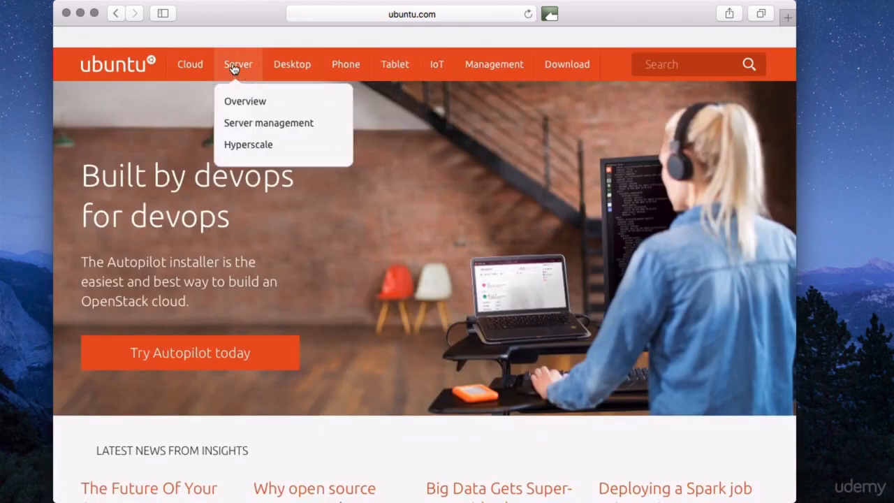
mouse_move(273, 68)
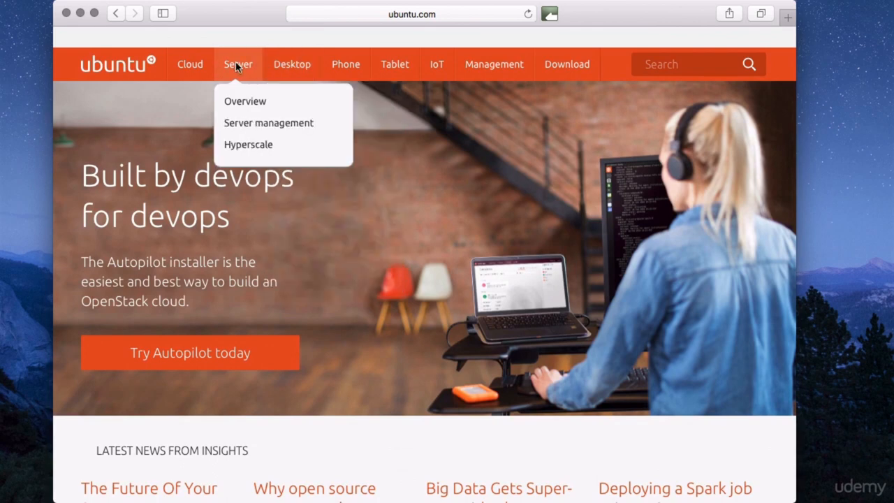
click(245, 101)
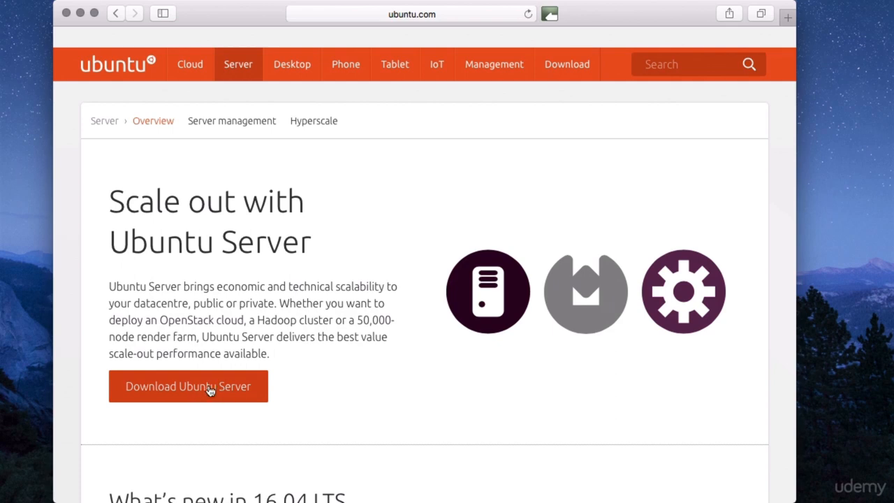
- Go to the Ubuntu Server download page and download Ubuntu Server 16.04.1 LTS
click(188, 386)
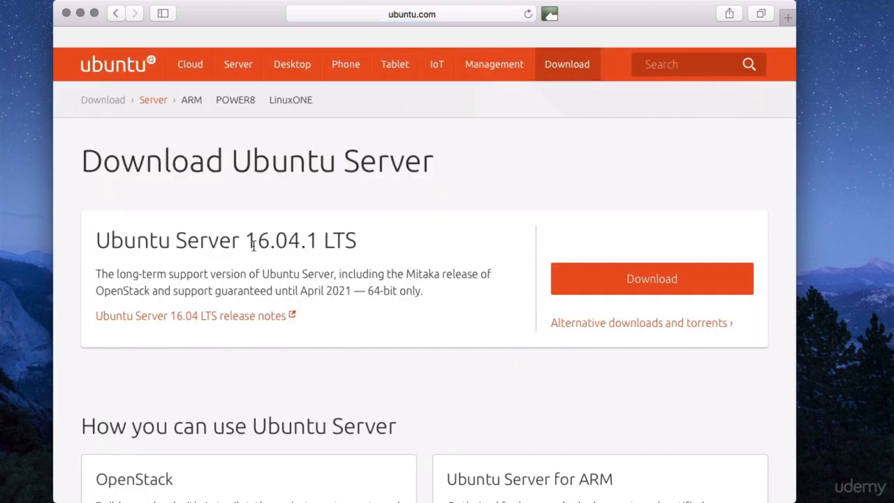
double_click(265, 240)
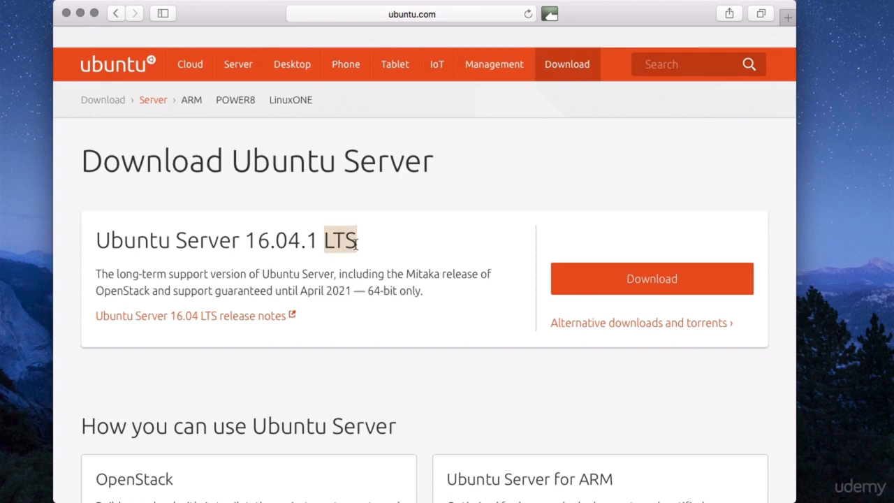
click(650, 278)
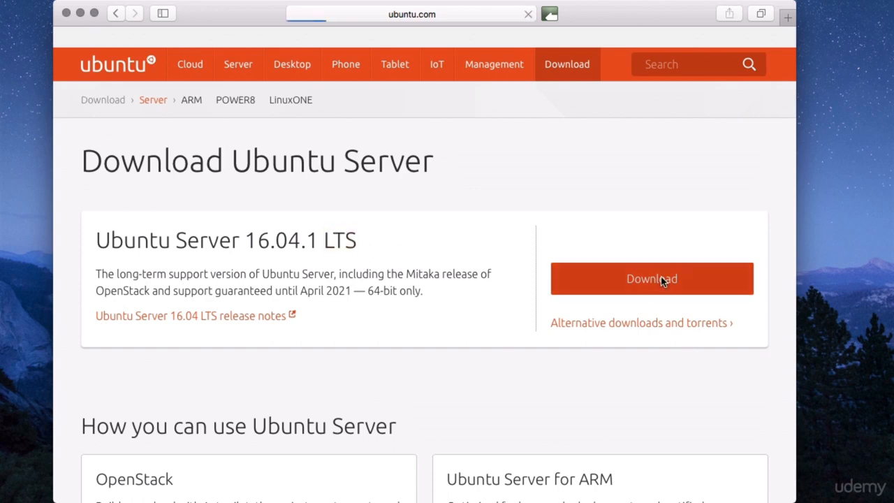
click(650, 278)
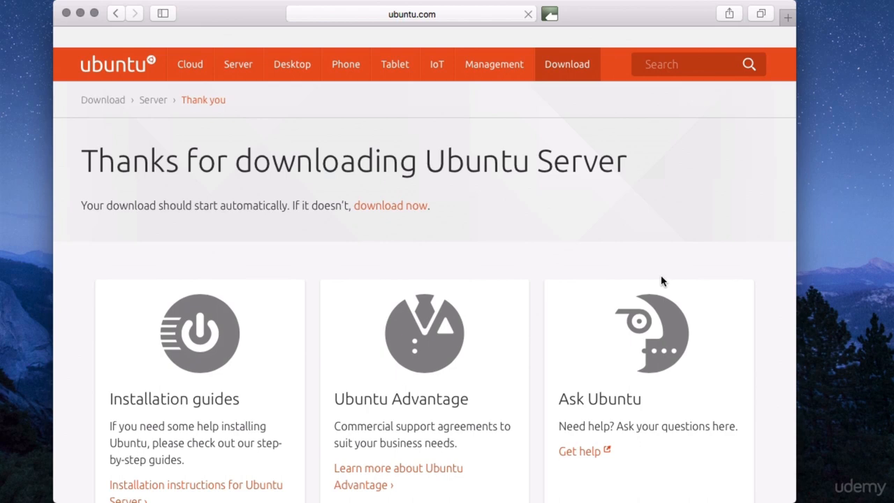
click(389, 205)
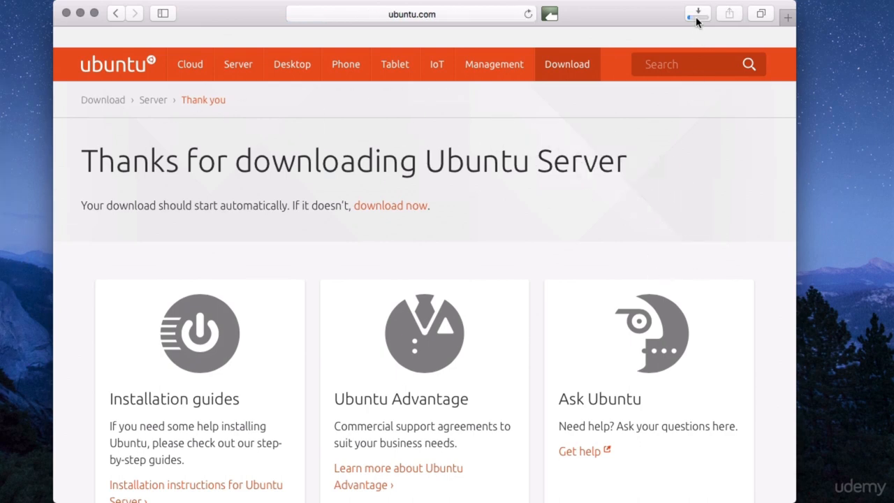
mouse_move(696, 14)
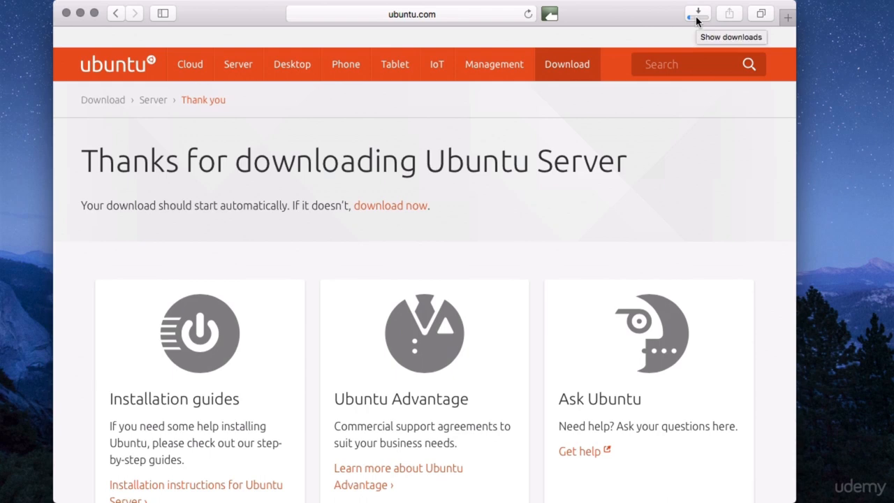
mouse_move(420, 132)
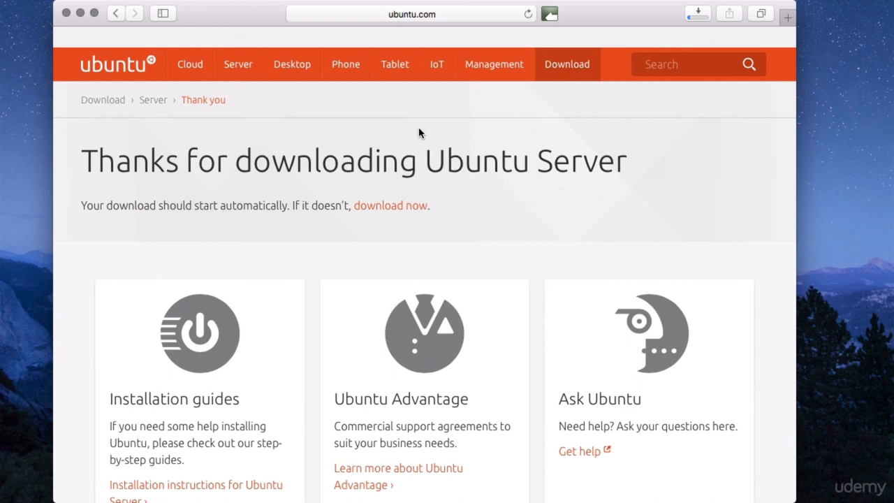
- Check Safari's download list, then view ubuntu-16.04.1-server-amd64.iso in Finder's Downloads folder
click(697, 13)
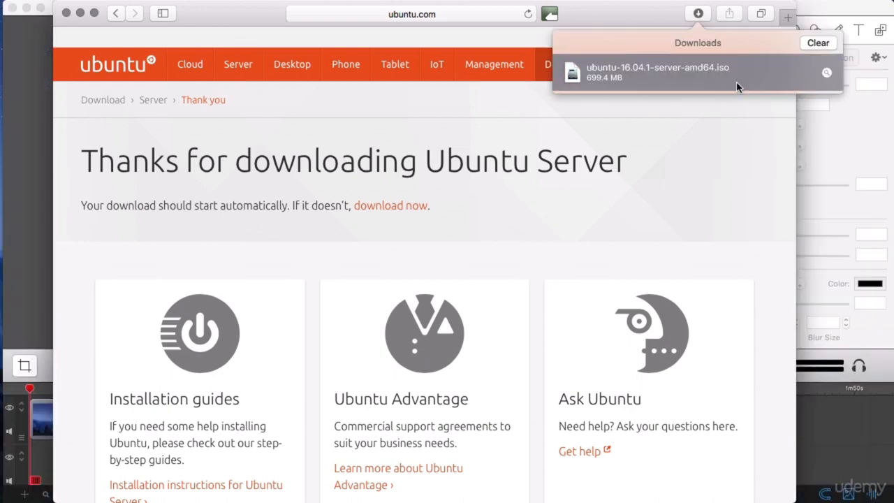
mouse_move(716, 129)
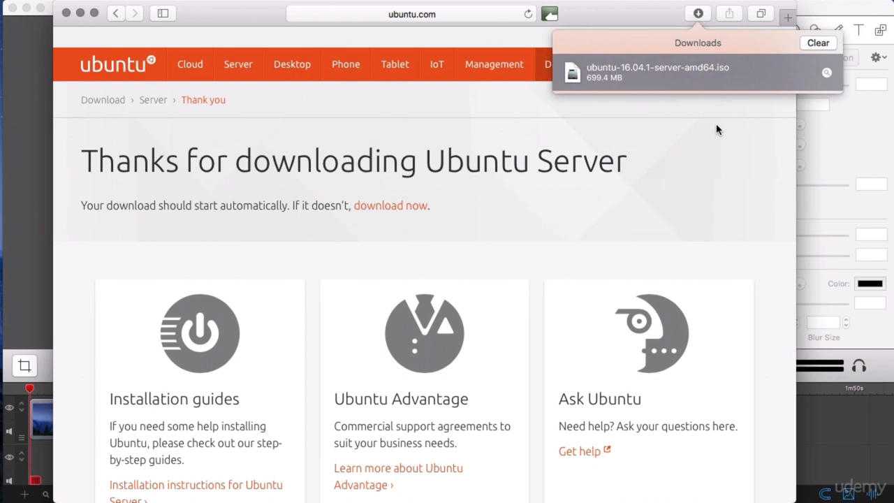
mouse_move(807, 57)
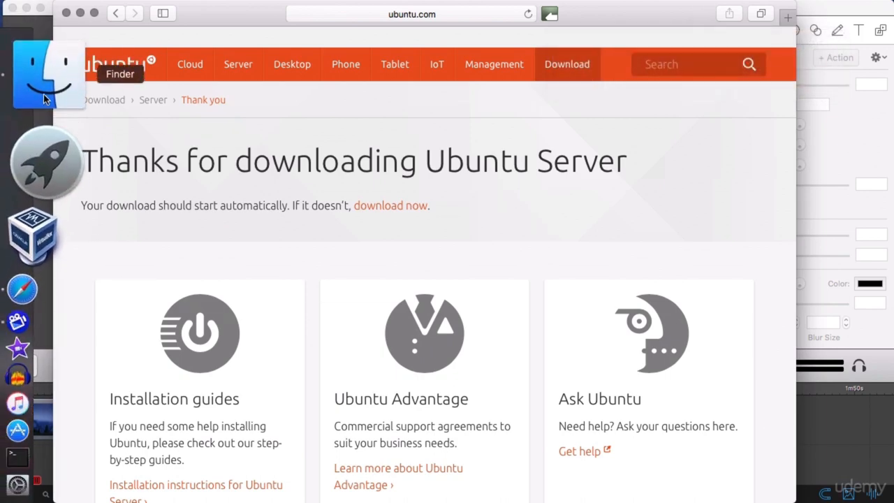
click(45, 75)
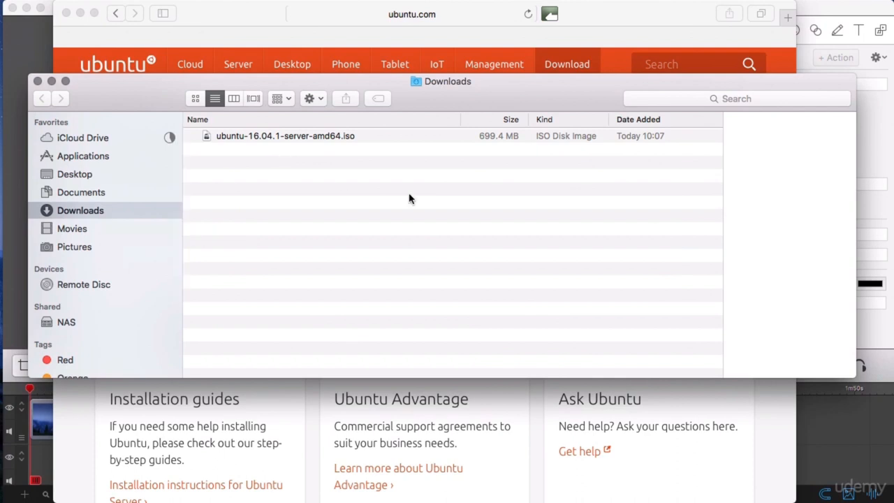
mouse_move(206, 187)
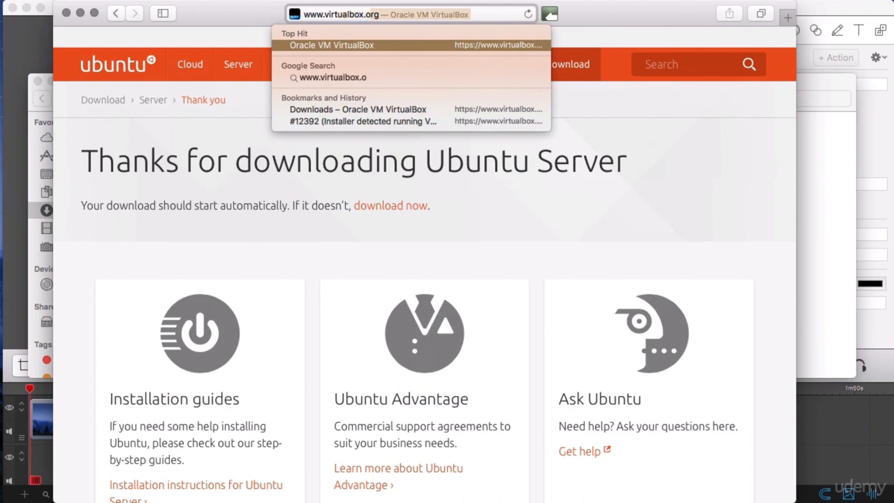
- Download VirtualBox for OS X hosts from virtualbox.org and check its download progress
text(rg)
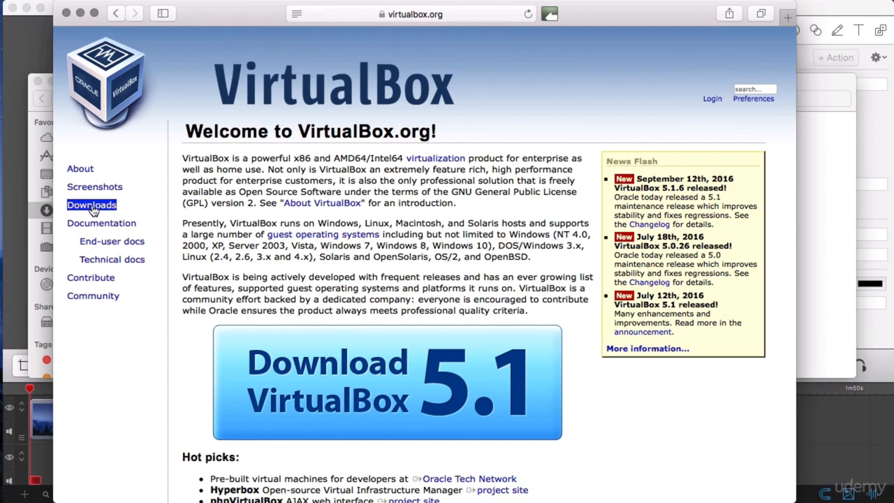
click(91, 205)
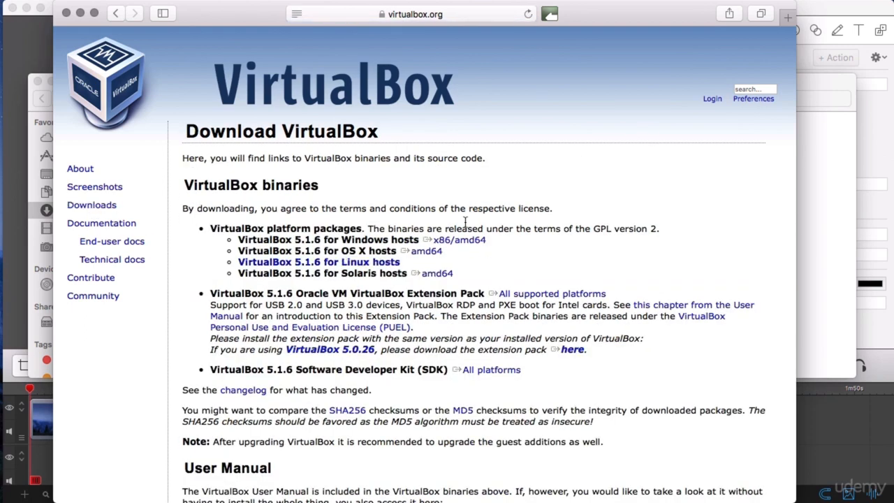
mouse_move(495, 231)
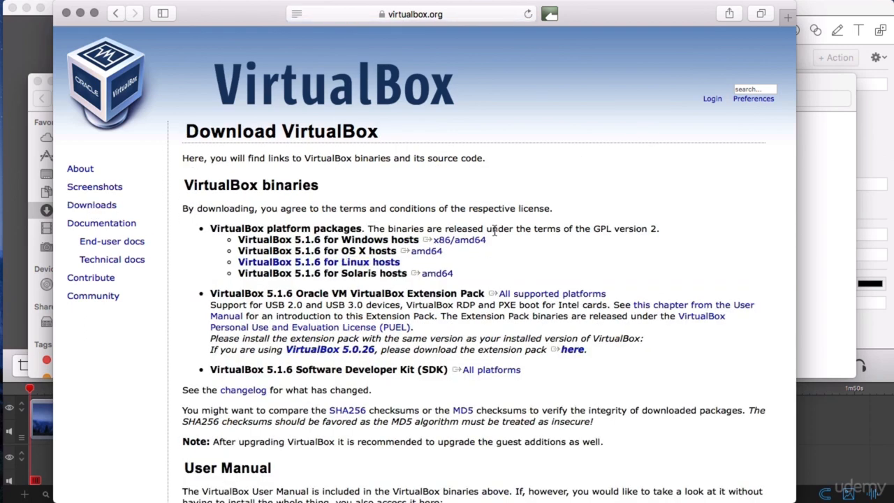
click(428, 251)
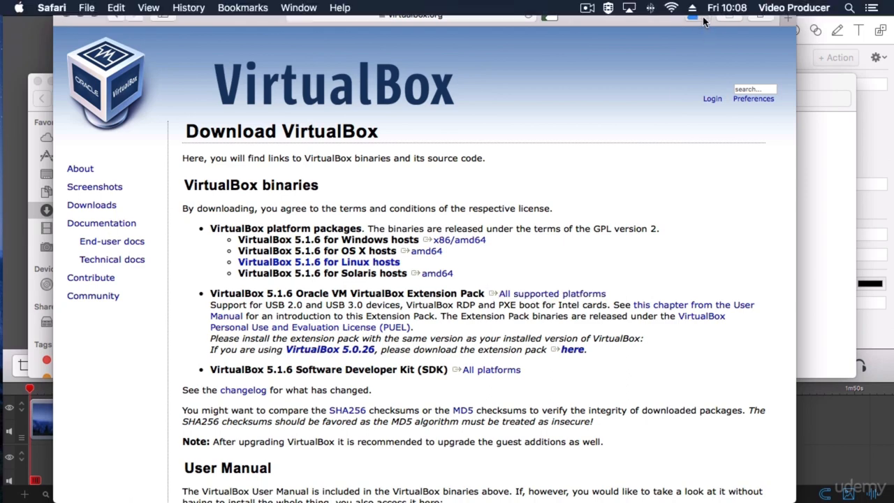
click(697, 13)
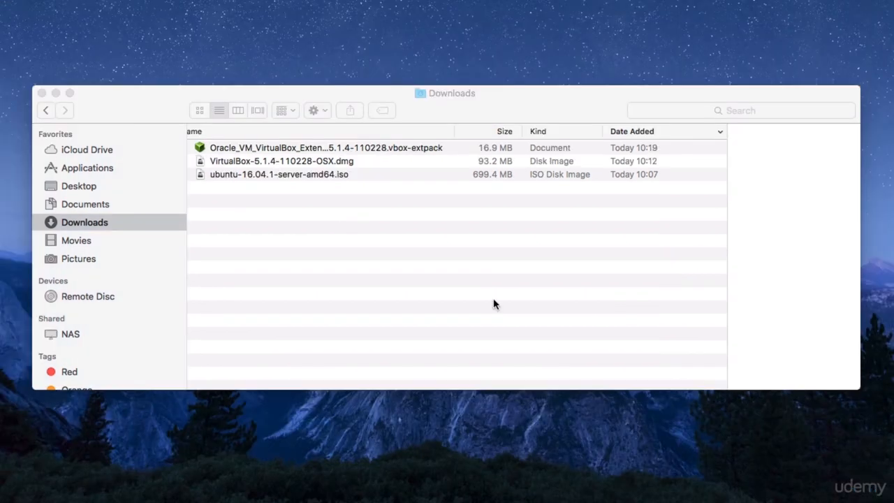
mouse_move(335, 210)
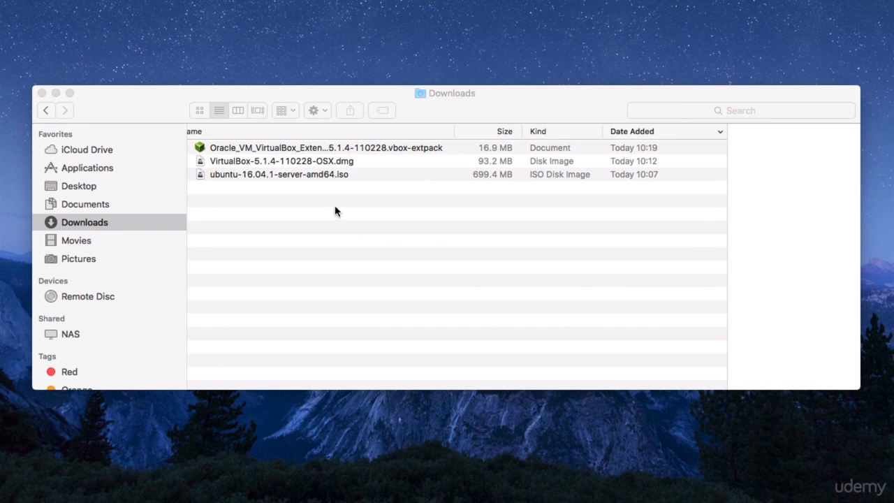
mouse_move(307, 171)
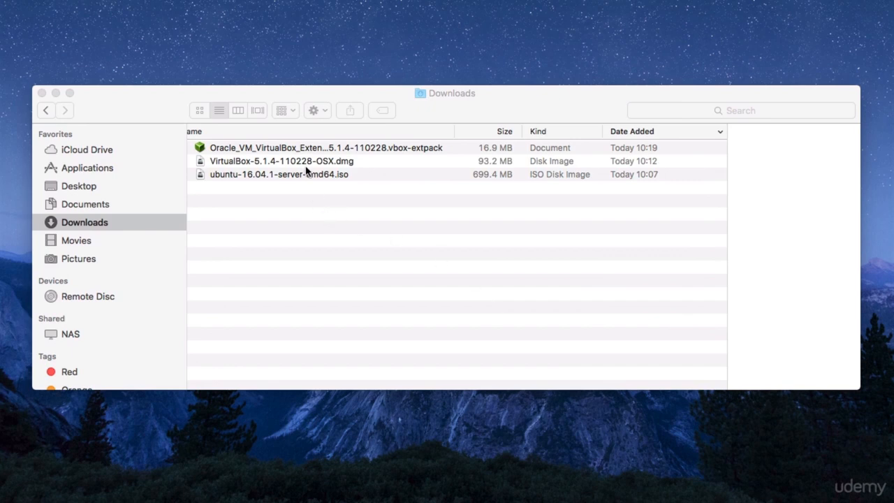
- Mount VirtualBox-5.1.4-110228-OSX.dmg and select the VirtualBox.pkg installer inside
click(281, 161)
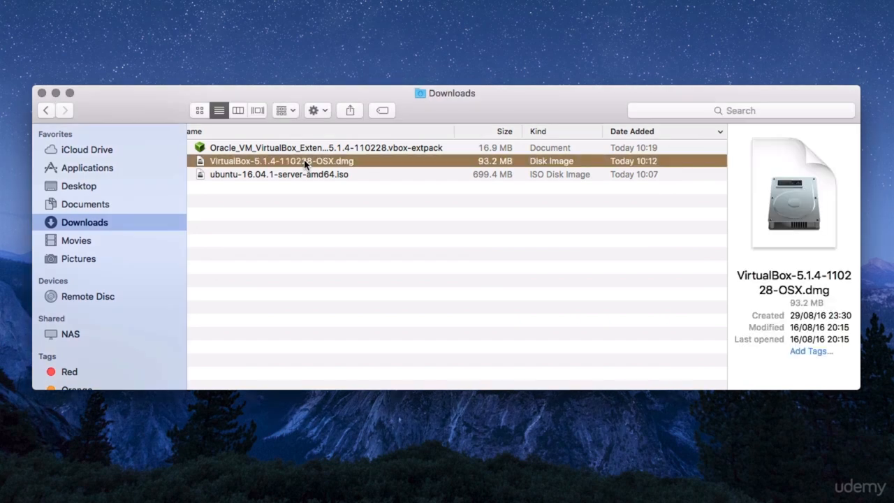
double_click(280, 160)
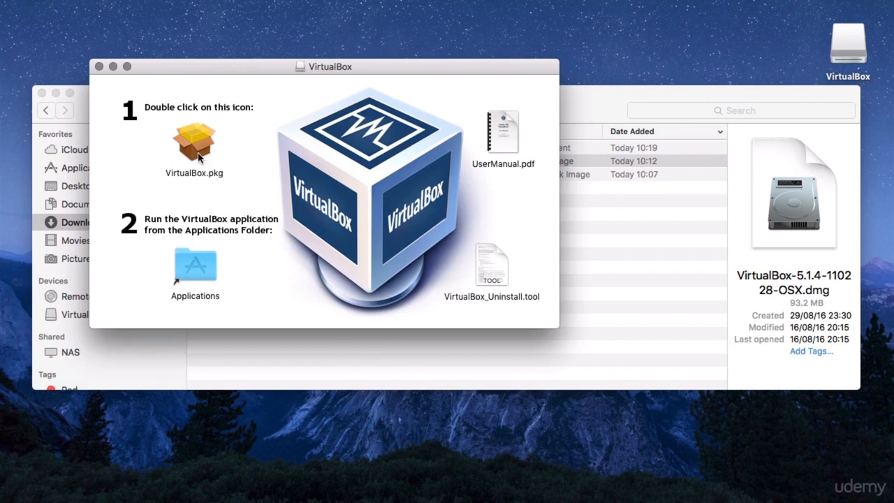
click(194, 143)
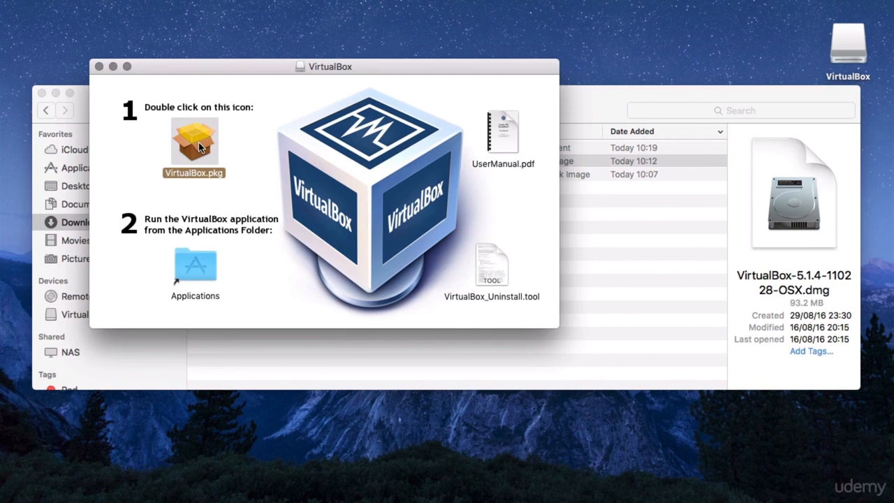
- Launch VirtualBox.pkg, allow the software check, and continue past the introduction
double_click(194, 139)
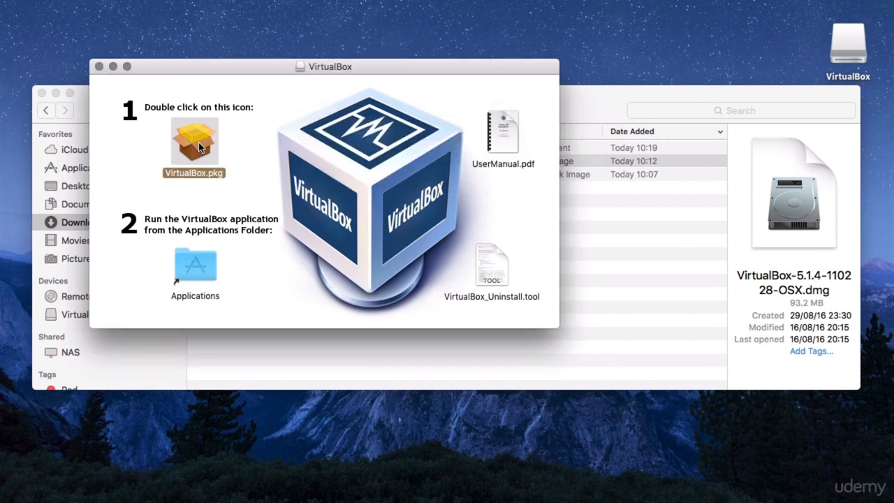
double_click(194, 140)
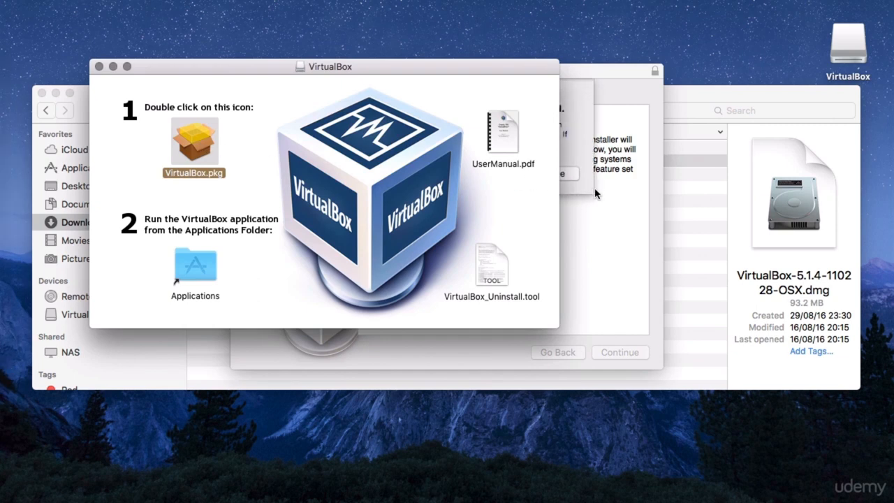
double_click(194, 143)
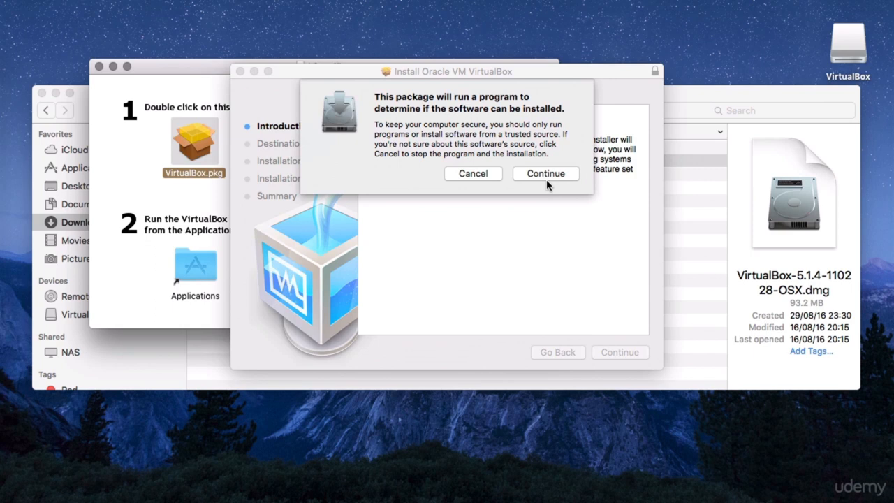
mouse_move(549, 144)
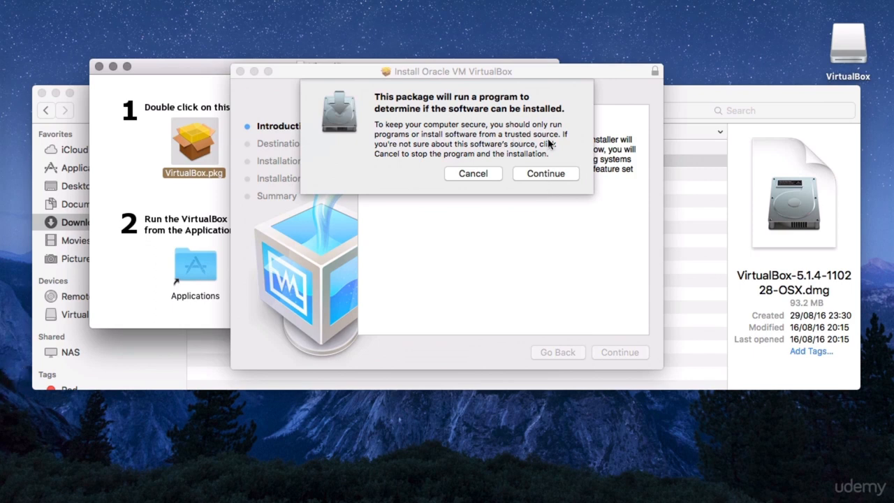
click(545, 174)
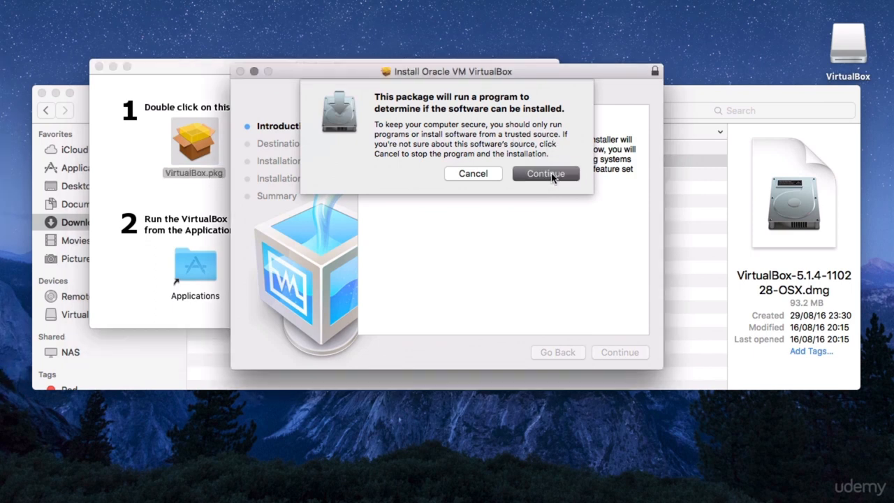
click(545, 173)
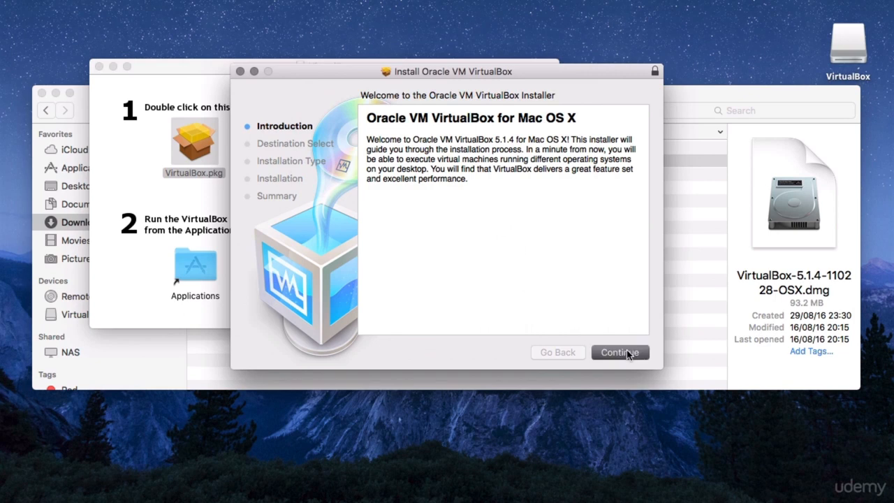
click(619, 352)
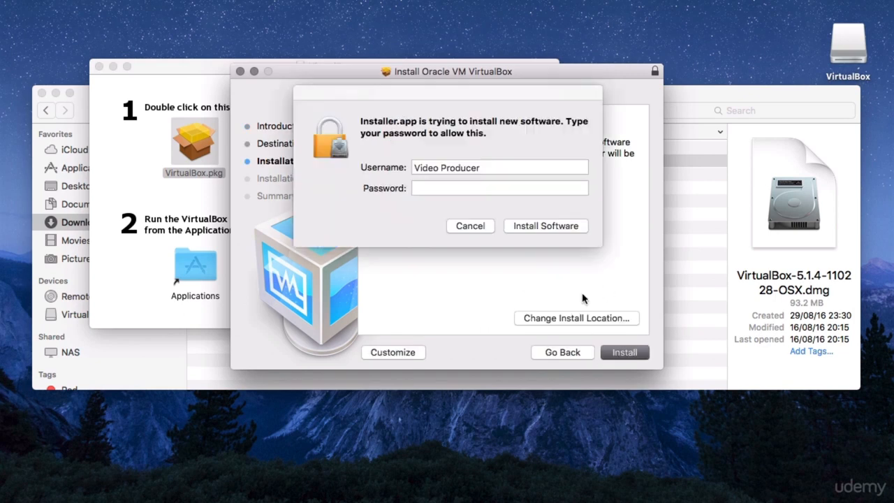
- Authorize the installation with your password, close the installer, and select the Extension Pack file
click(499, 188)
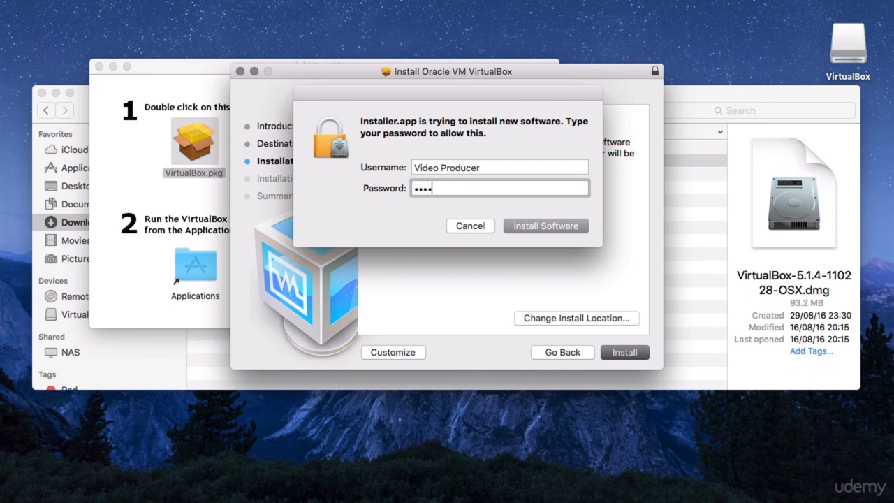
text(••••••)
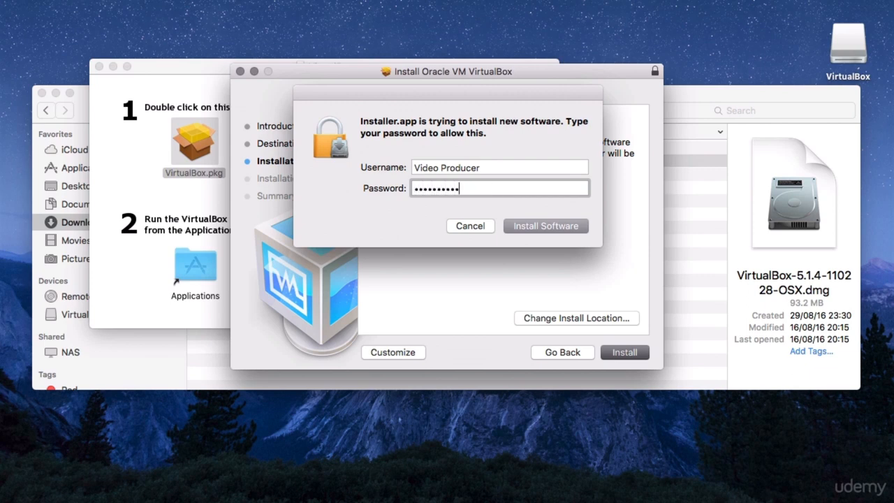
click(545, 226)
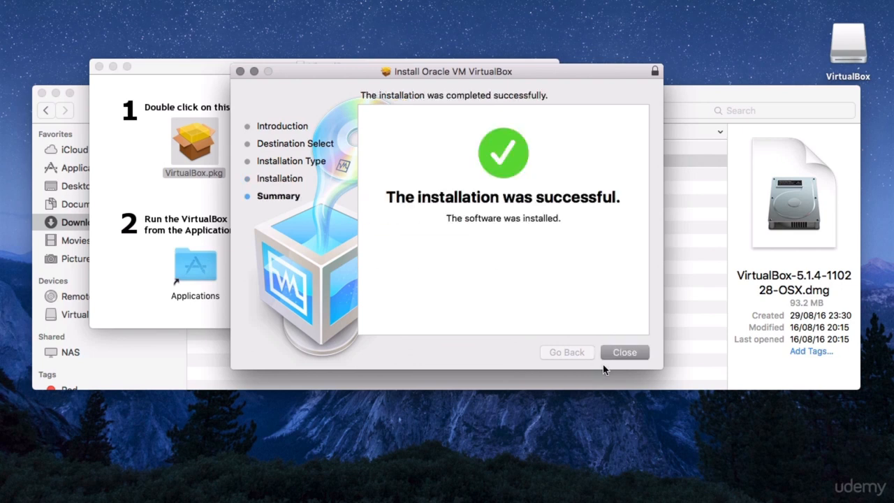
click(624, 352)
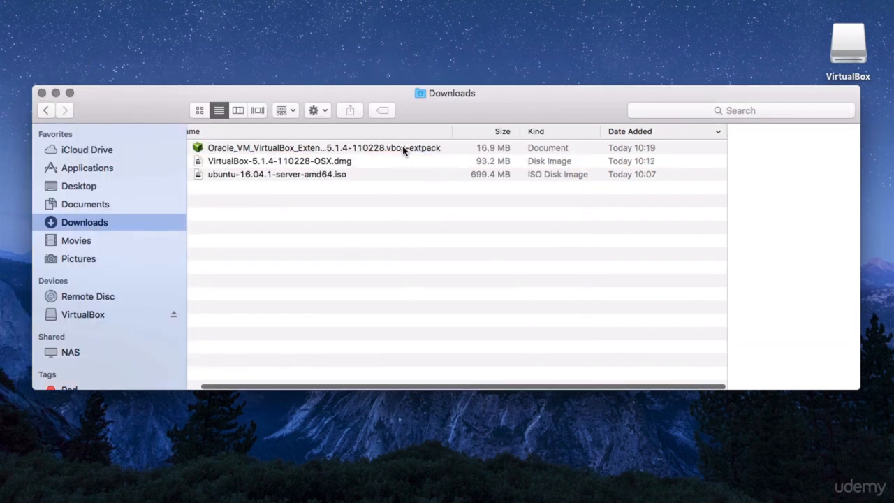
click(324, 147)
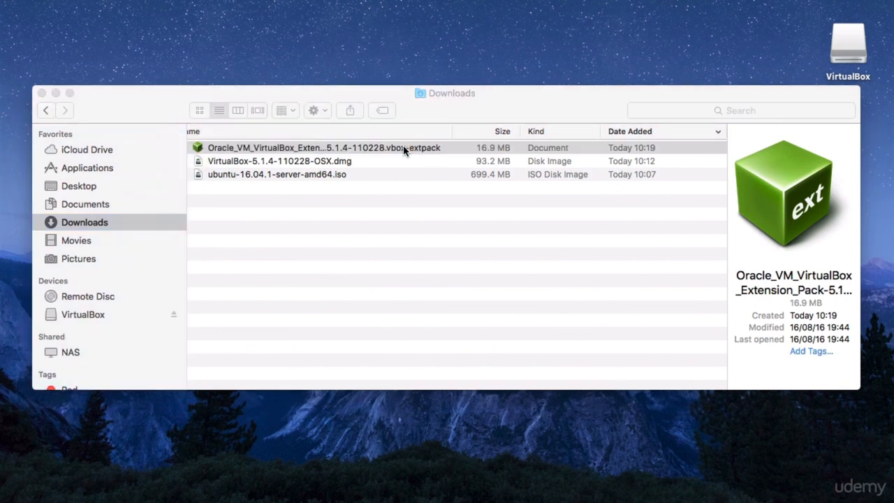
- Install Extension Pack 5.1.4 and accept its license and password prompt
double_click(321, 148)
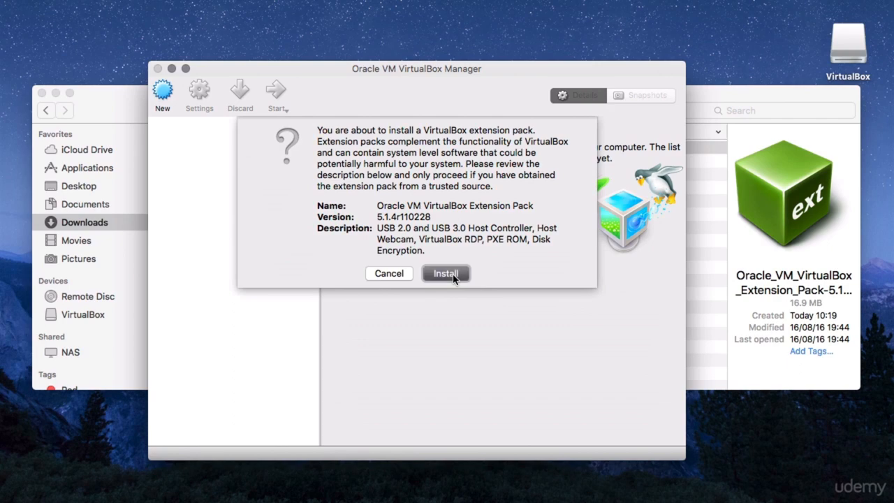
click(445, 273)
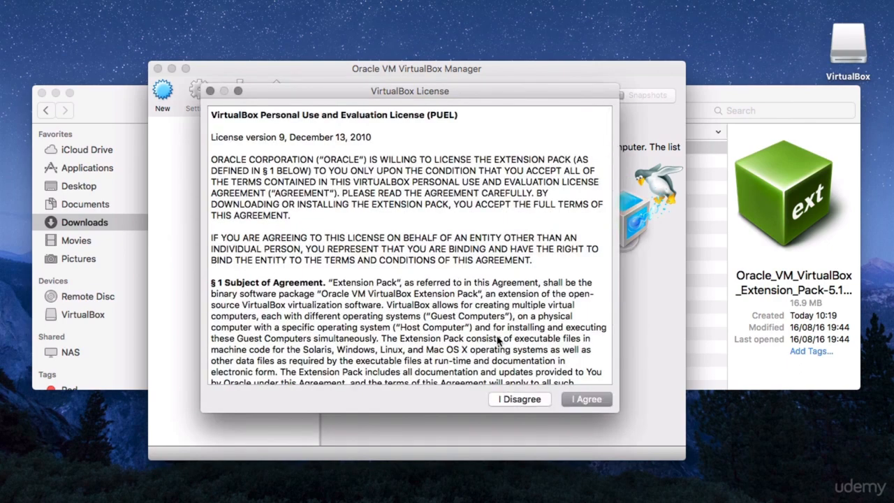
click(586, 399)
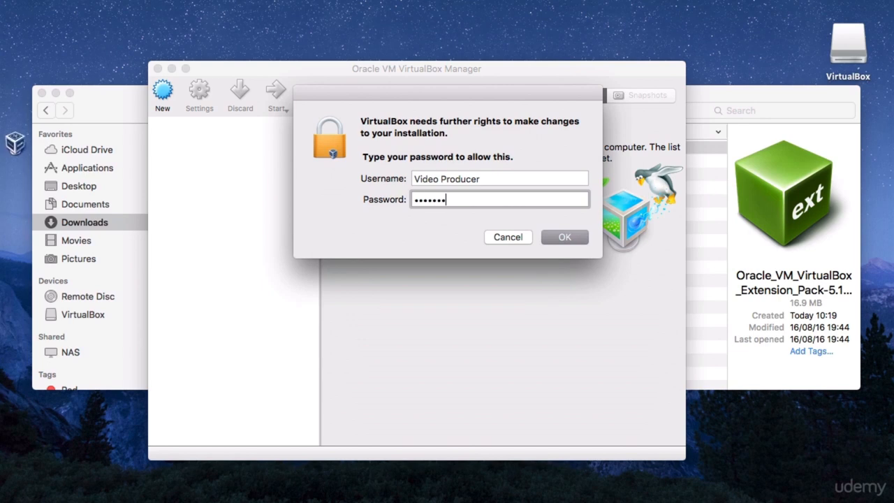
click(565, 237)
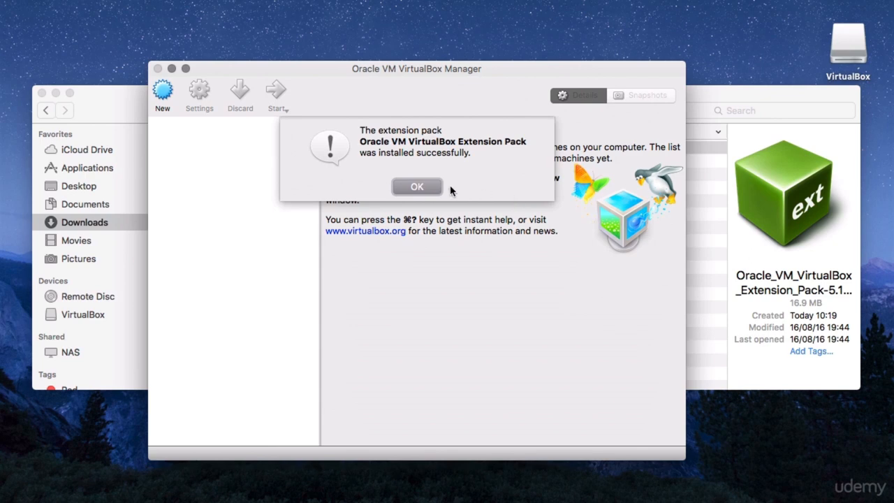
click(416, 186)
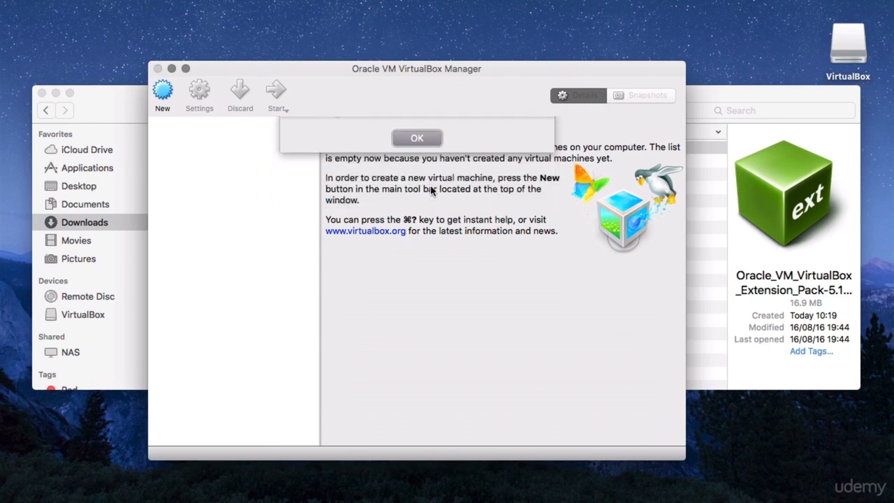
click(416, 136)
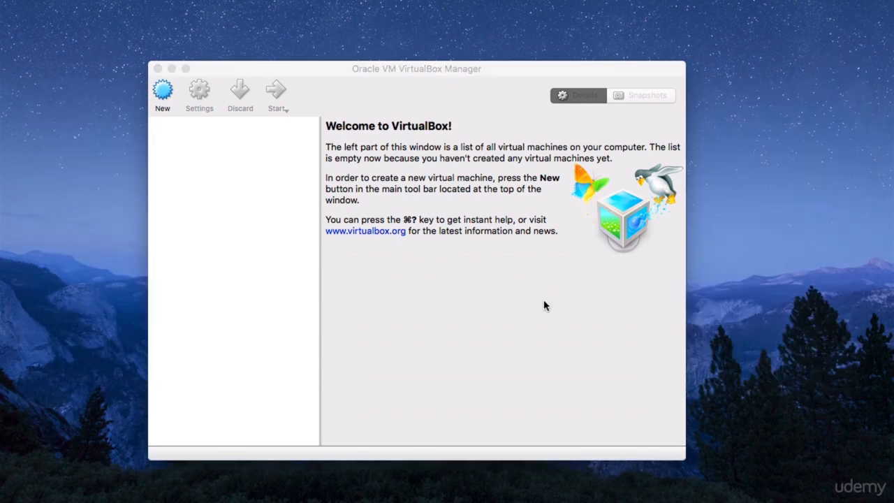
mouse_move(162, 104)
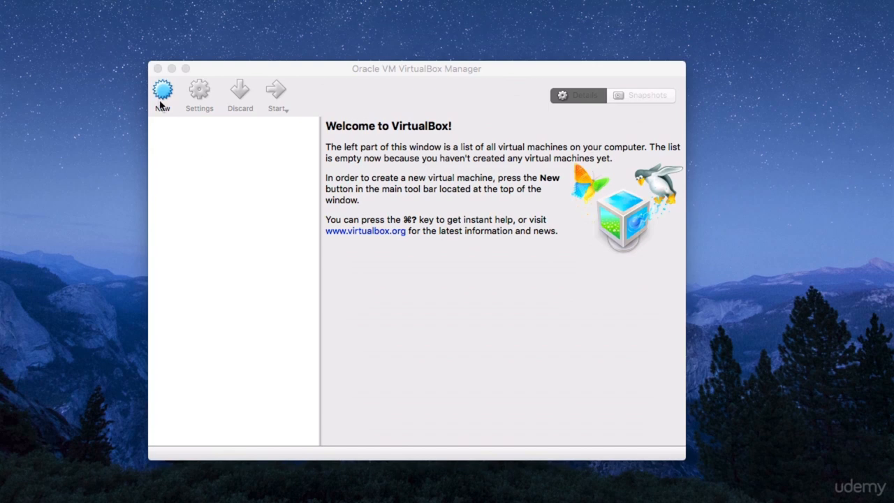
- Create a VM named 'Ubuntu Server' with type Linux and version Ubuntu (64-bit)
click(162, 94)
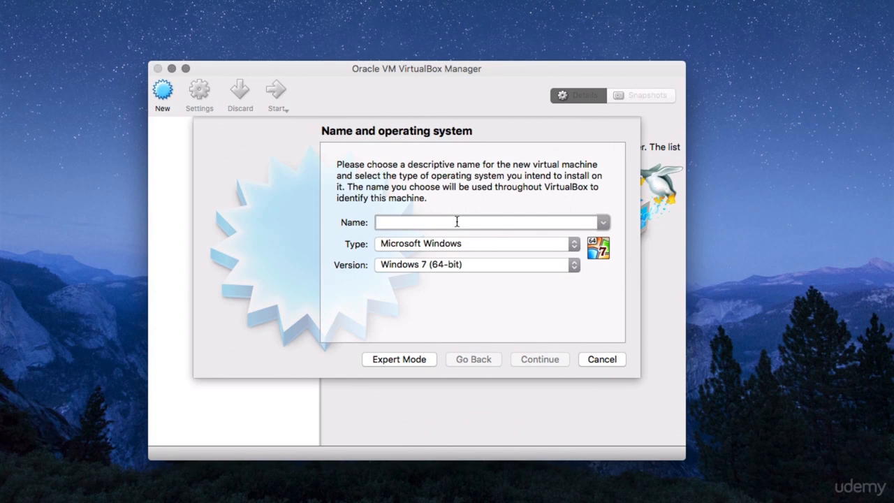
text(Ubuntu Server)
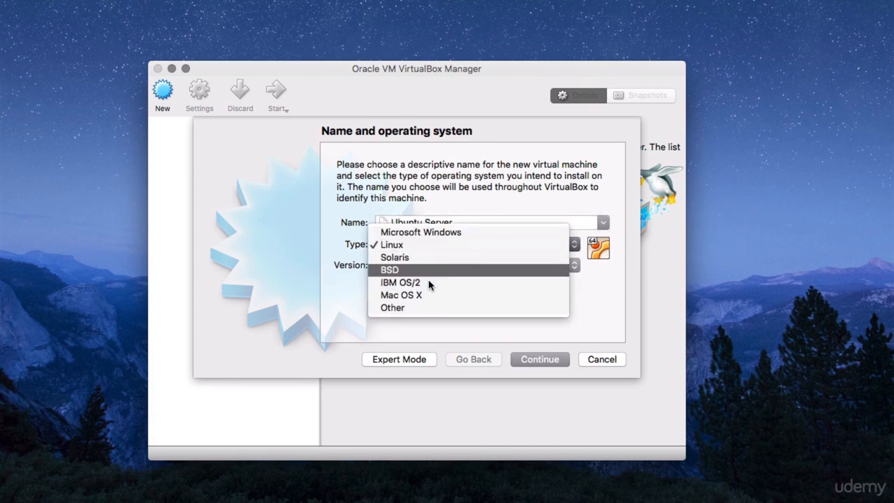
click(392, 244)
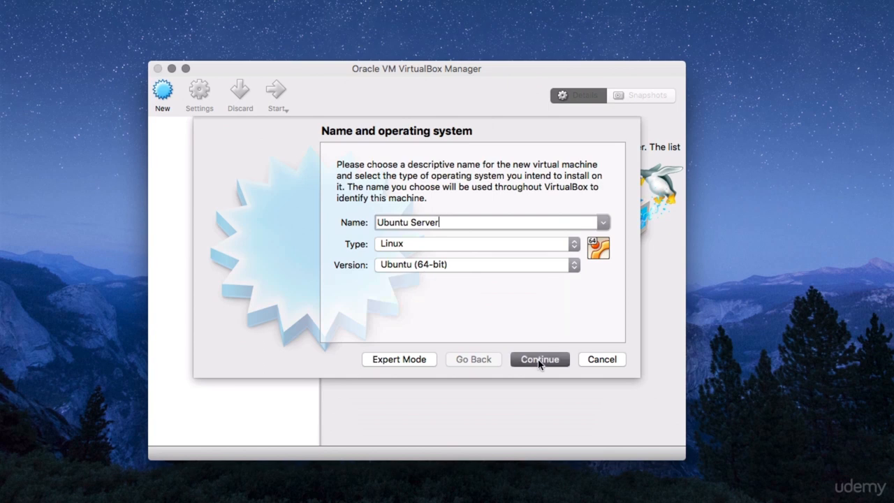
click(539, 359)
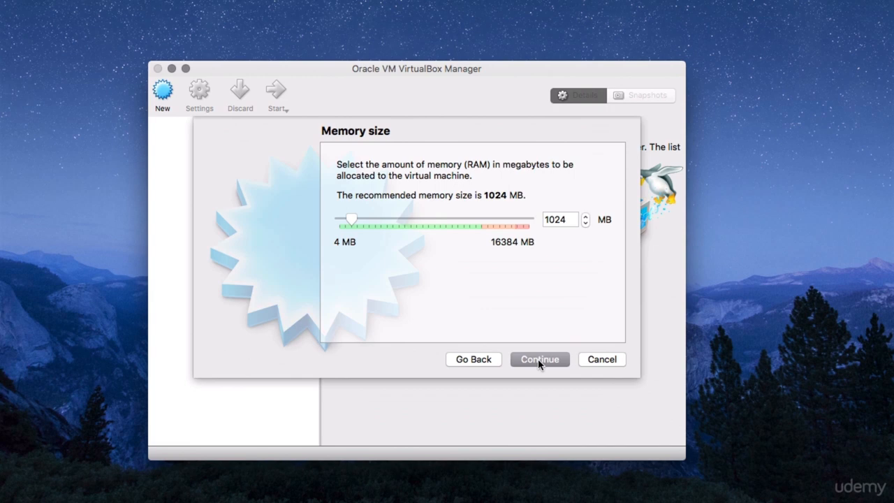
mouse_move(109, 154)
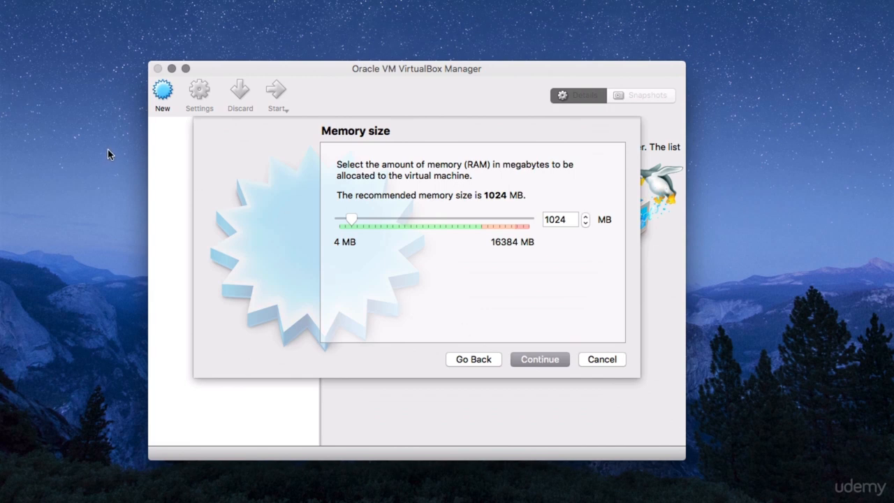
mouse_move(564, 240)
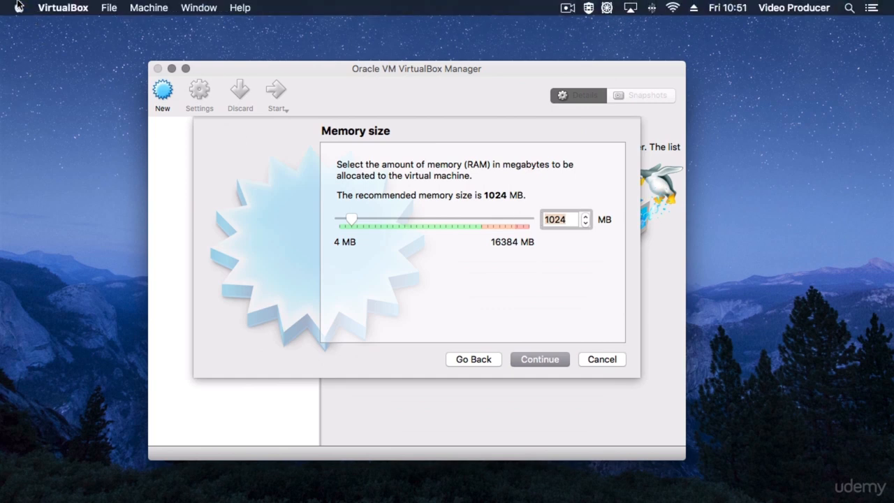
mouse_move(19, 10)
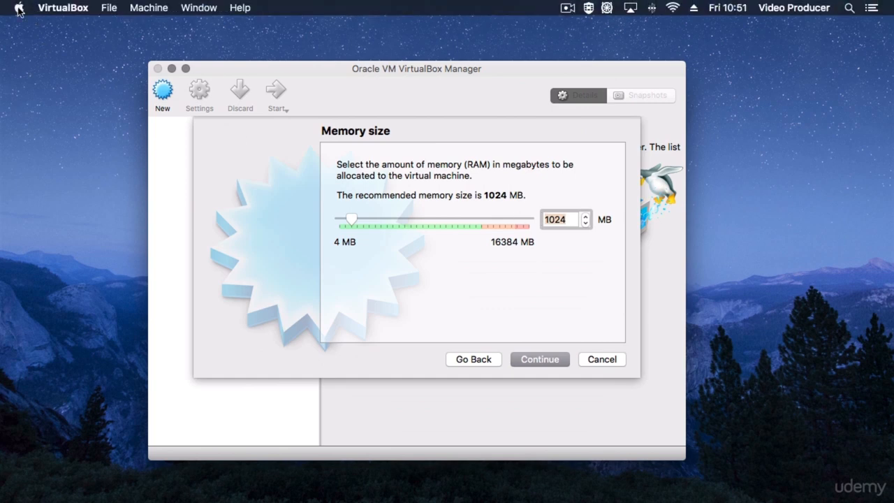
- Check the Mac's memory and storage in About This Mac, then keep 1024 MB
click(17, 8)
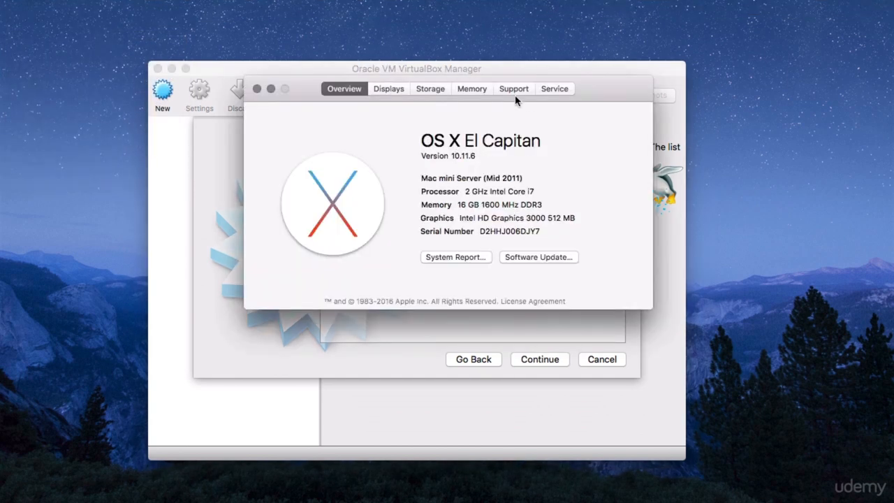
click(471, 89)
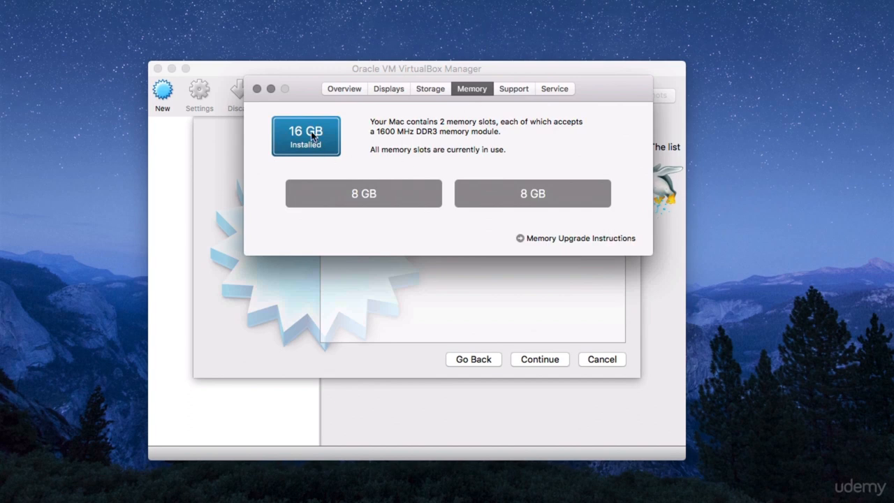
mouse_move(430, 89)
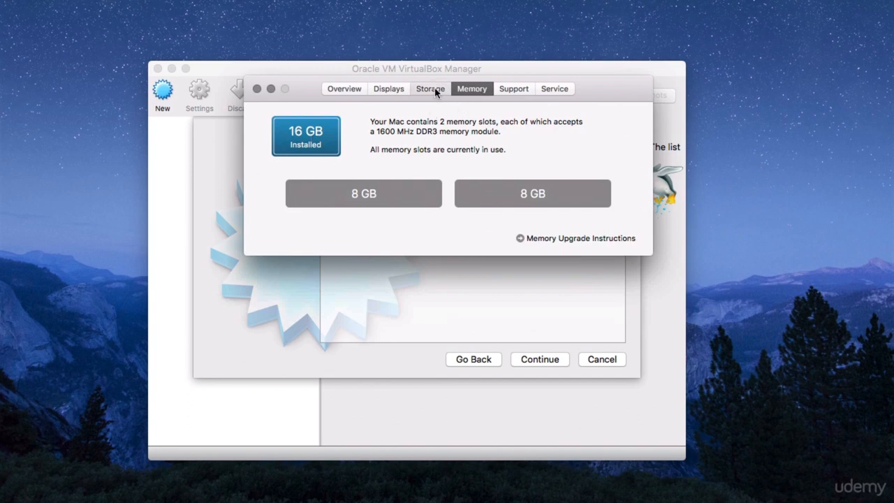
click(431, 89)
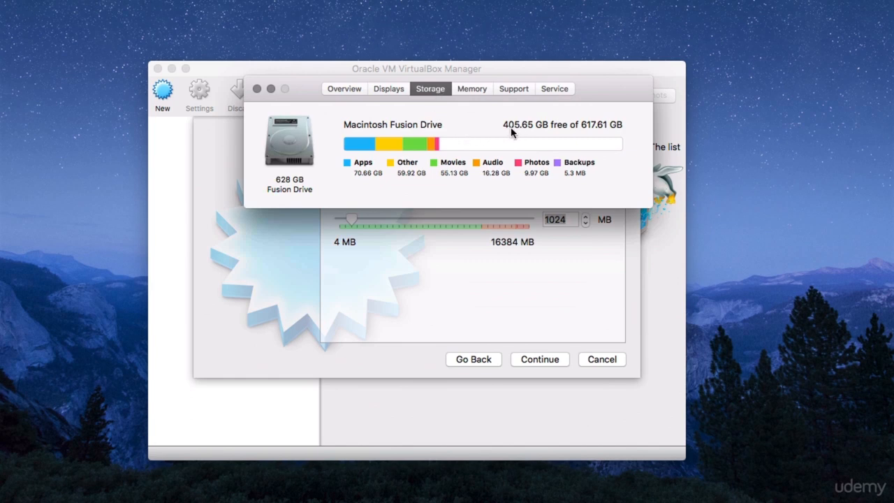
mouse_move(498, 130)
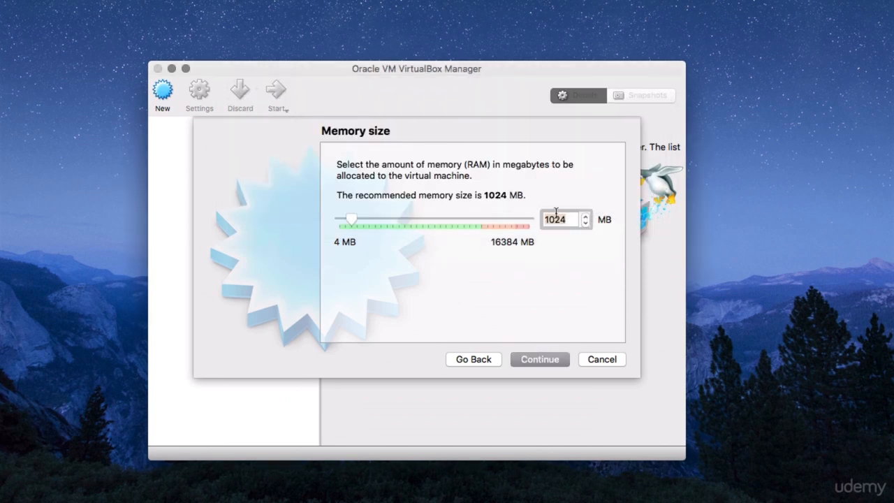
click(539, 359)
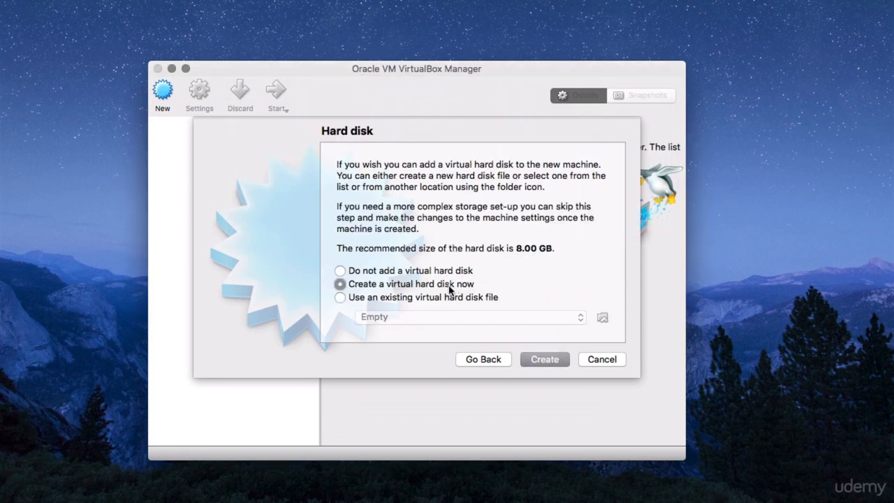
mouse_move(419, 275)
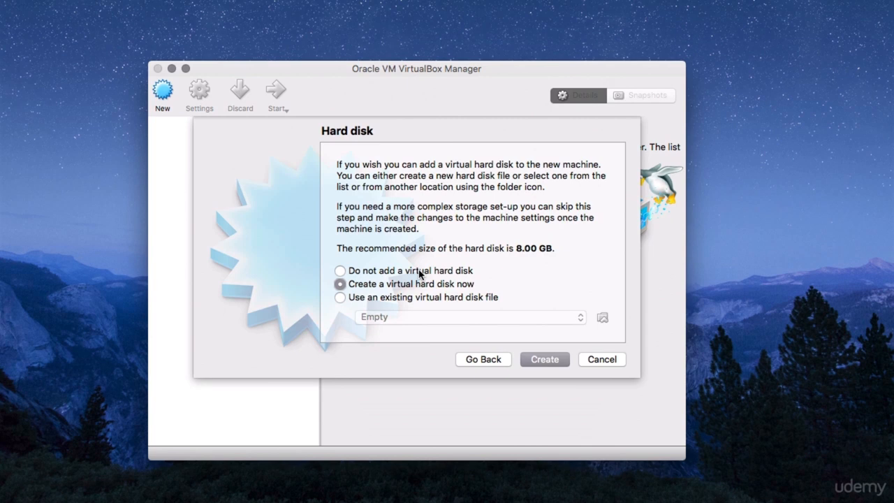
mouse_move(507, 326)
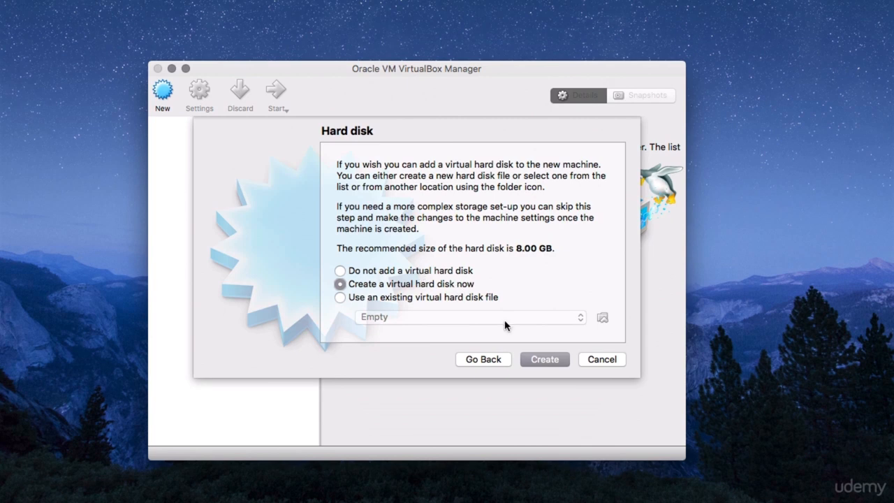
- Create a fixed-size VDI disk named Ubuntu Server, sized at 12.00 GB
click(544, 359)
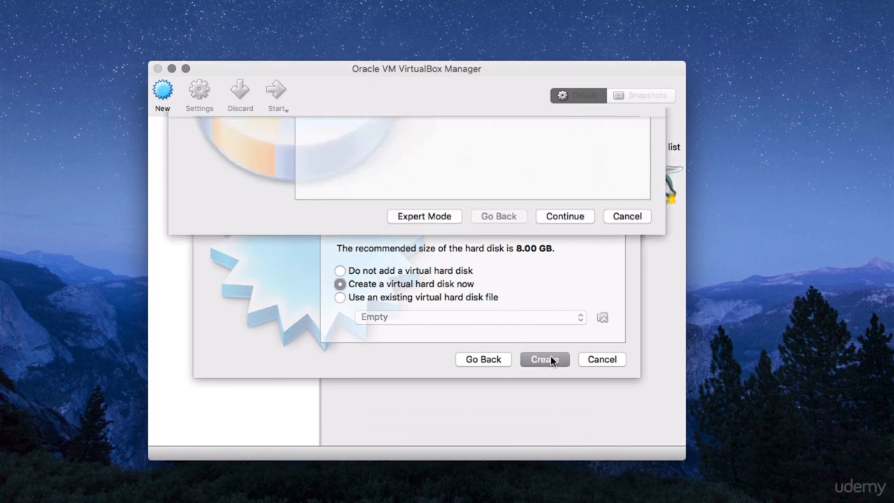
click(544, 359)
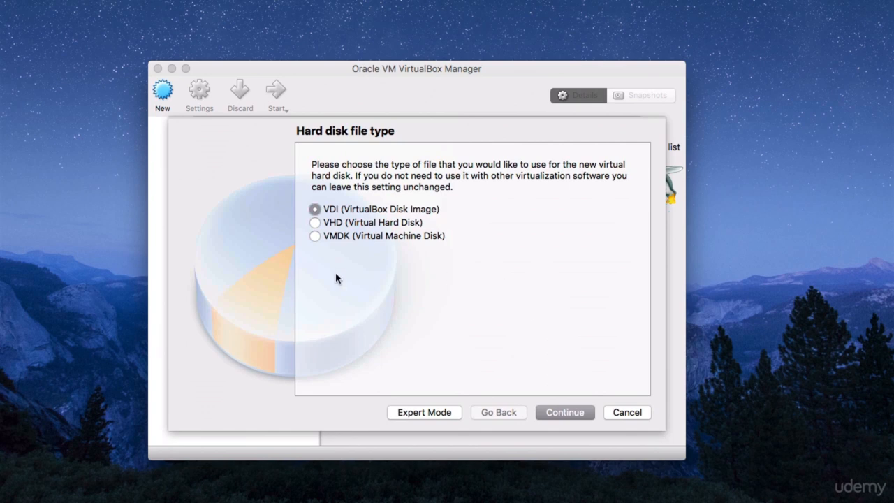
mouse_move(327, 217)
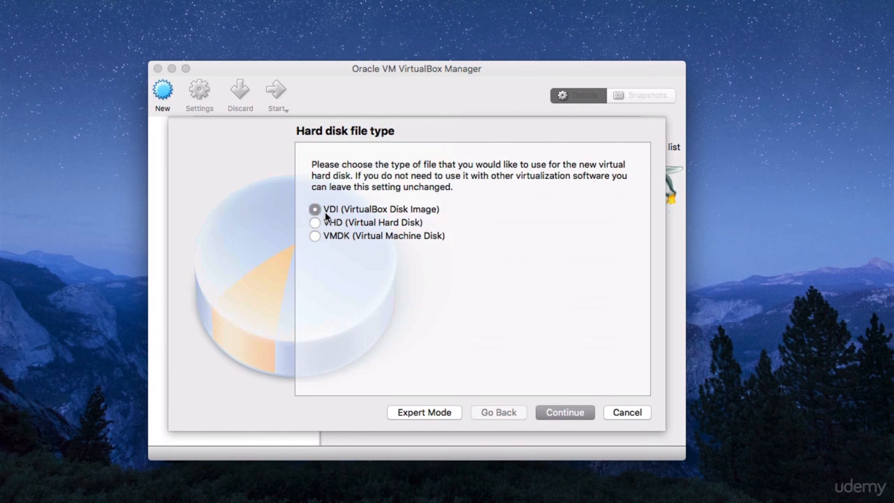
mouse_move(468, 379)
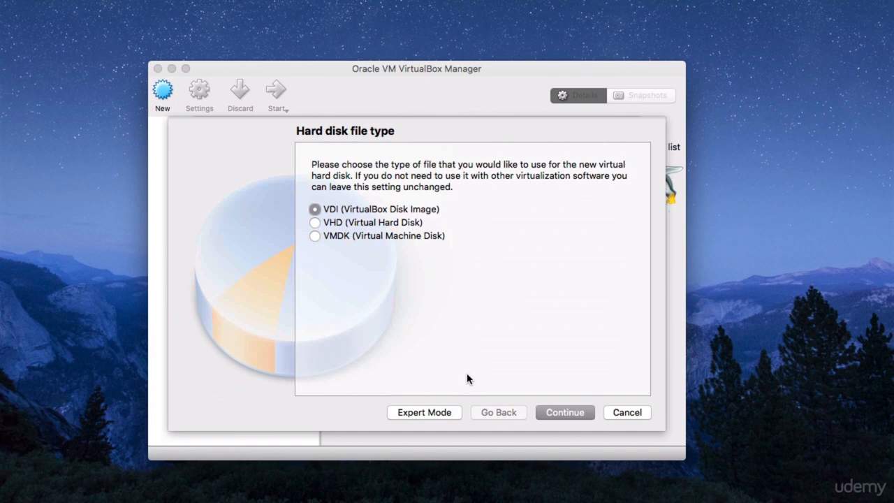
click(565, 412)
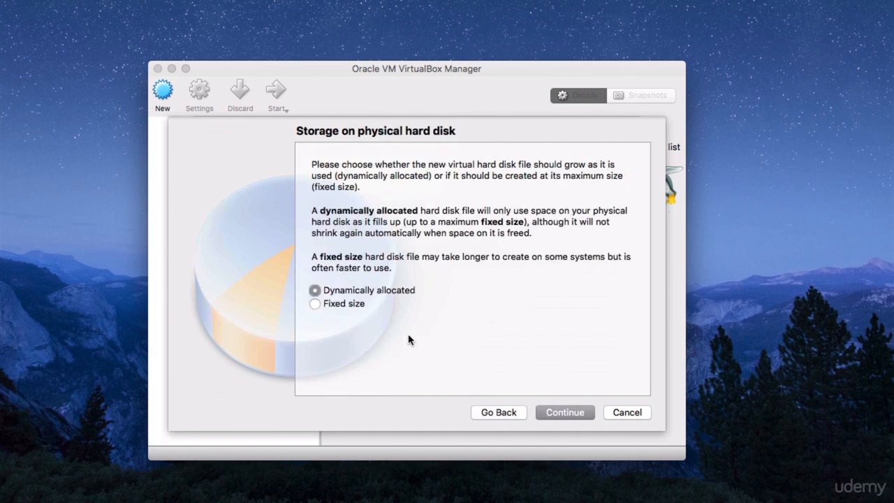
mouse_move(368, 329)
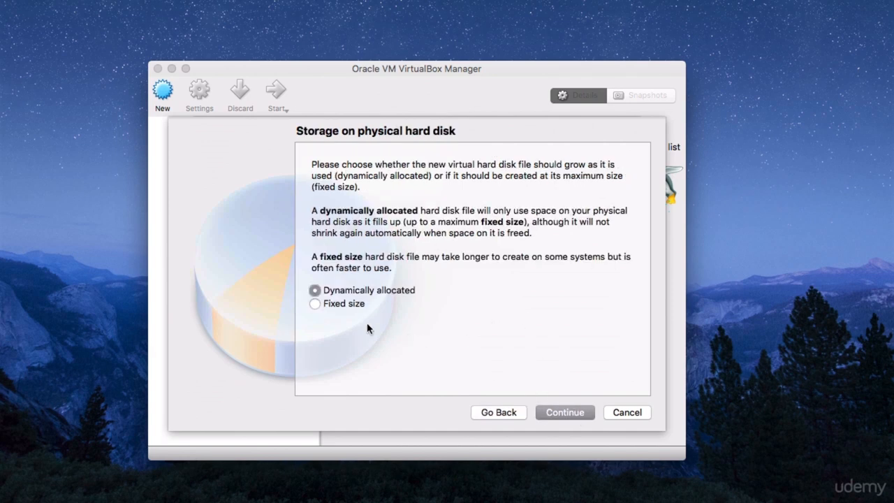
click(315, 303)
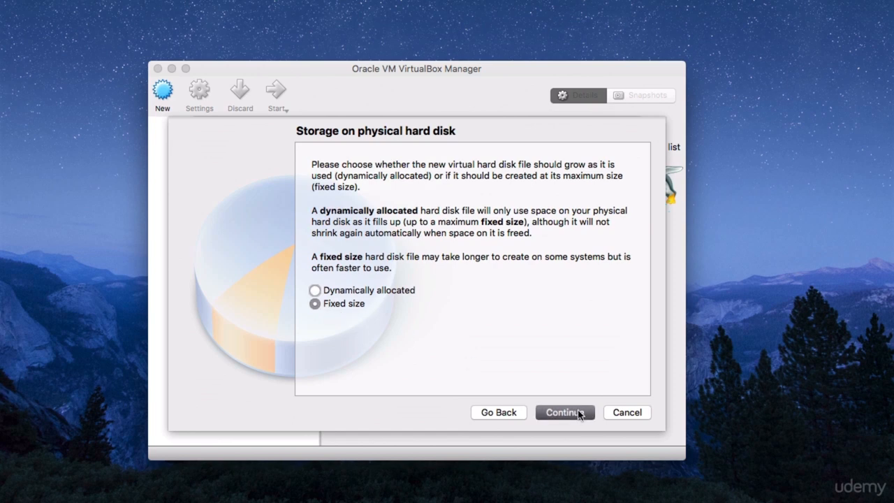
click(565, 412)
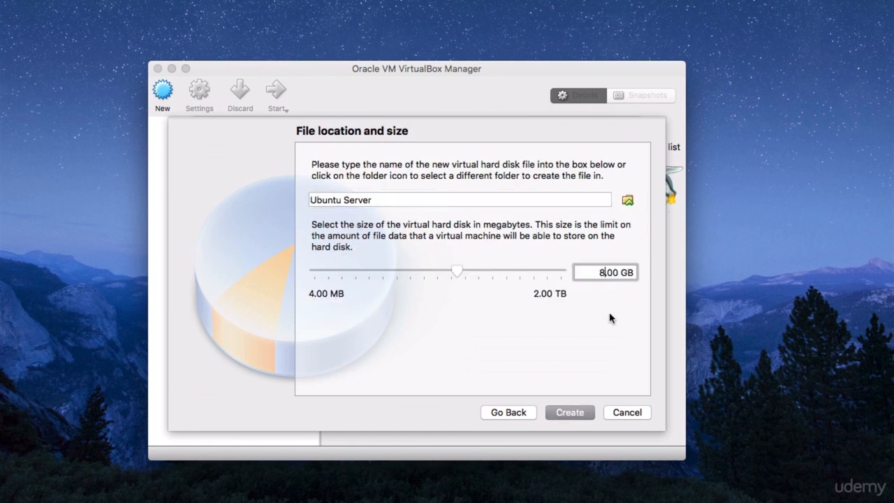
drag(457, 270, 466, 270)
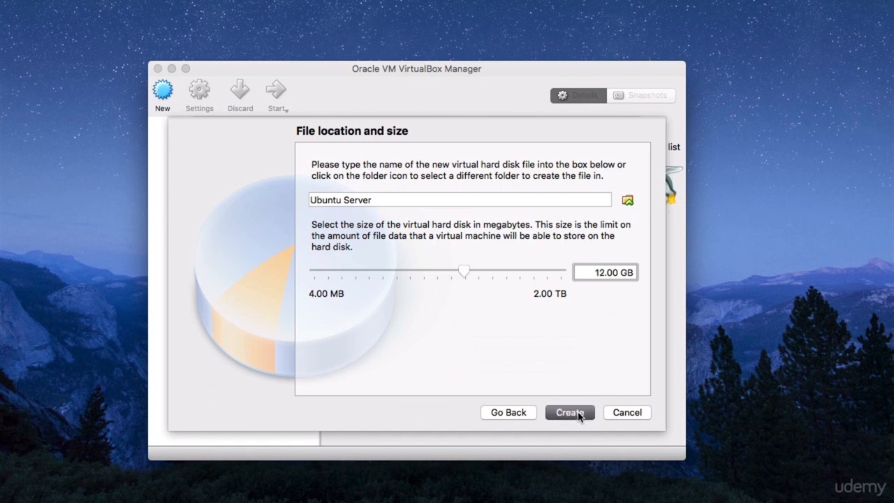
click(569, 412)
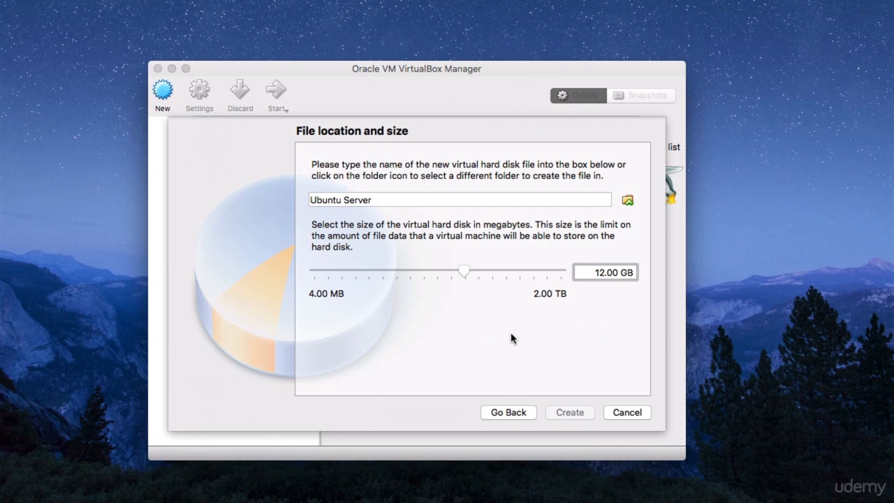
- Wait for the 12.00 GB Ubuntu Server.vdi disk to finish and the VM to be listed
click(569, 412)
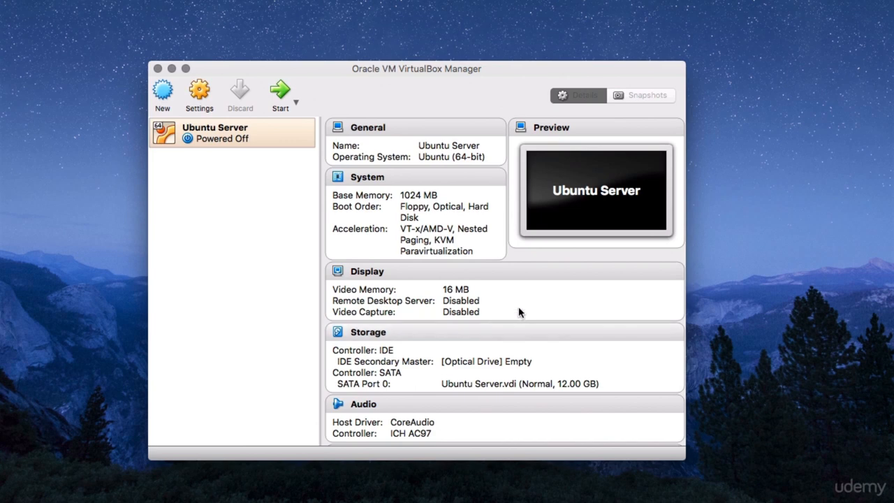
- Set the Ubuntu Server VM's network adapter to Bridged Adapter on en1: Wi-Fi (AirPort) and save
right_click(231, 133)
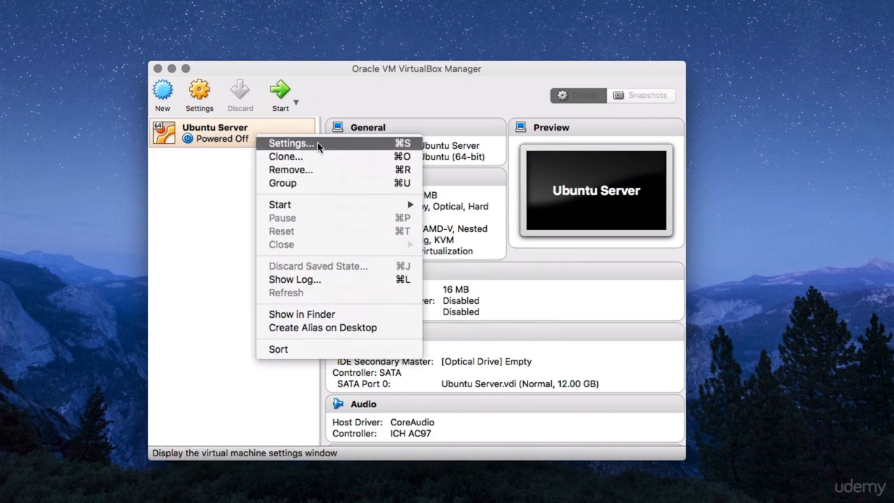
click(290, 143)
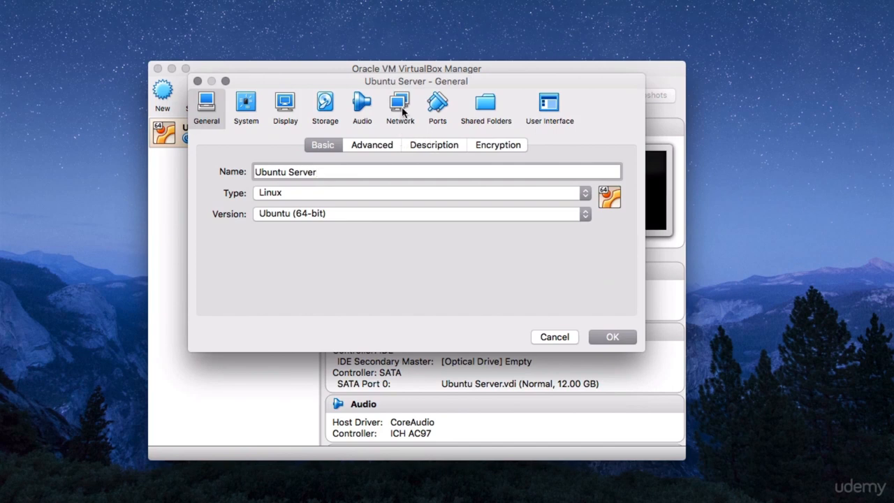
click(400, 105)
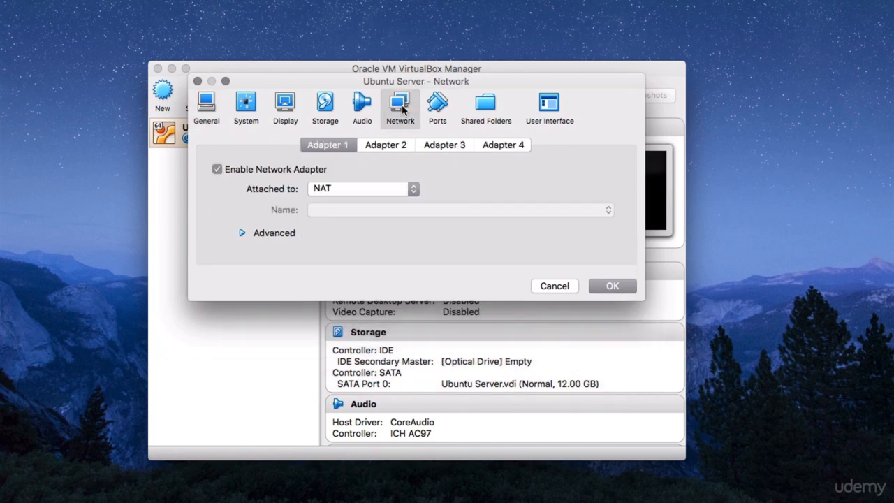
mouse_move(363, 190)
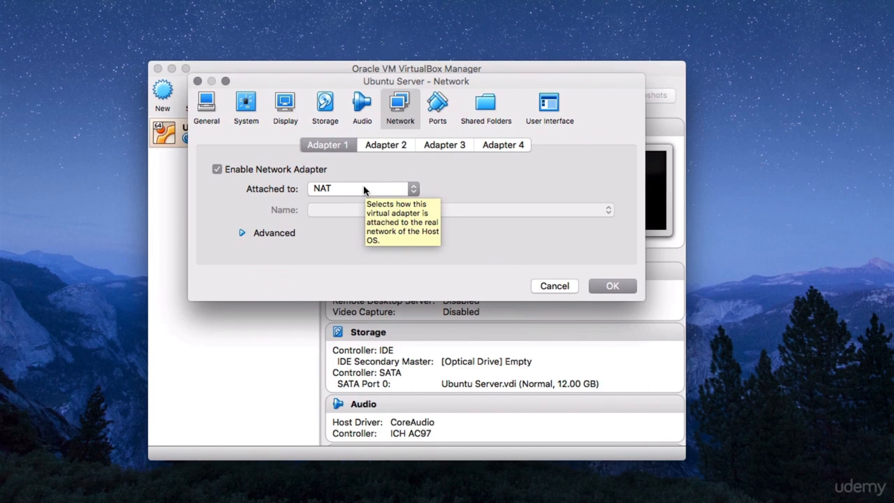
click(359, 188)
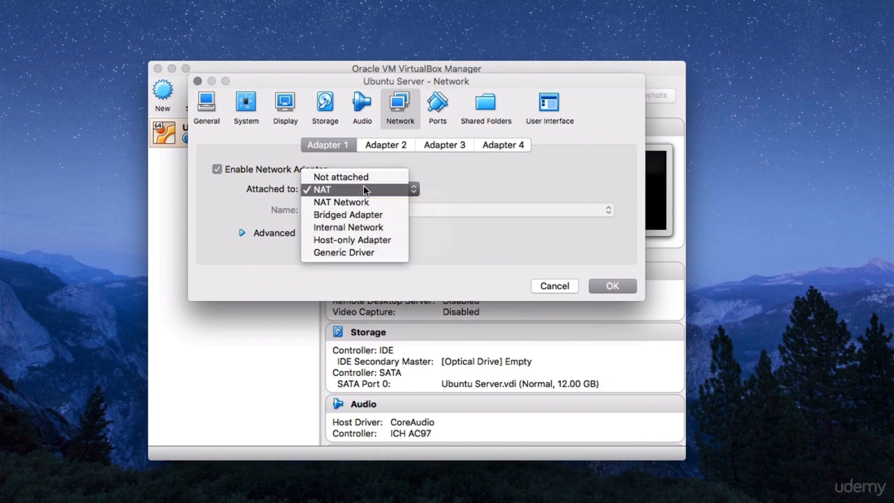
click(348, 214)
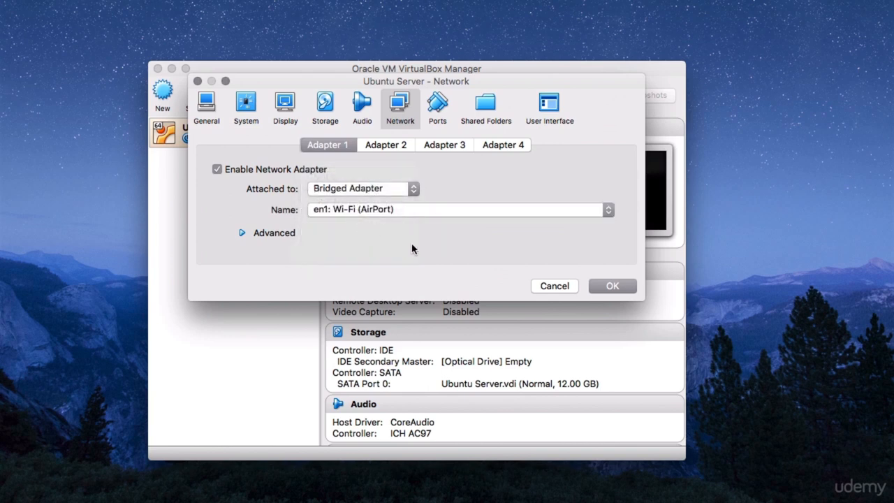
mouse_move(377, 206)
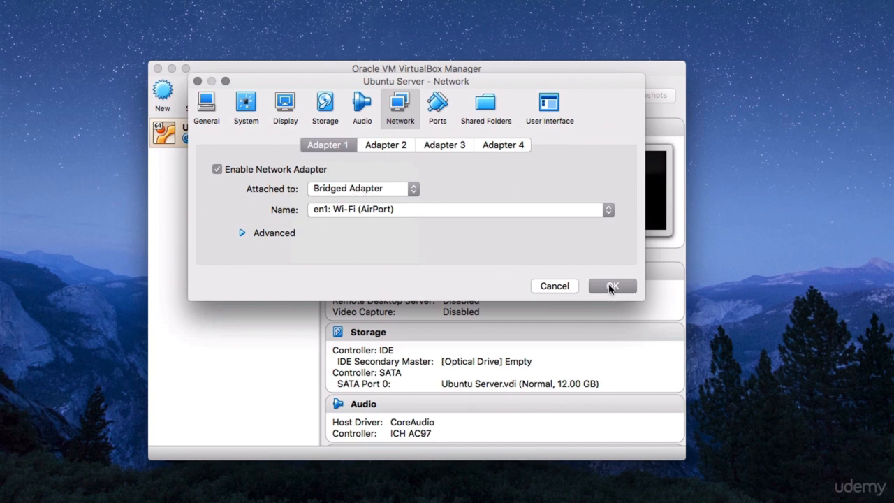
click(612, 285)
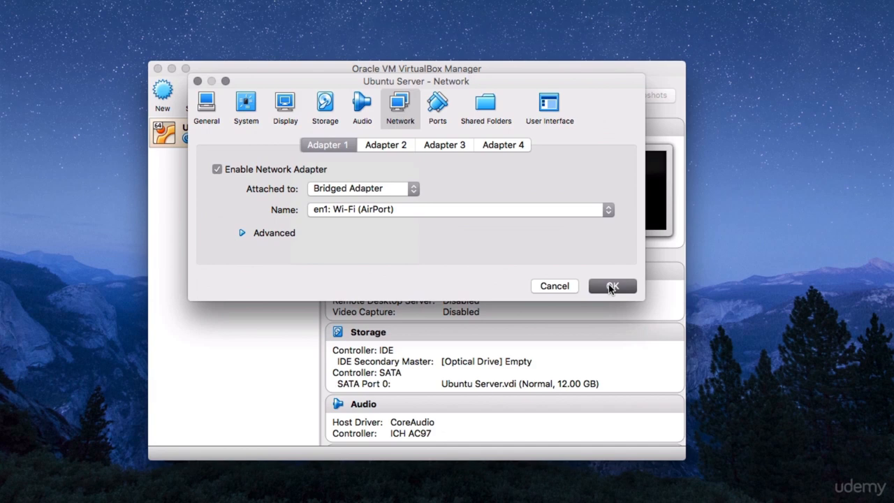
click(611, 286)
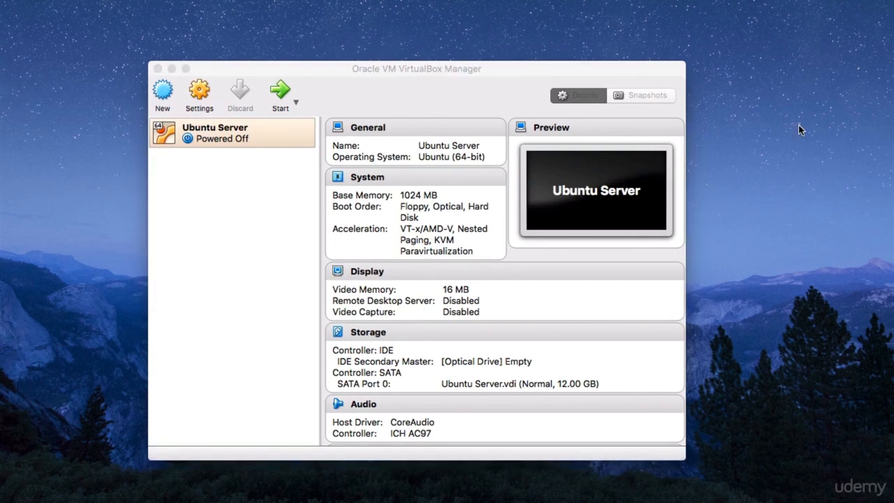
mouse_move(454, 77)
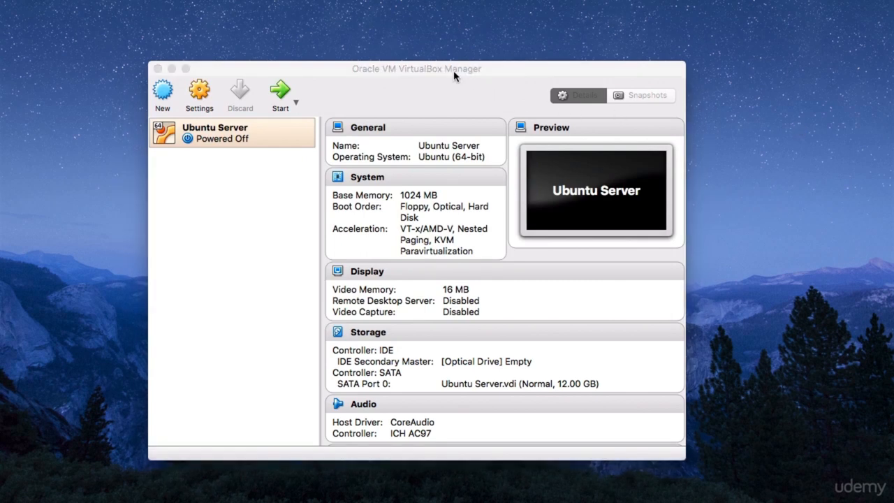
- Boot the Ubuntu Server VM from the ubuntu-16.04.1-server-amd64.iso startup disk
click(279, 94)
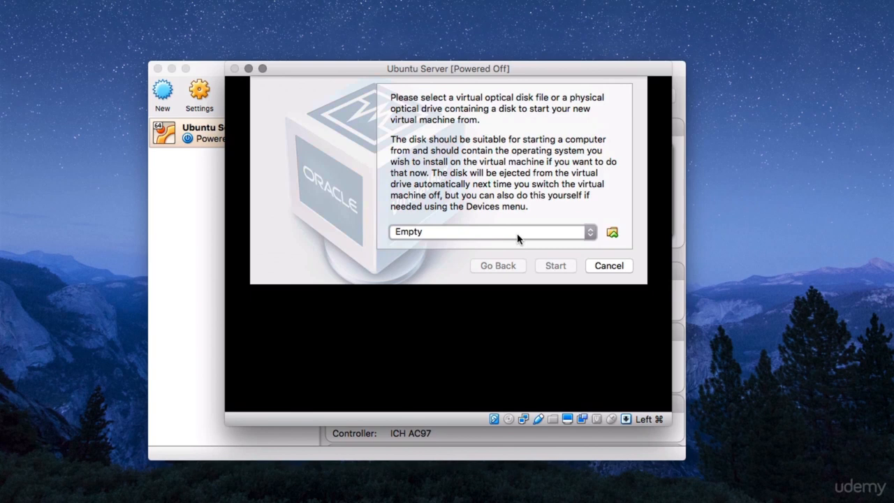
mouse_move(613, 232)
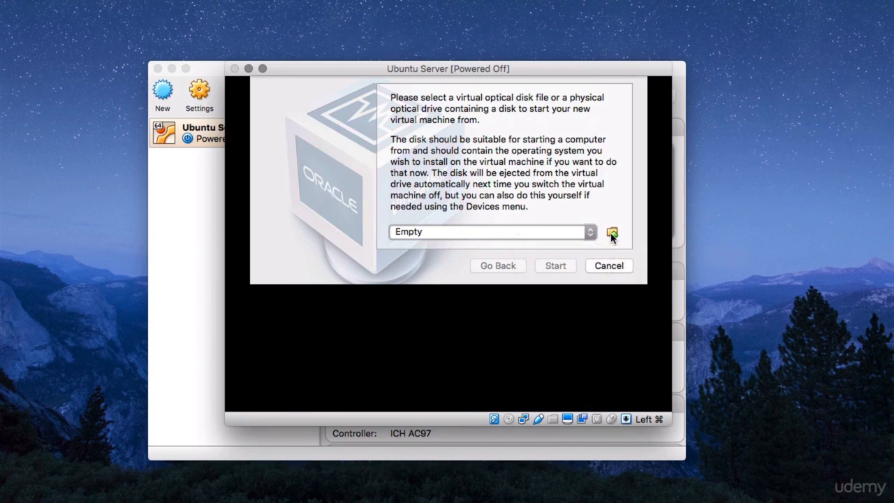
click(612, 232)
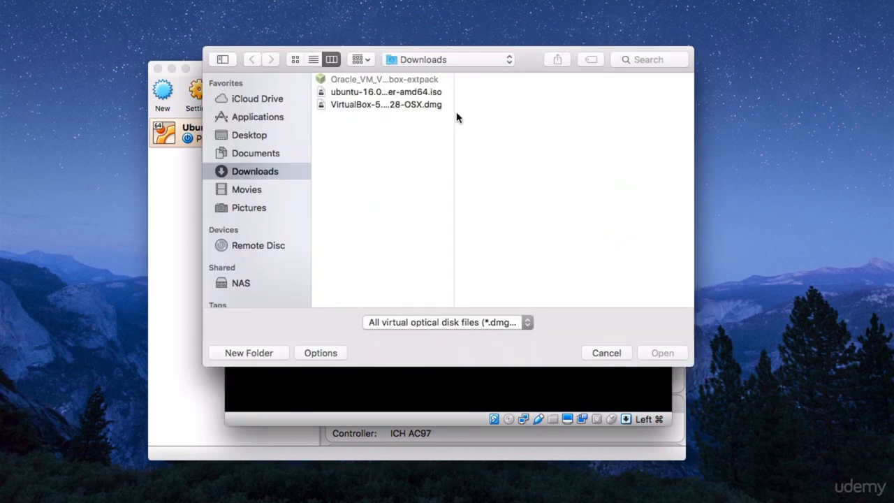
click(386, 92)
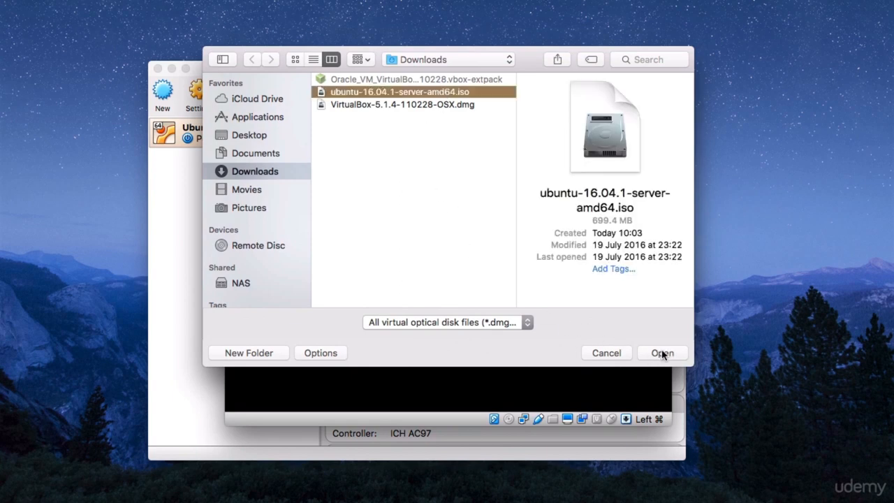
click(662, 353)
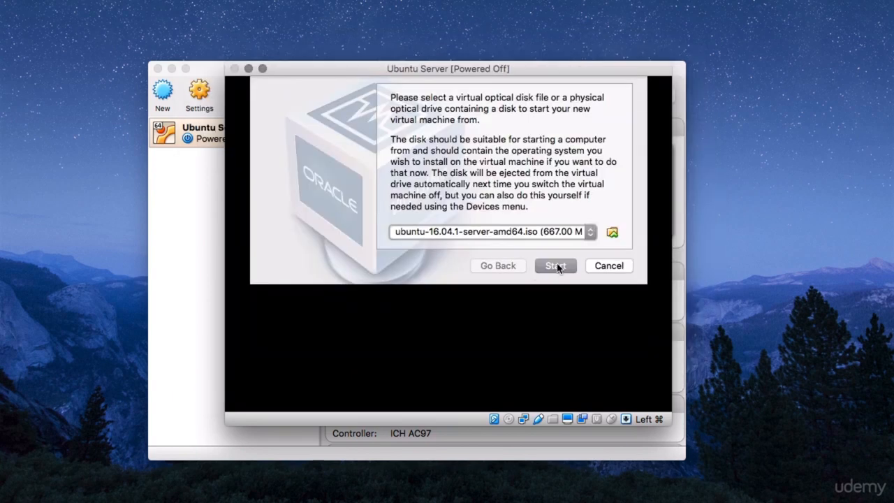
click(554, 266)
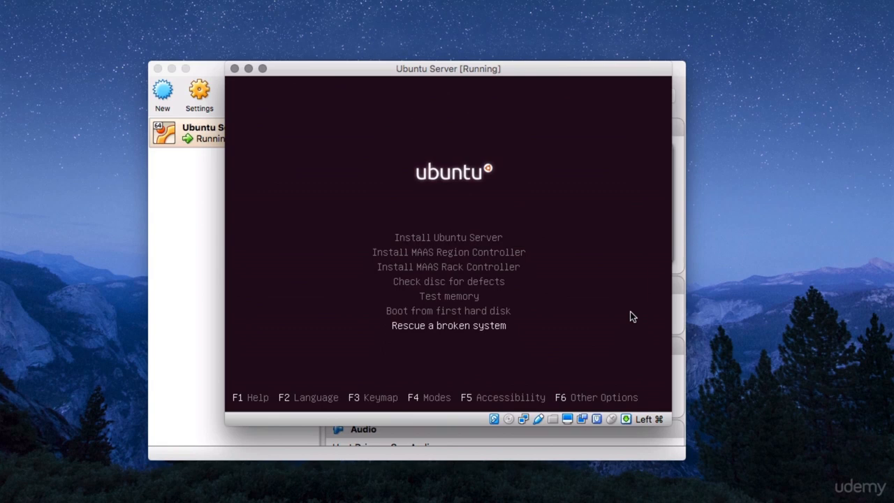
- Choose Install Ubuntu Server on the installer boot menu
key(up)
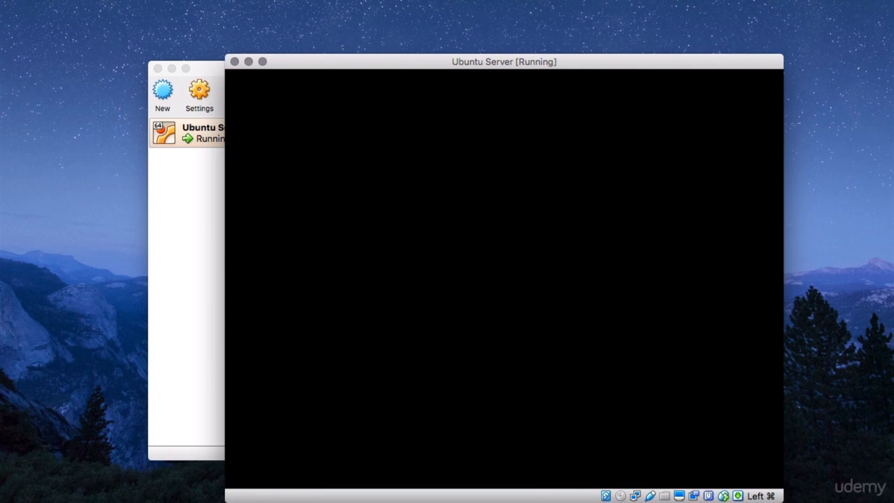
mouse_move(165, 69)
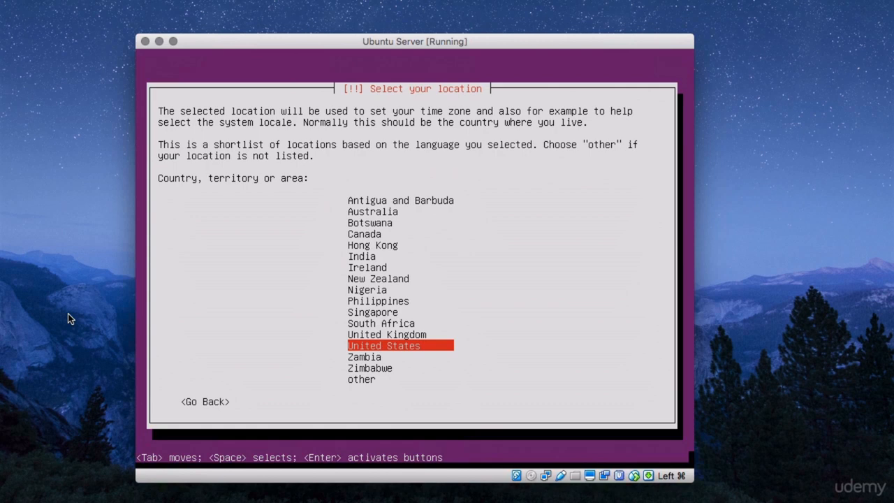
- Pick the location, United Kingdom en_GB.UTF-8 locale and Switzerland keyboard layout
key(Up)
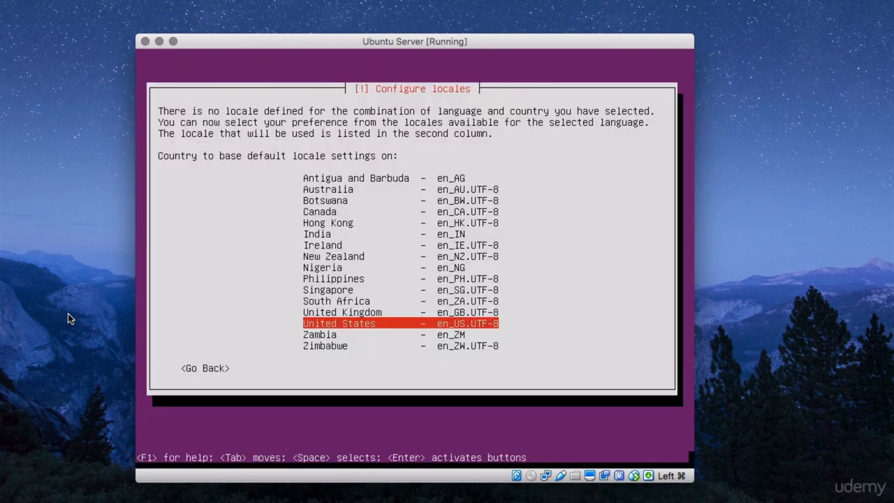
key(Up)
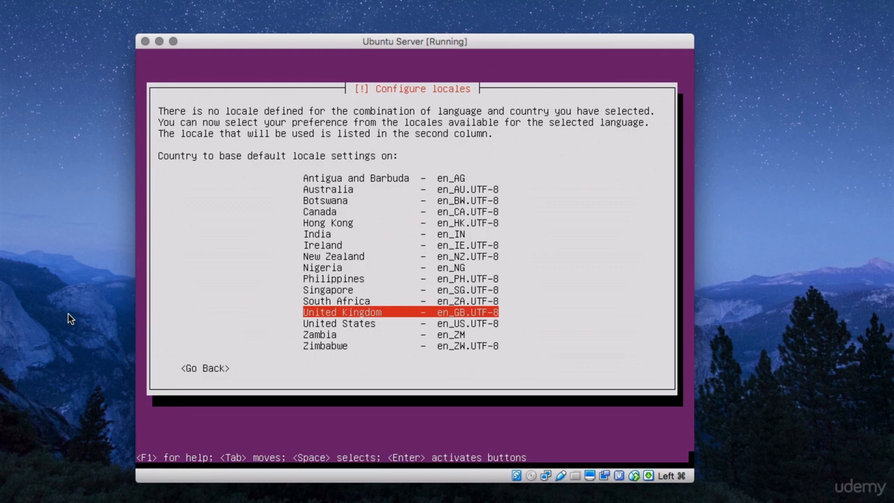
key(Enter)
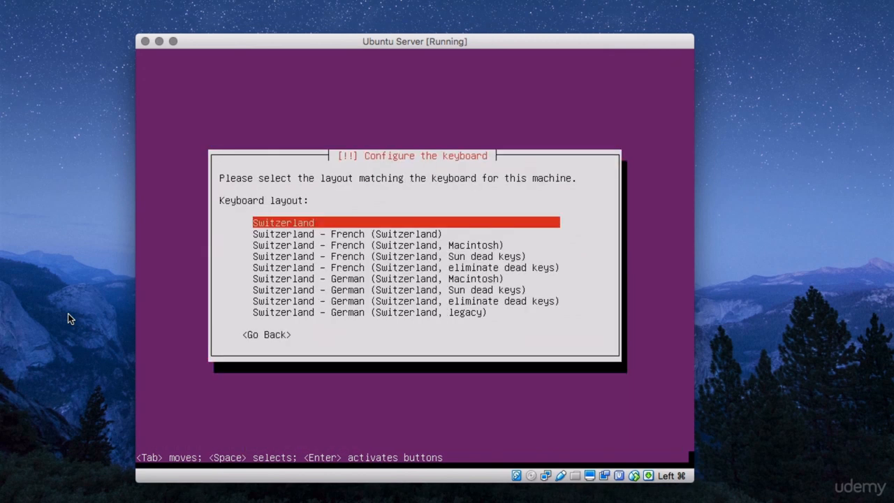
key(Down)
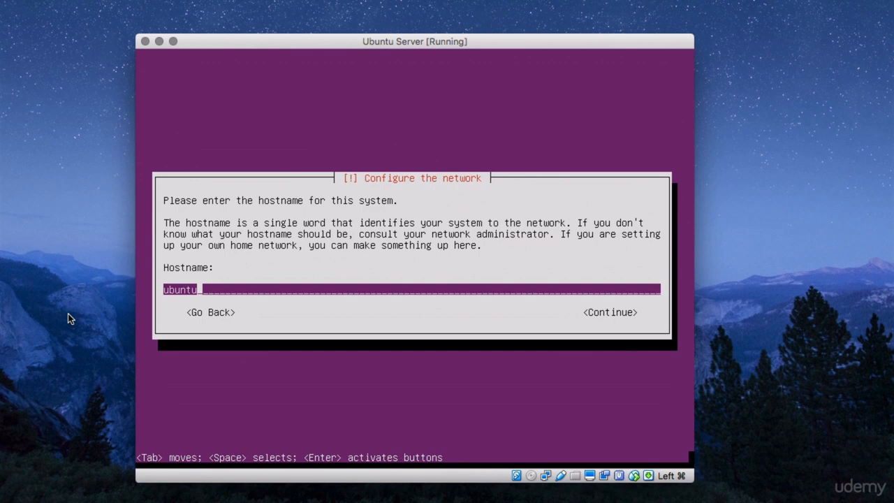
- Change the installer hostname to ubuntu-server and continue
text(-)
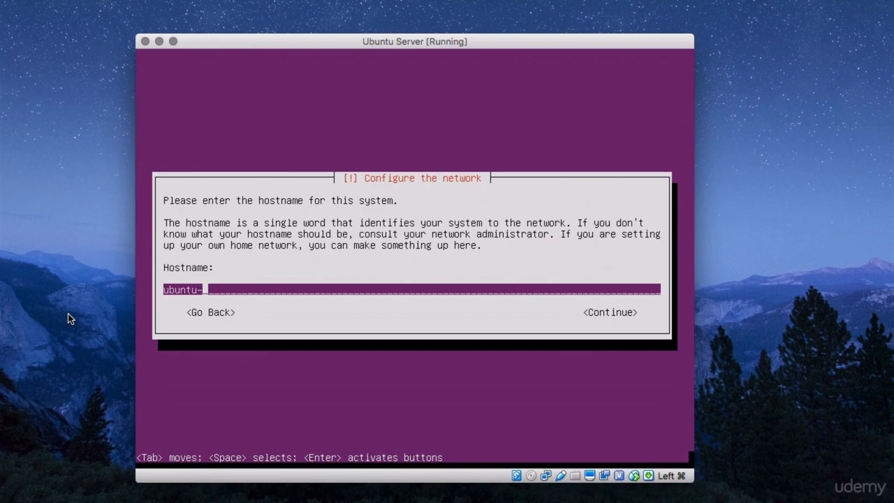
text(server)
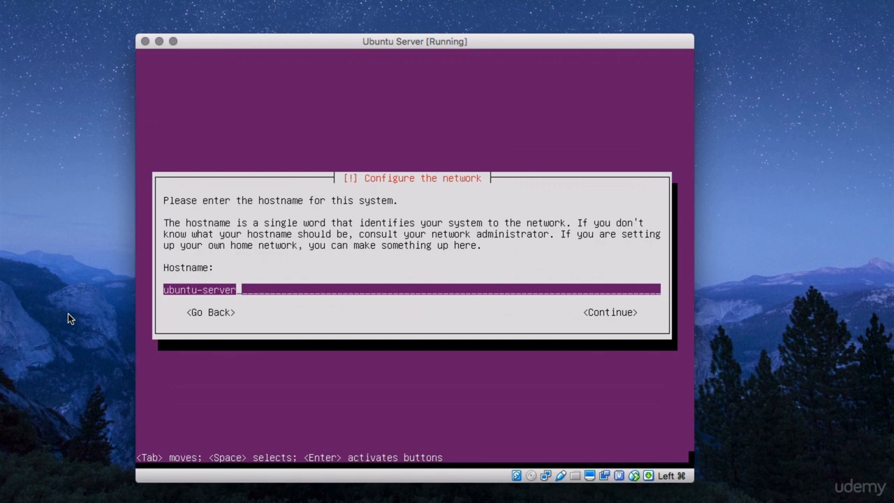
key(Tab)
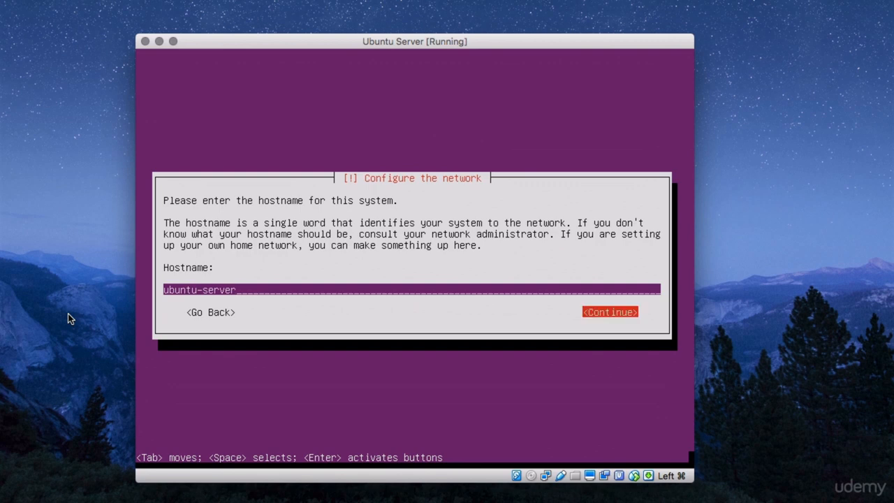
click(609, 311)
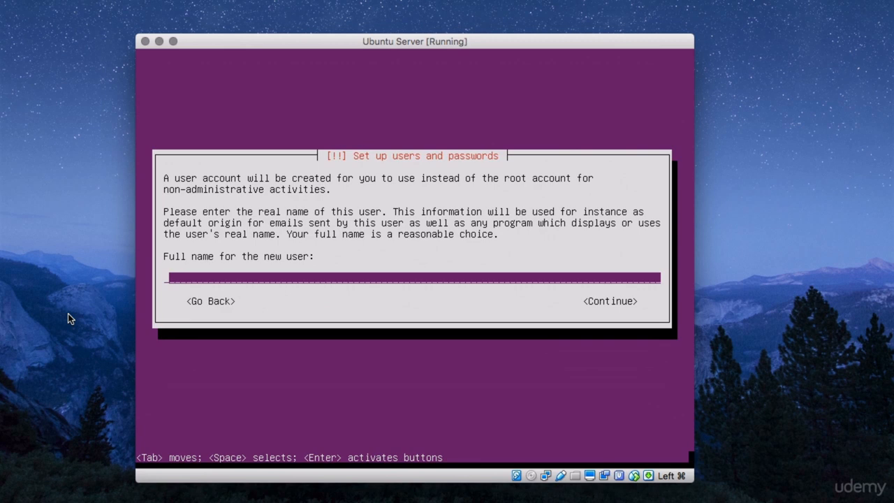
- Enter the user's full name 'WoodyAll' and accept the suggested username
text(Woo)
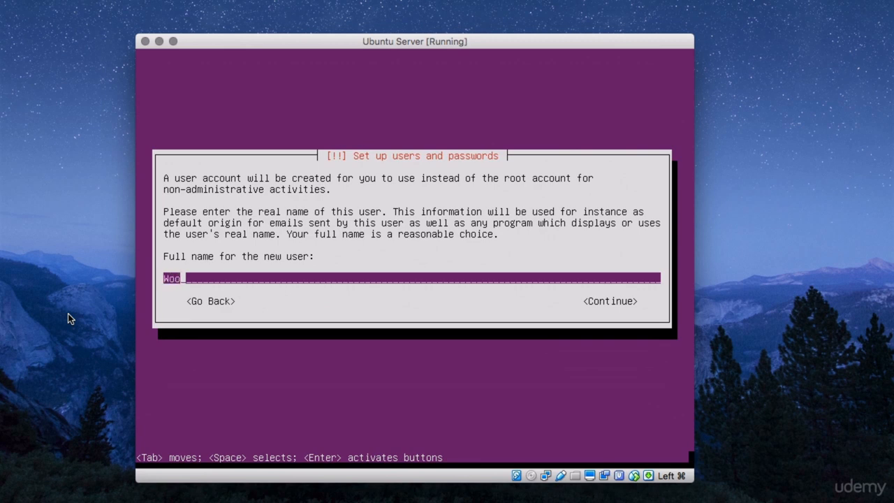
text(dy)
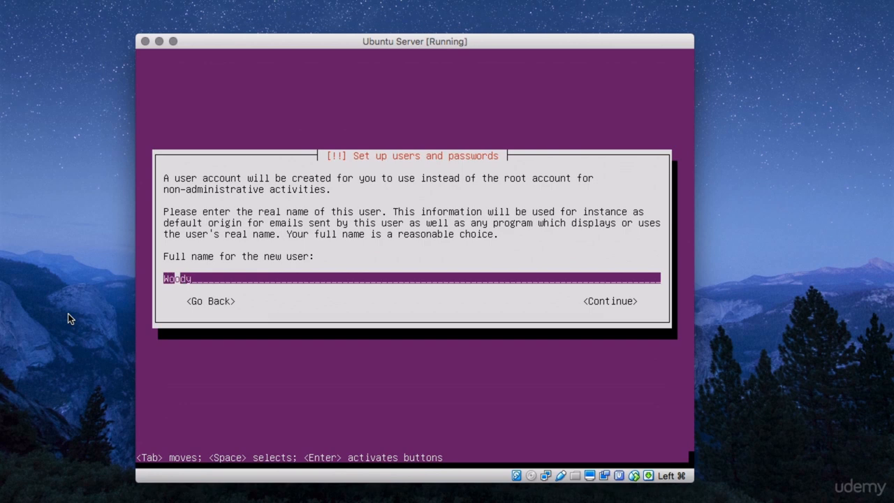
text(All)
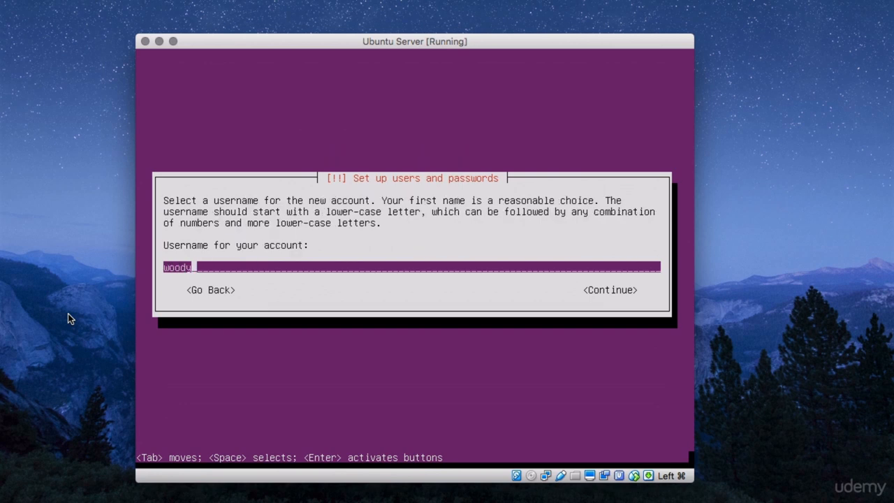
key(Tab)
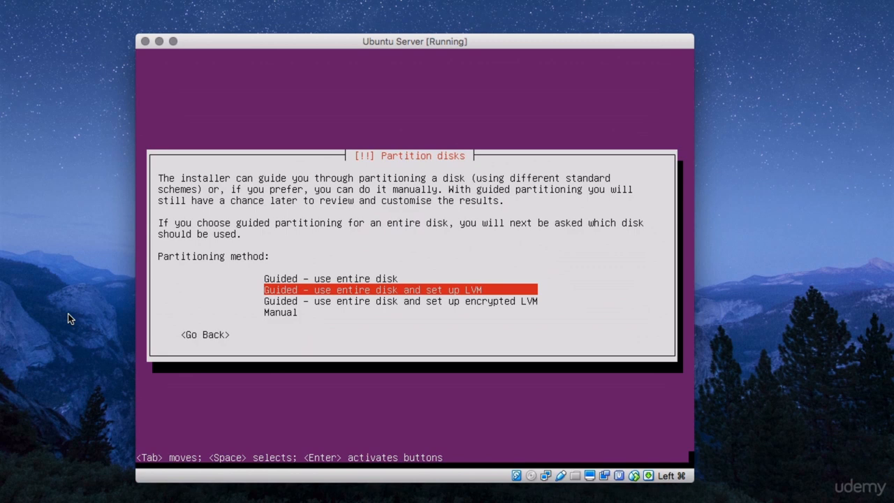
- Use guided partitioning of the entire disk and write the ext4 and swap partitions
key(Up)
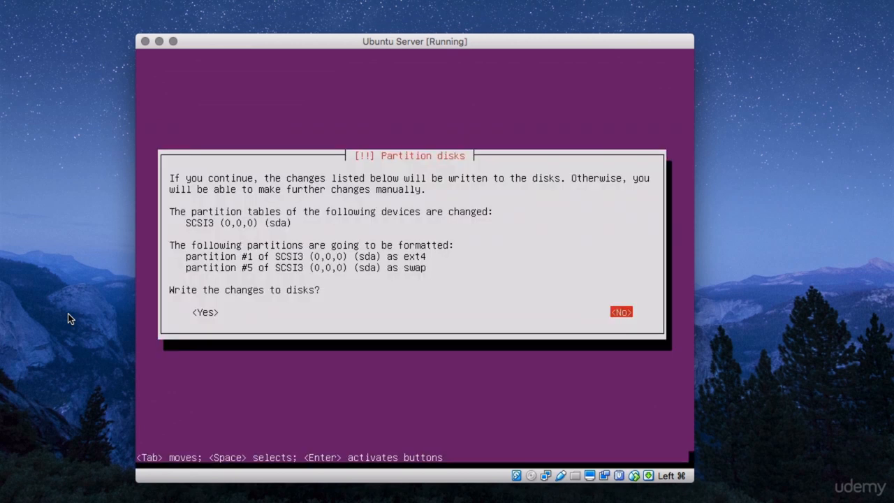
key(Tab)
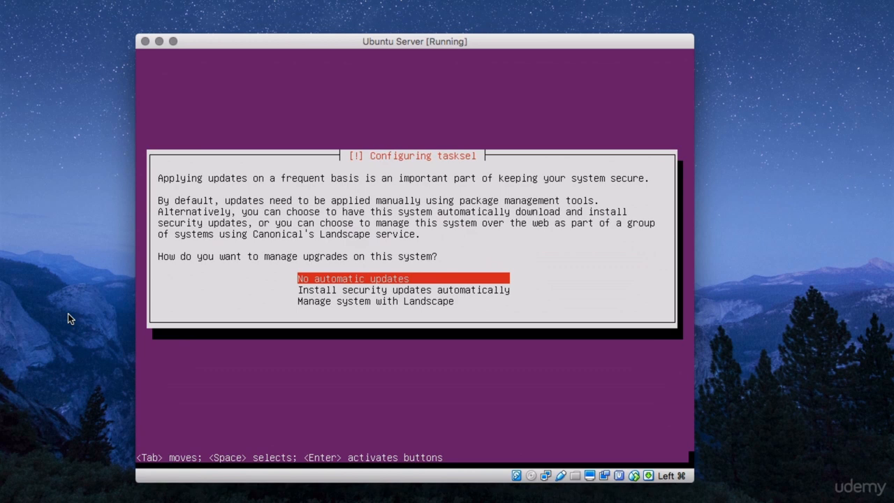
- Select 'Install security updates automatically' in Configuring tasksel
key(Down)
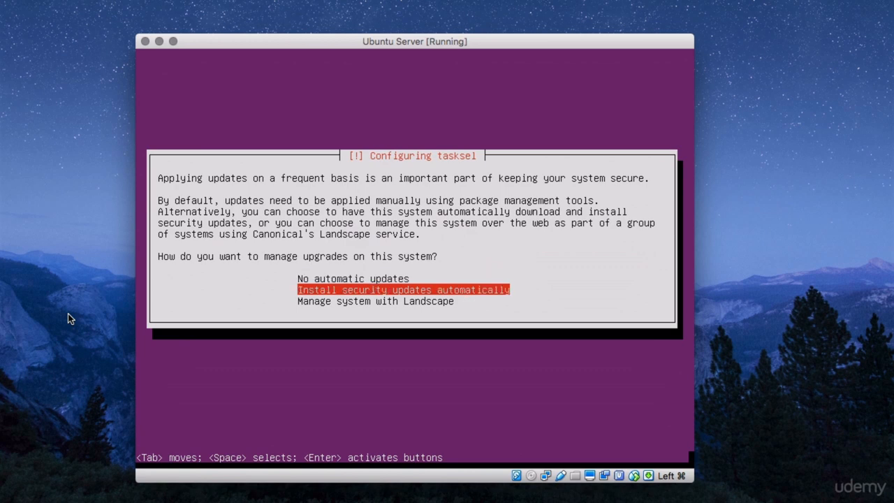
key(Return)
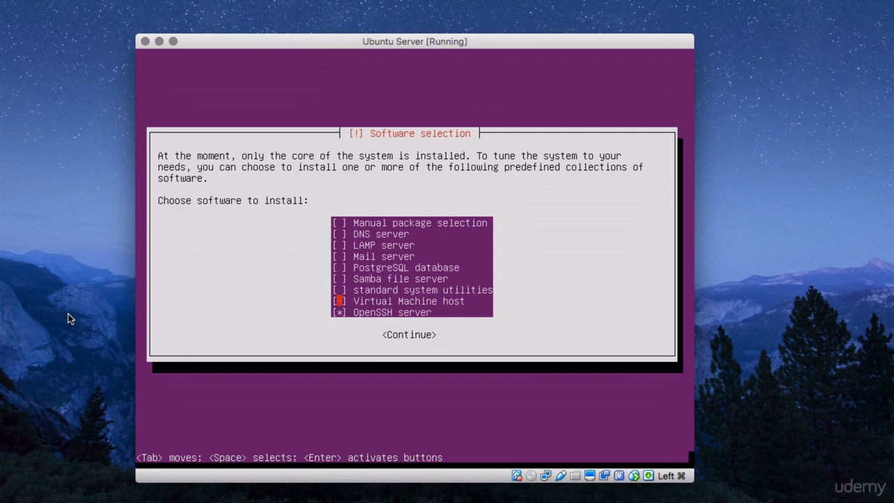
- Keep OpenSSH server in software selection and continue to the GRUB prompt
key(Tab)
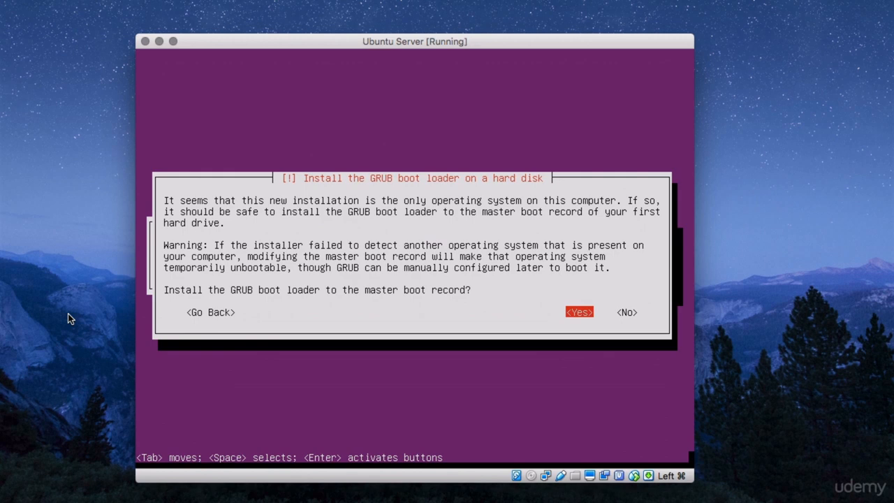
- Answer Yes to installing GRUB on the master boot record and let installation finish
click(579, 312)
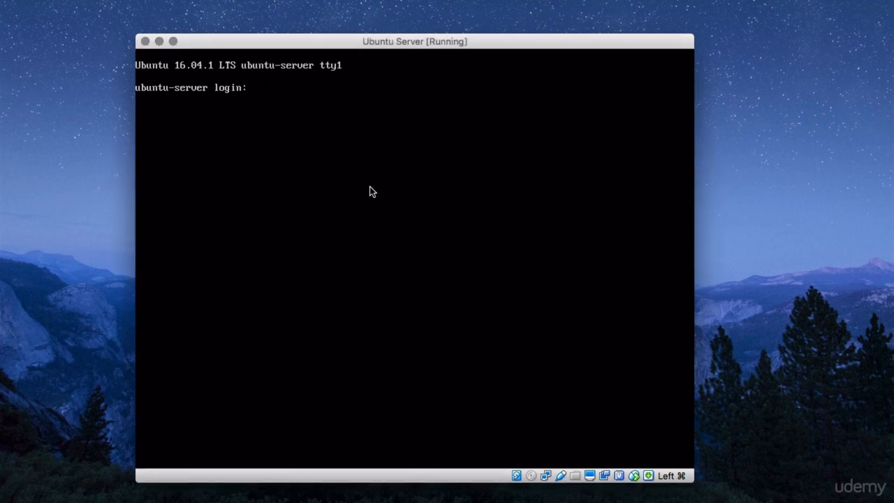
- Log in as woody and run ifconfig -a to reveal enp0s3 at 10.1.1.28
text(woody)
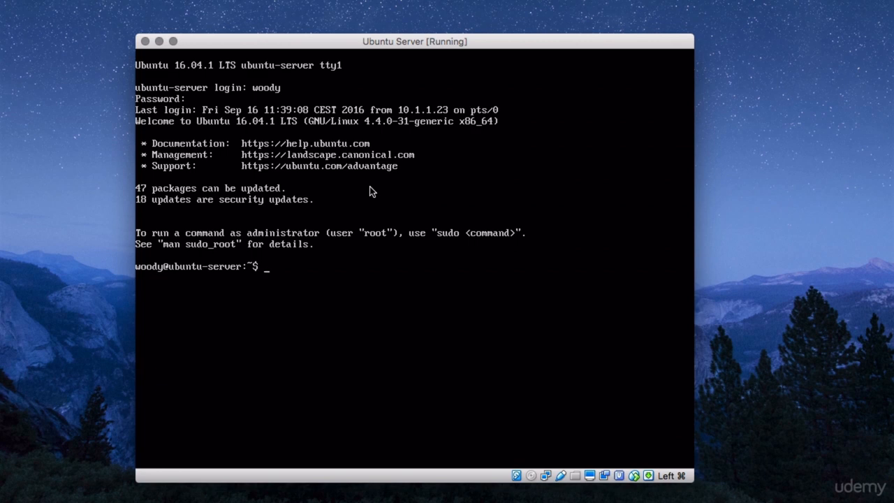
text(ifconfig -a)
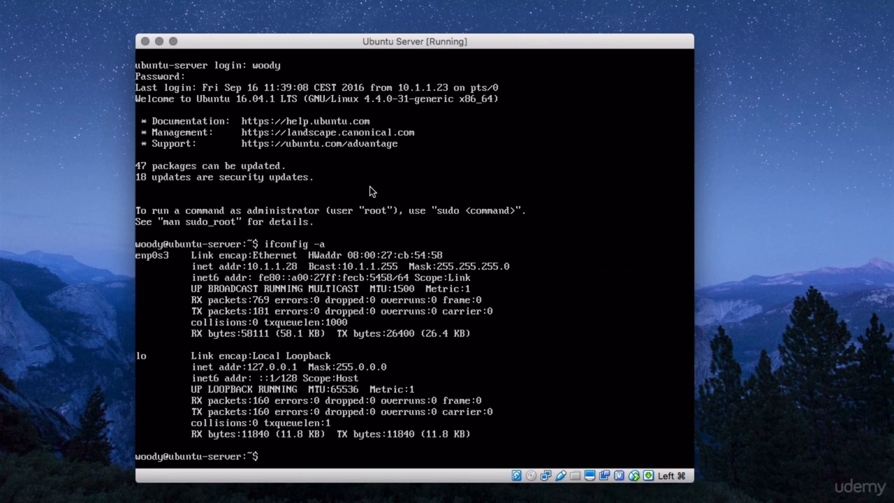
mouse_move(160, 267)
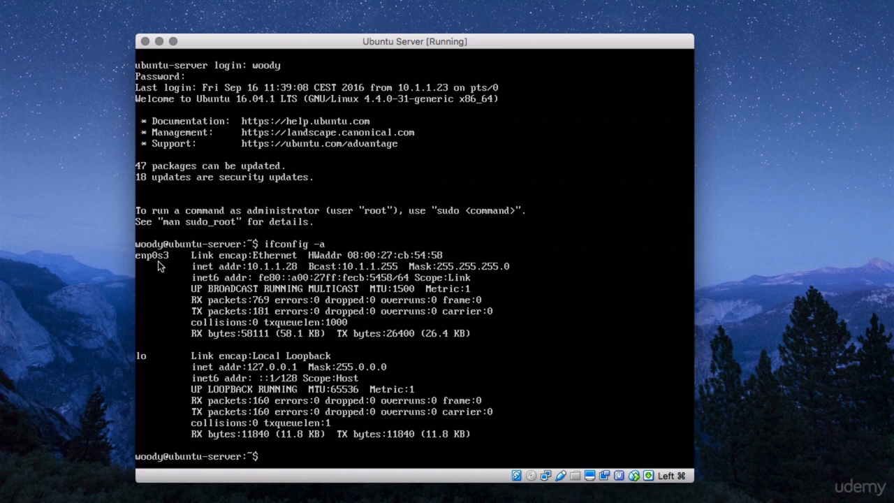
mouse_move(141, 260)
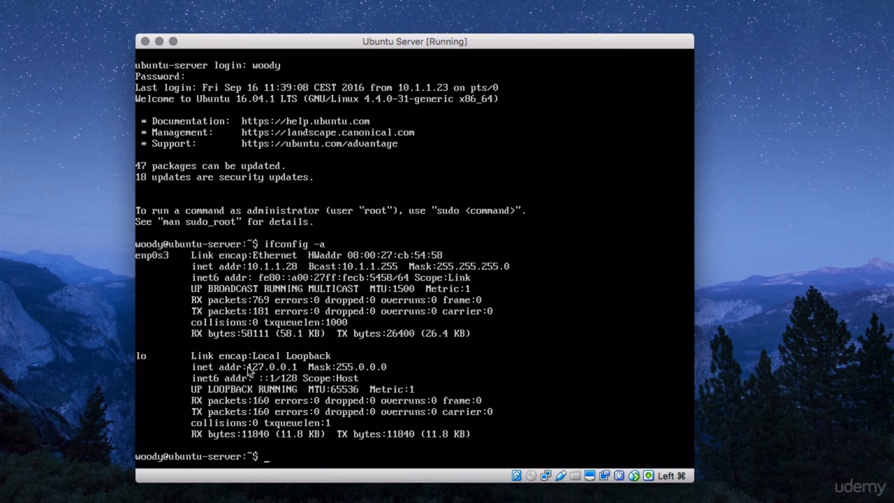
mouse_move(250, 269)
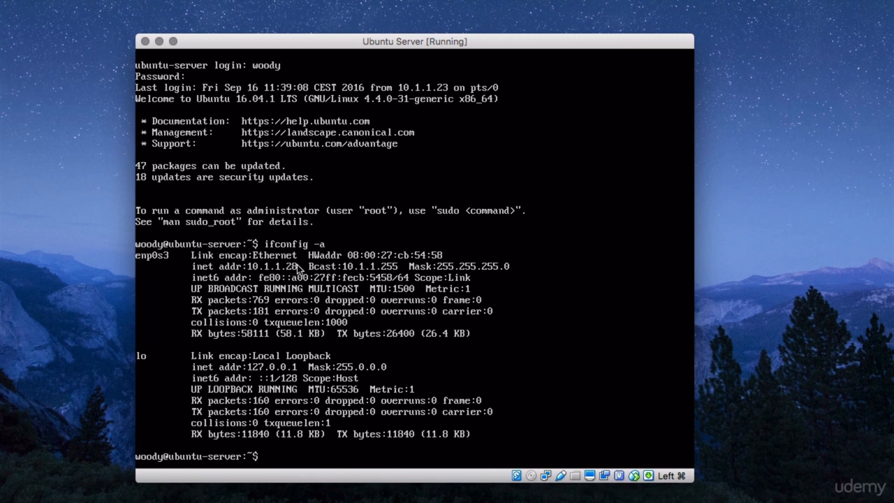
mouse_move(299, 271)
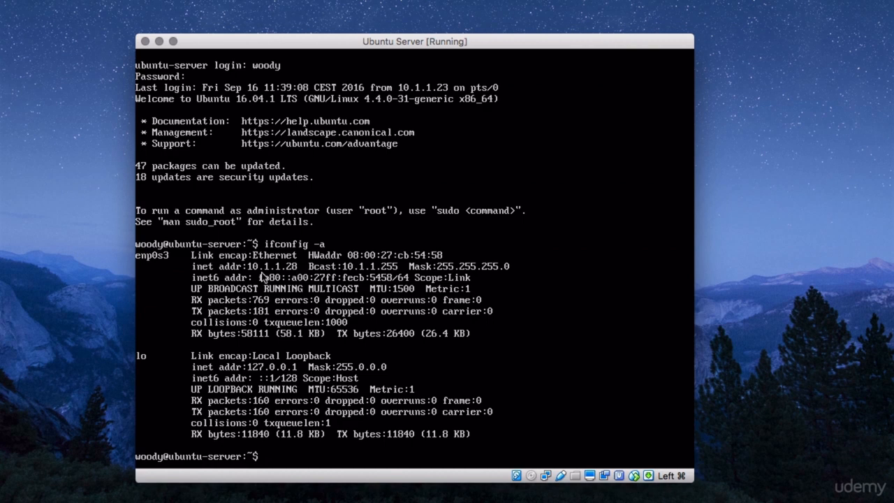
- Hide the VirtualBox VM window and bring the Mac's Terminal to the front
click(160, 41)
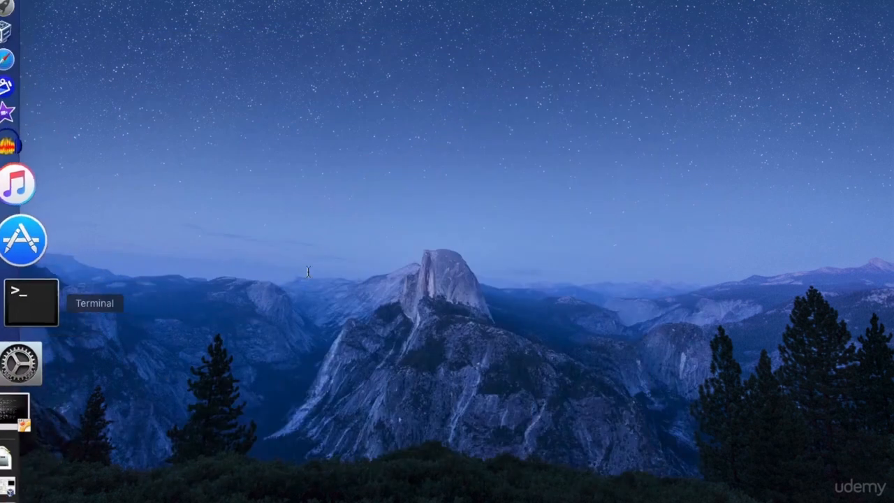
click(31, 302)
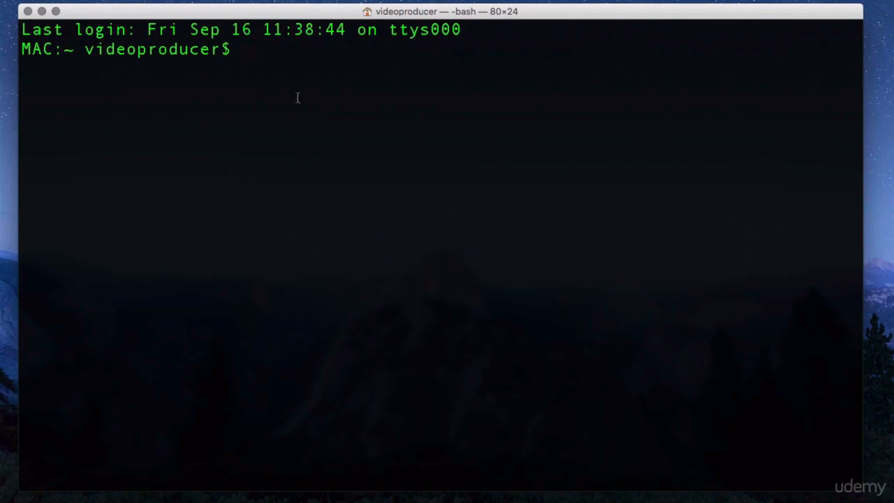
text(s)
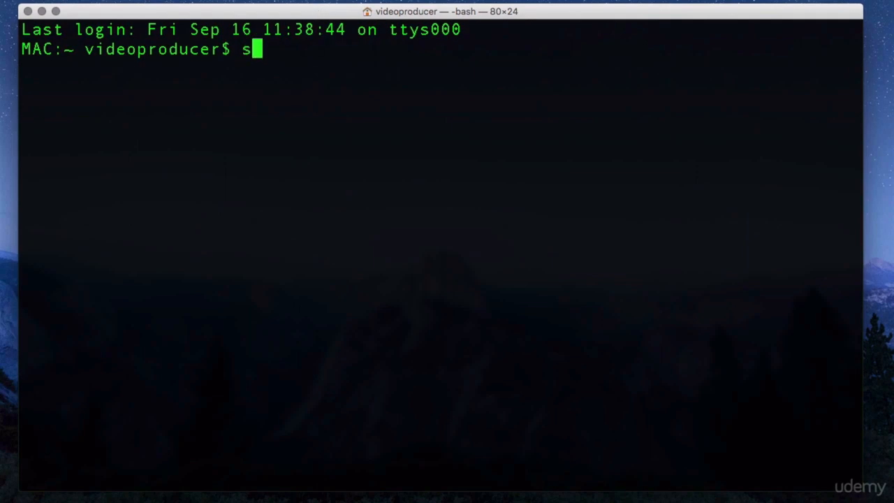
text(sh)
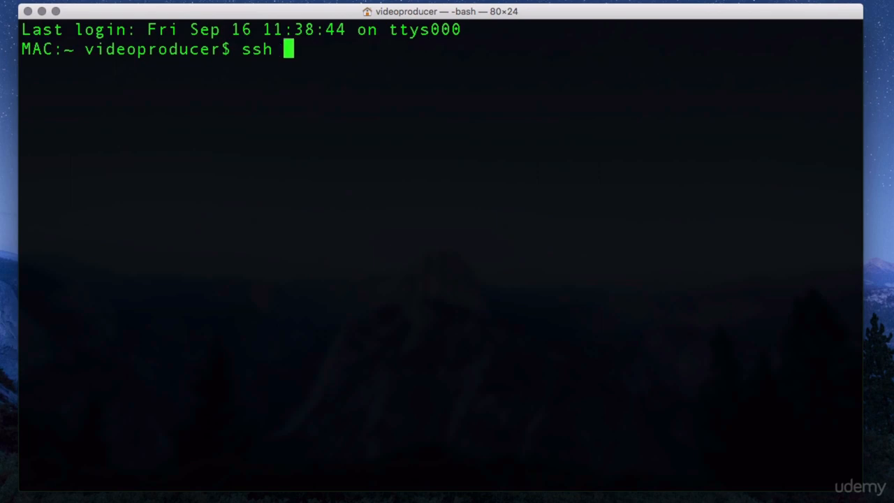
text(woody)
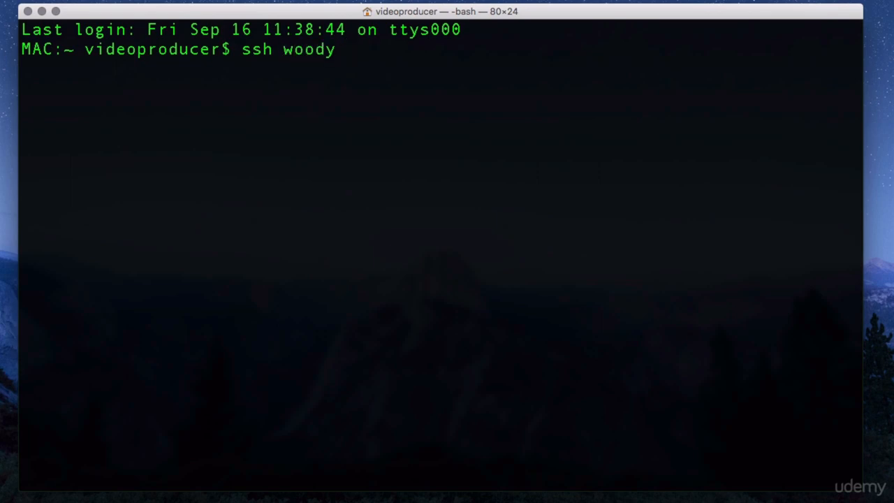
text(@10.1.1.28)
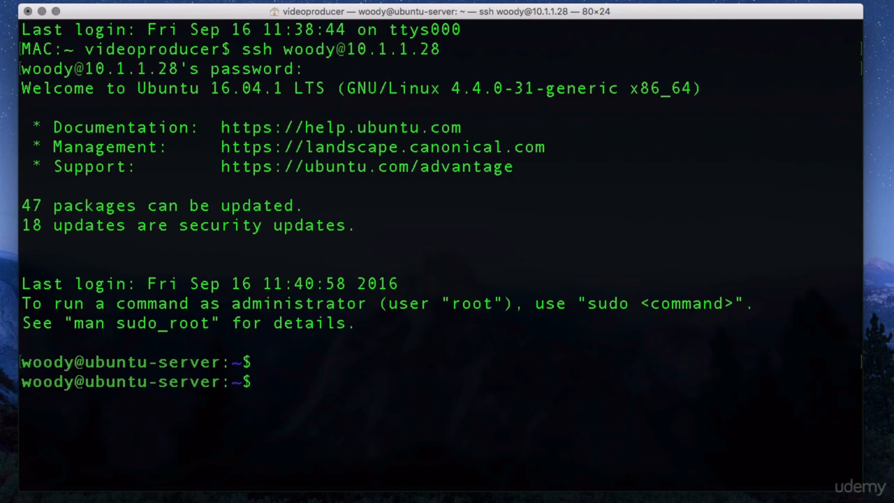
- Run whoami, who and df -k: user woody, two logins, 13% root usage
text(whoami)
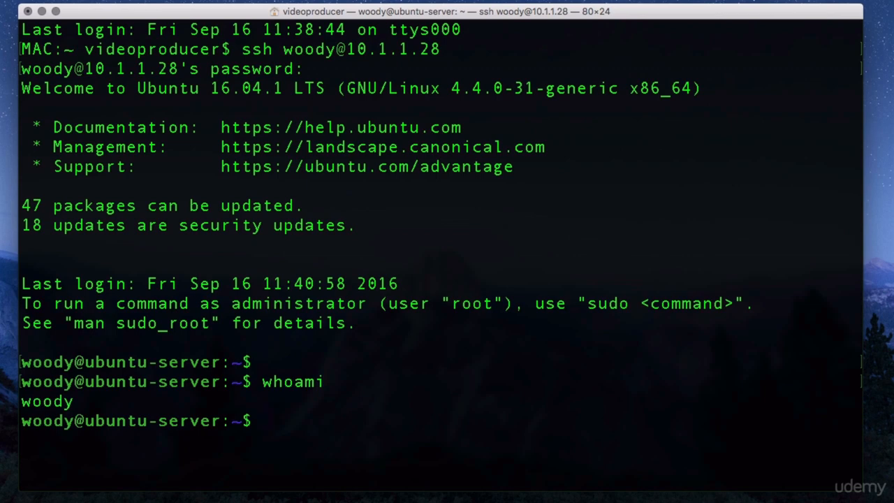
text(who)
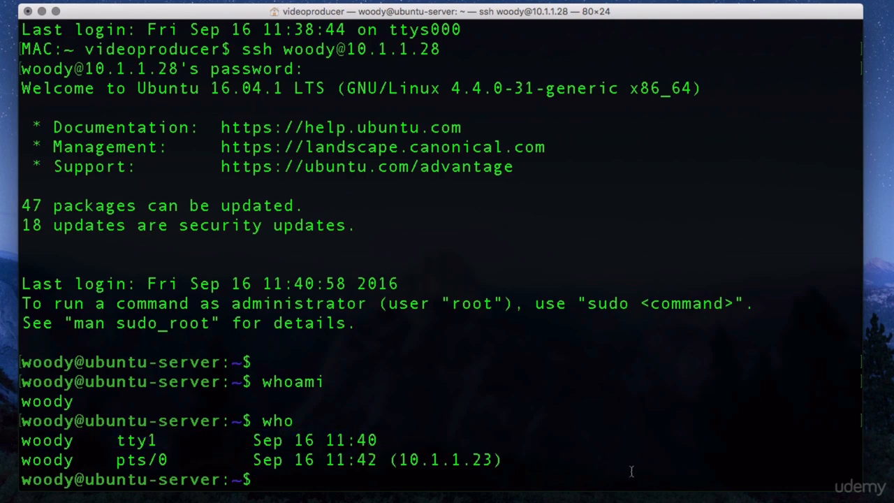
mouse_move(512, 459)
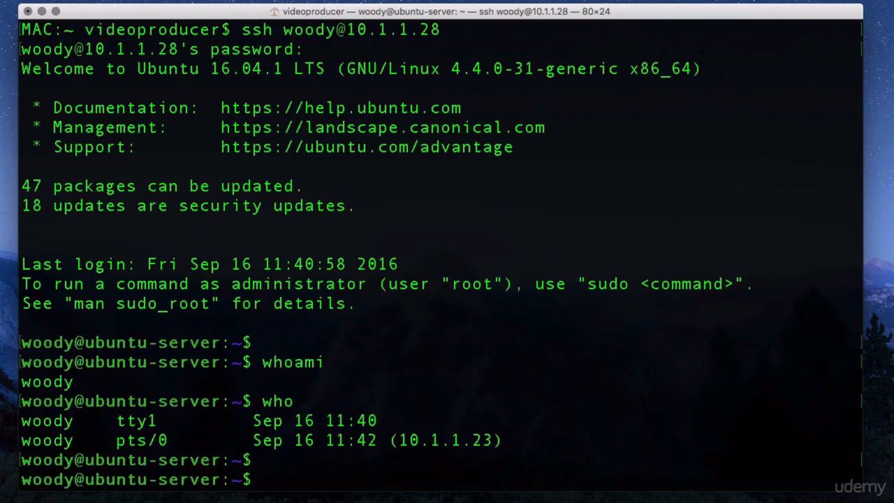
text(df -k)
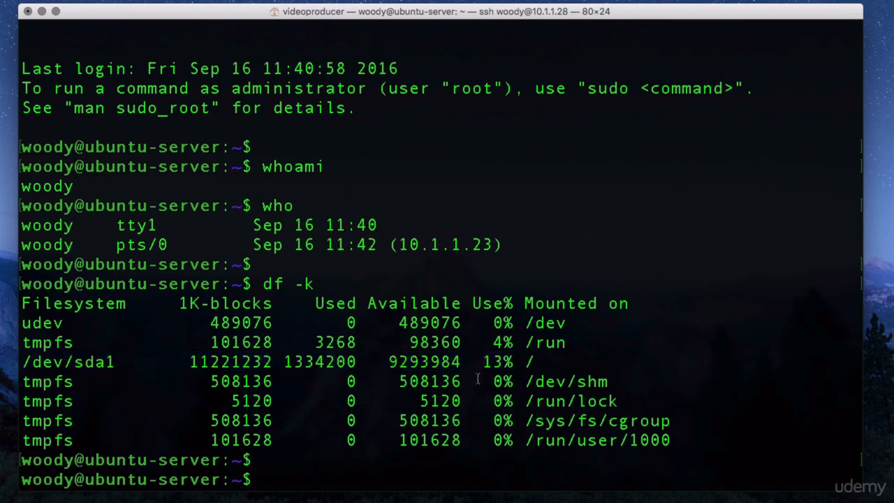
mouse_move(544, 376)
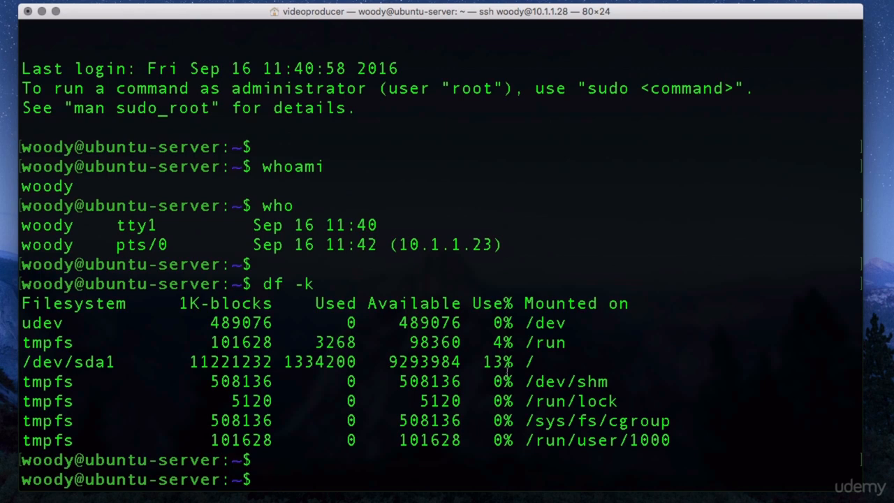
mouse_move(622, 351)
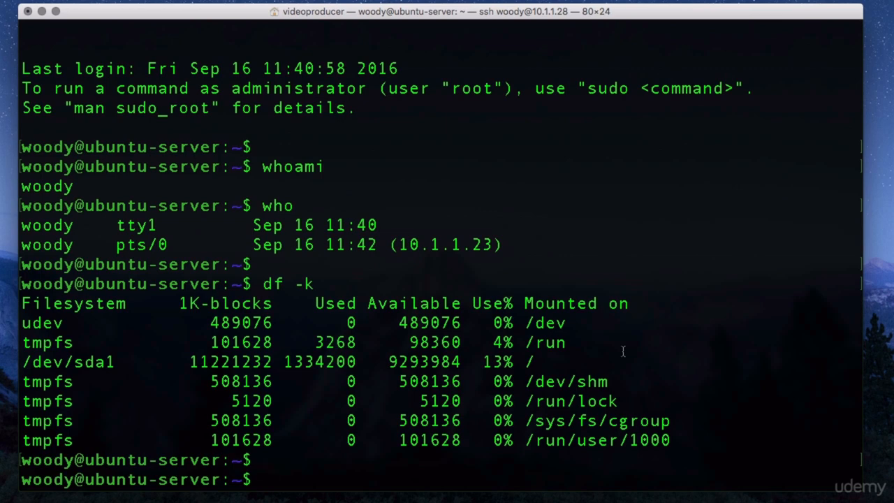
- Check the working directory with pwd, then move to / and confirm it
text(pwd)
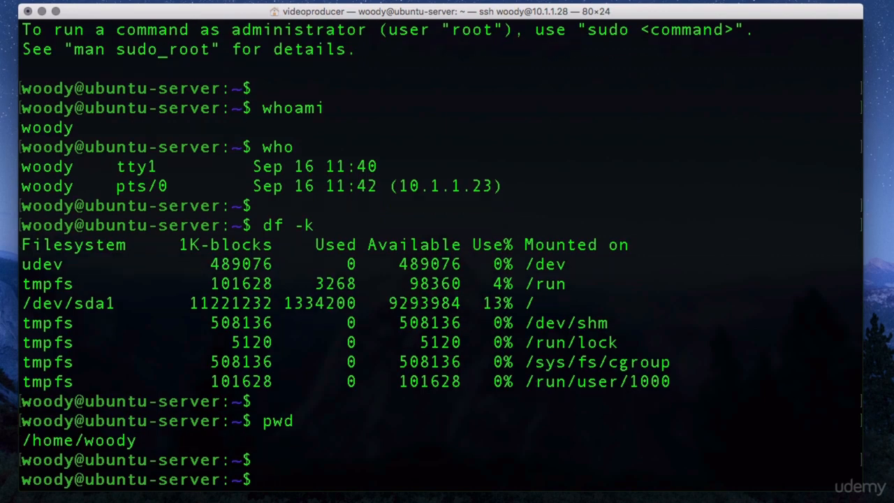
text(cd)
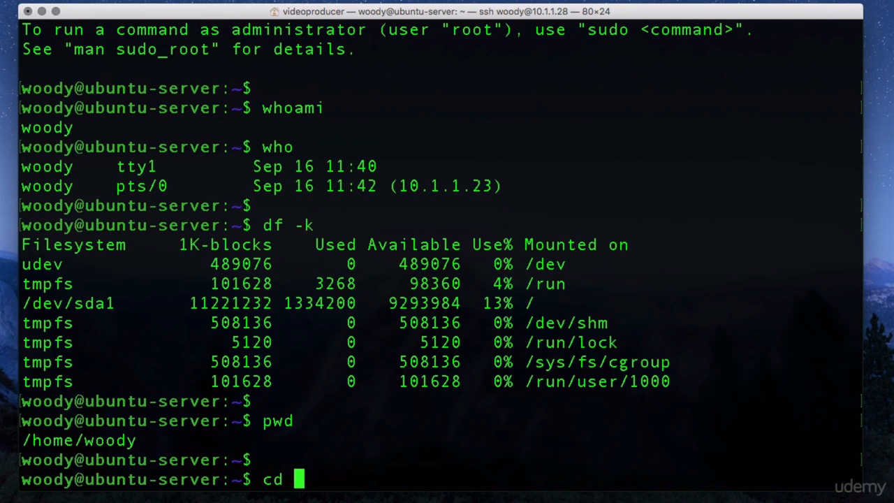
text(/)
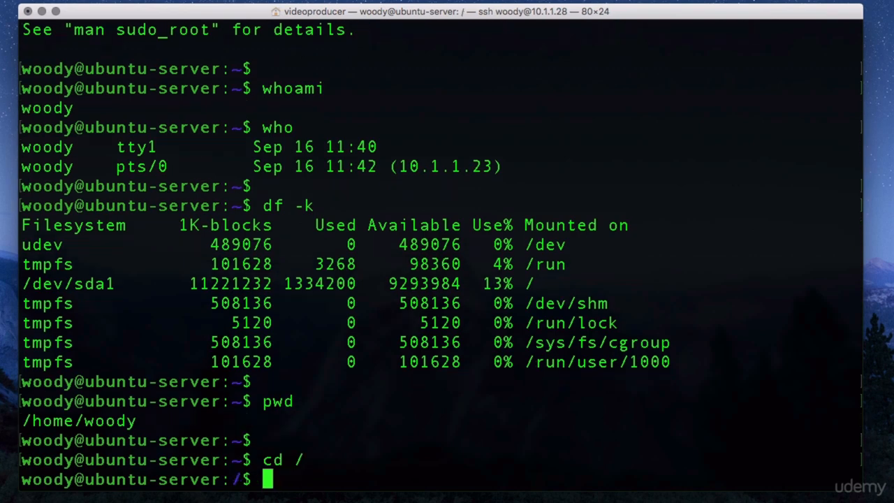
text(pwd)
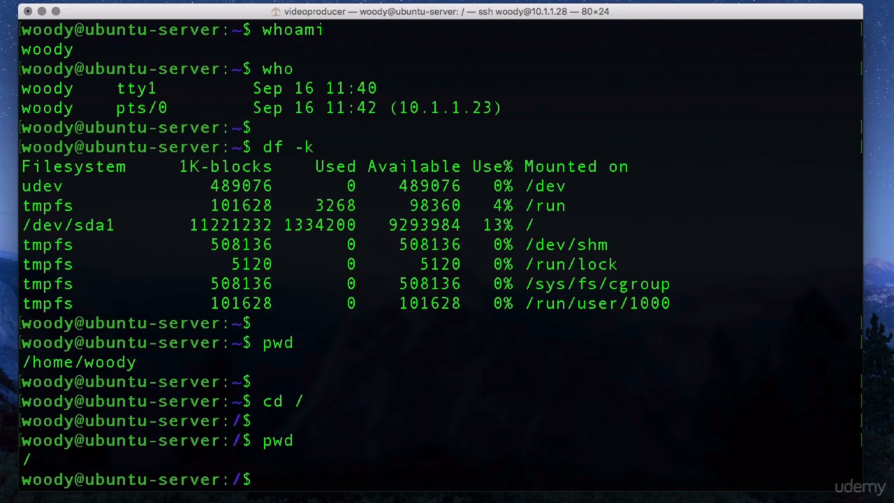
- Return to /home/woody and confirm the location with pwd
text(cd)
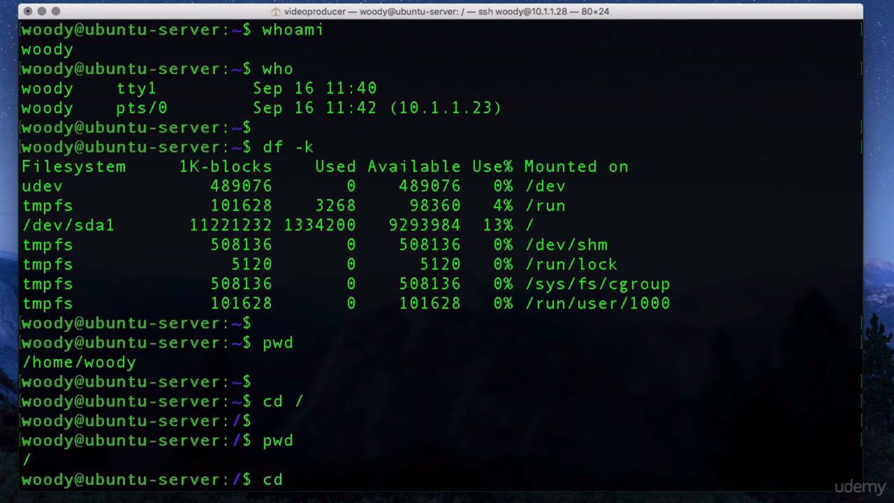
text(/)
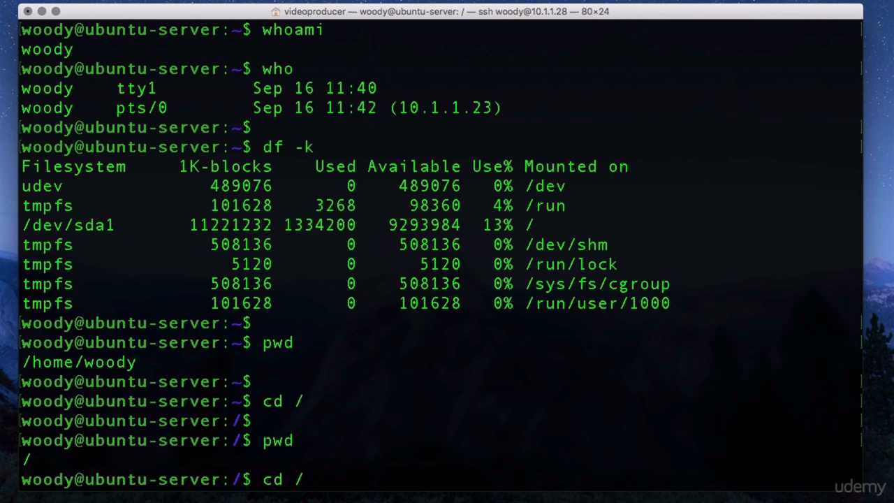
text(home/w)
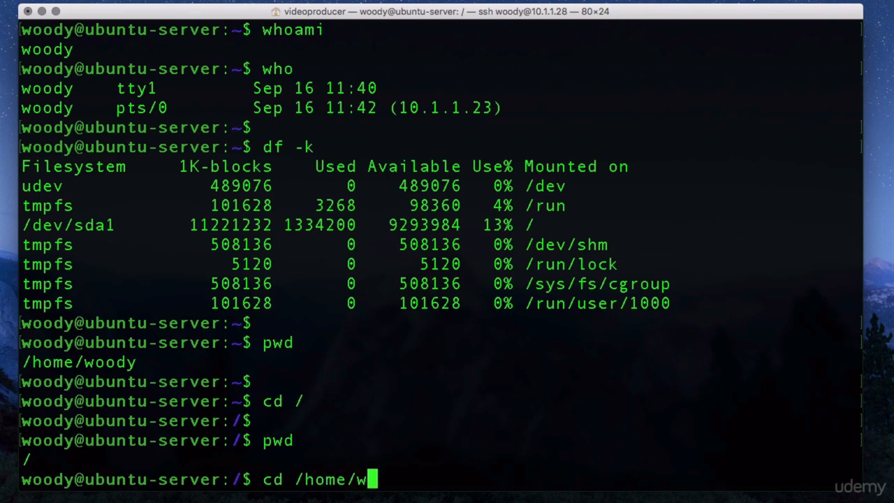
text(oody)
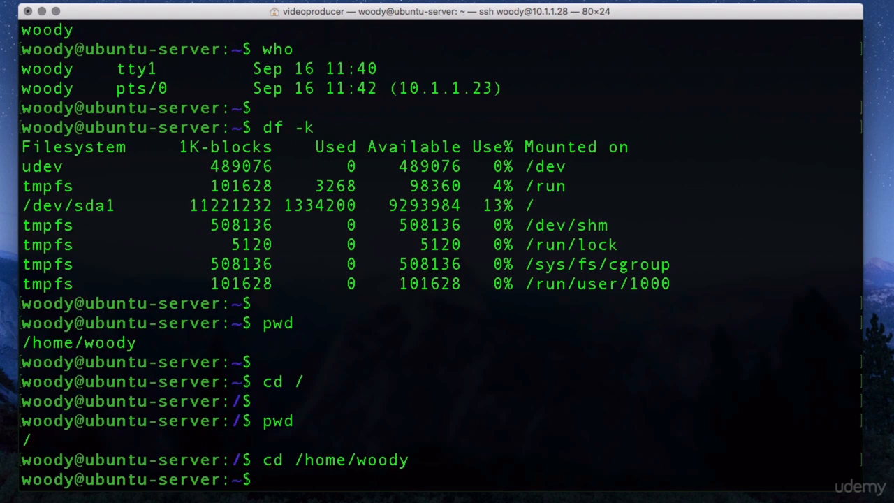
text(pwd)
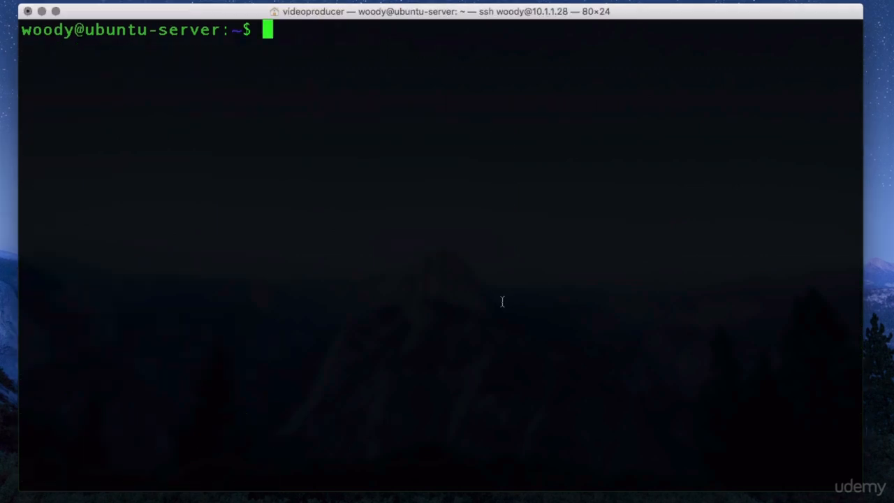
mouse_move(628, 328)
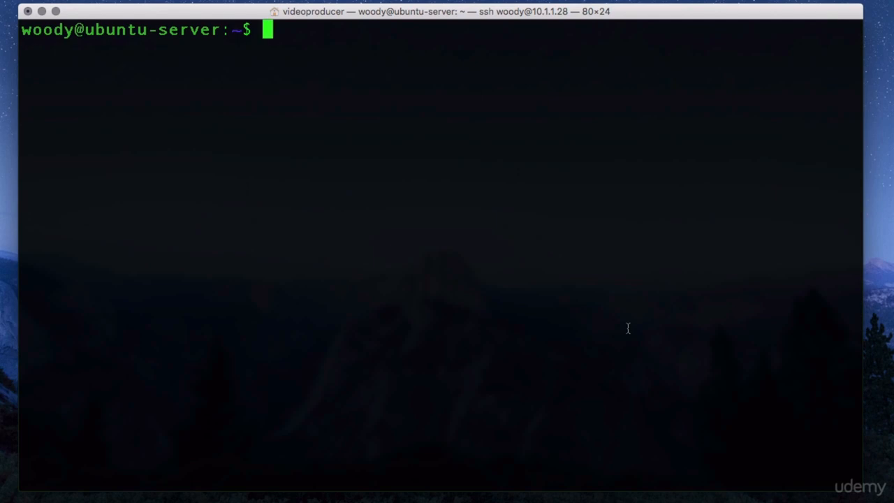
mouse_move(558, 319)
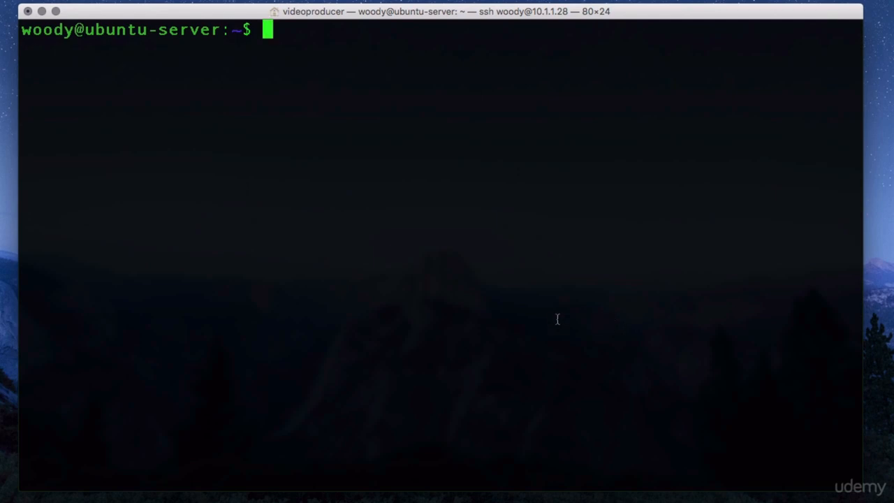
- Discard a stray command, confirm user woody with whoami, and change woody's password
text(woo)
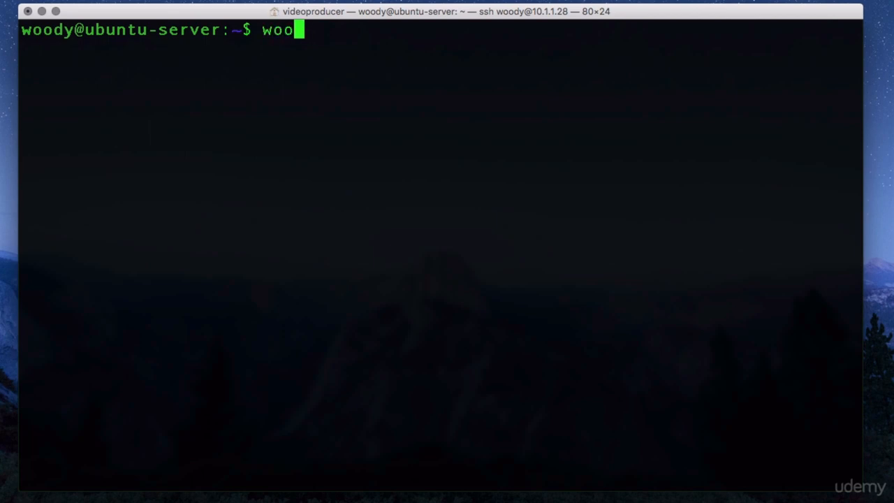
key(ctrl+c)
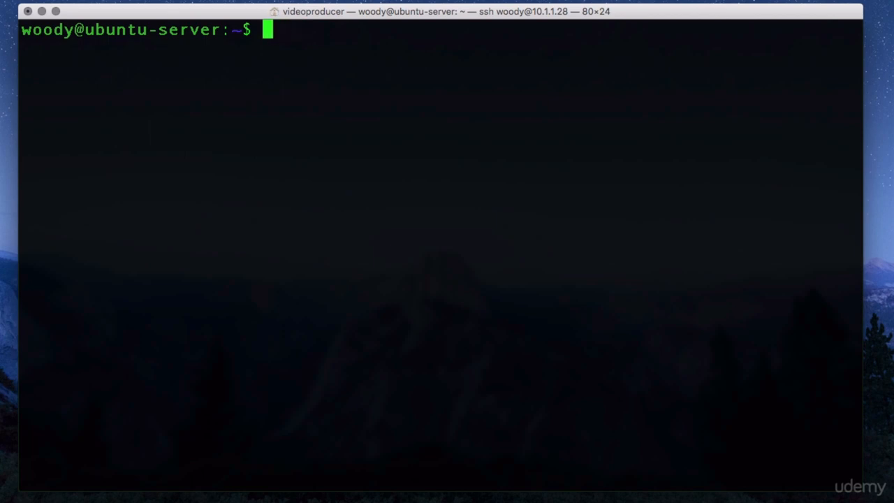
text(whoami)
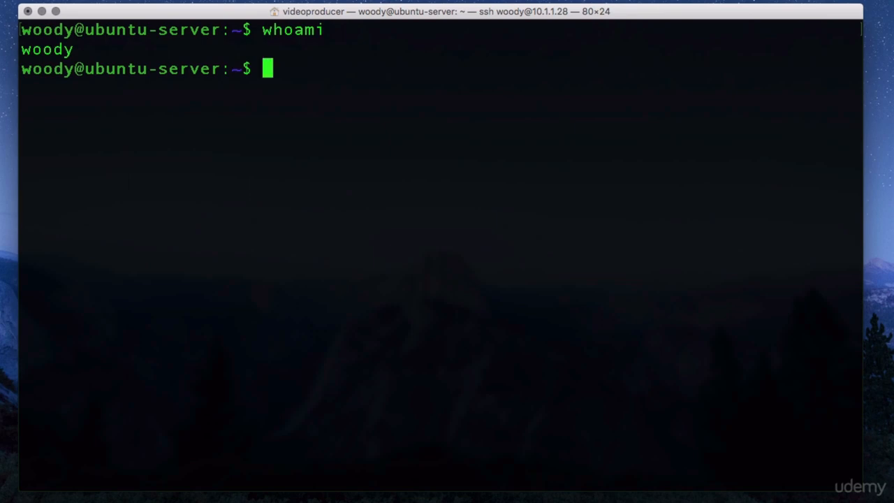
text(passwd)
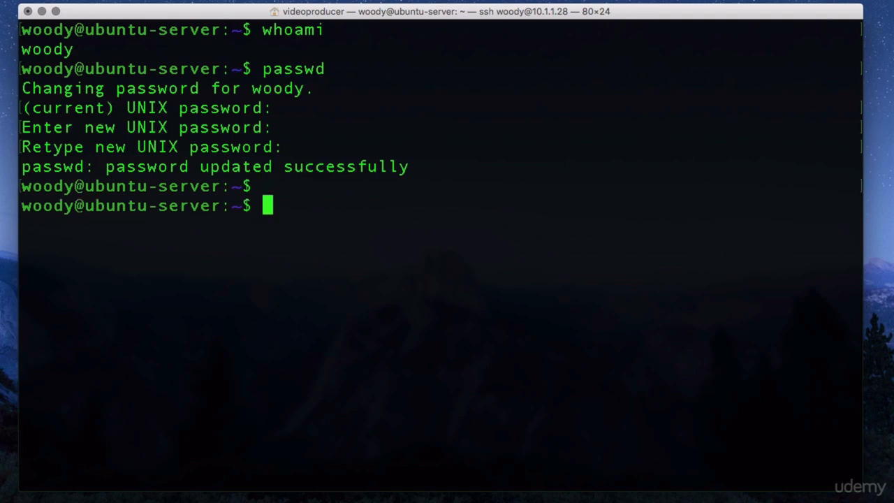
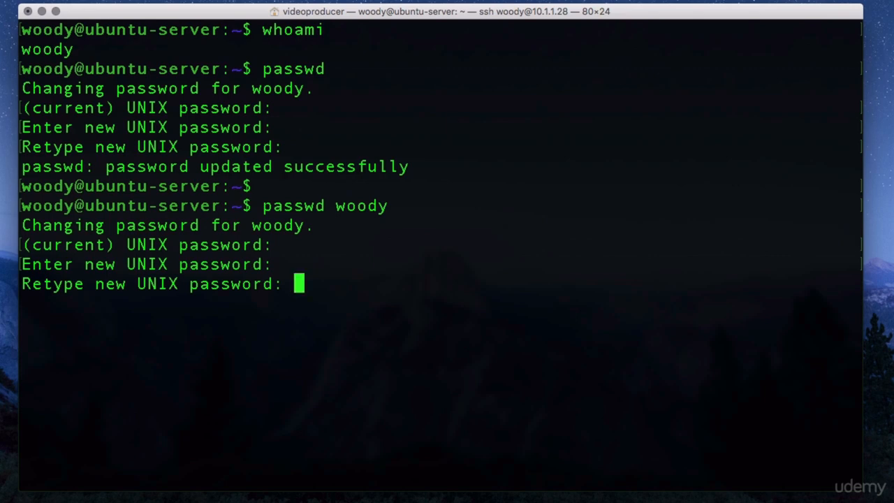
- Retry passwd for woody, which fails on mismatched new passwords, then clear the screen
key(enter)
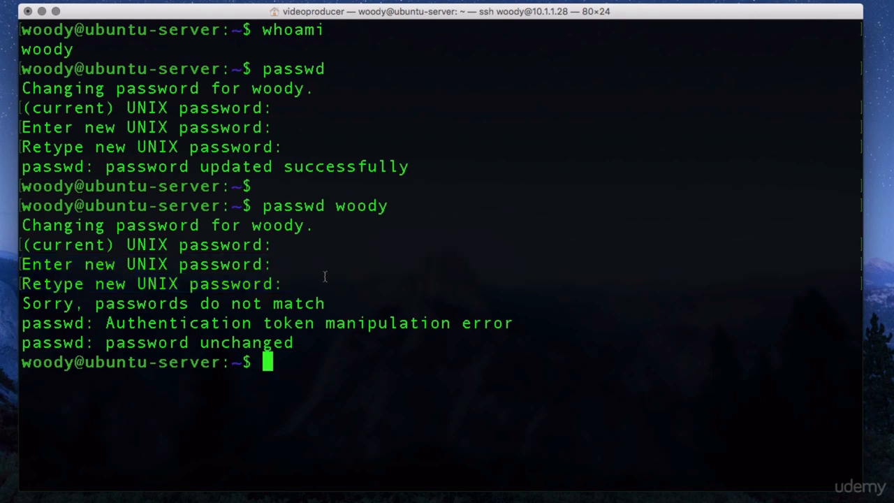
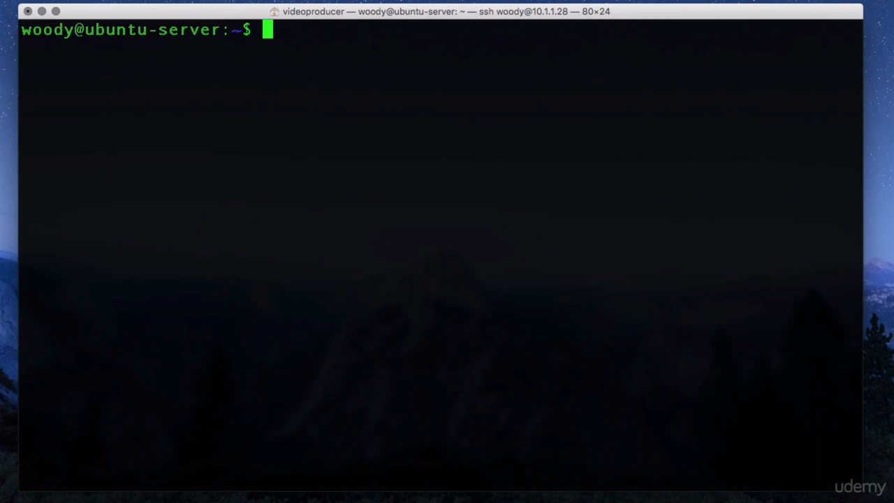
- Add user grover with sudo adduser, full name 'Grover Smith', confirming with y
text(su)
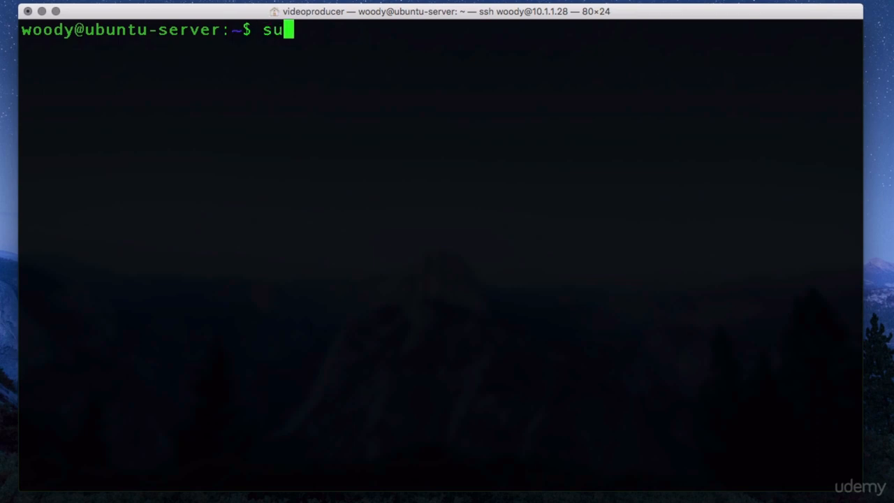
text(do)
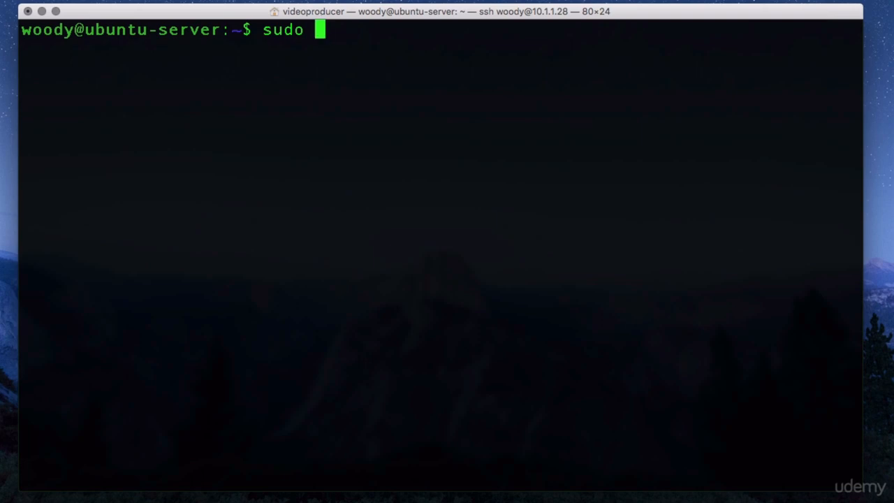
text(add)
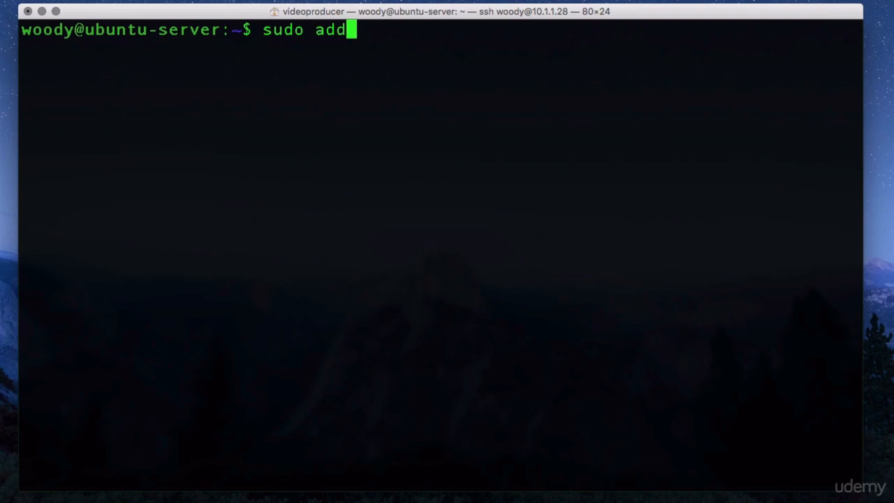
text(user grover)
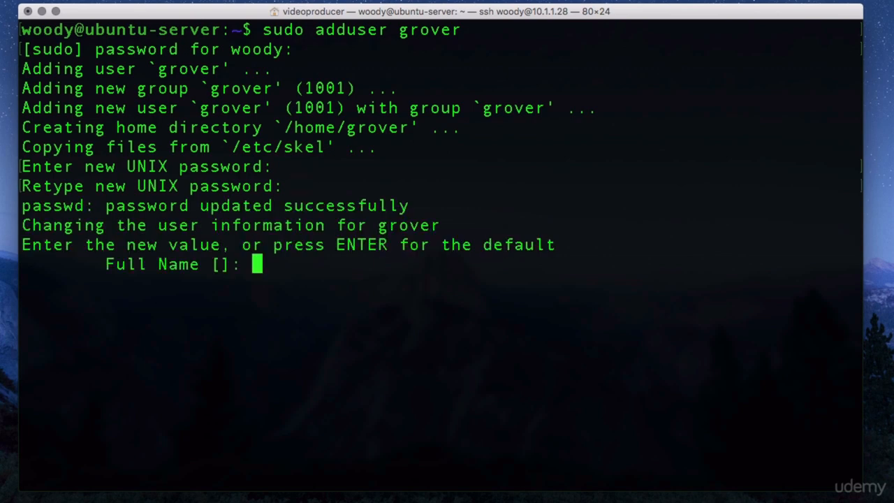
text(Grov)
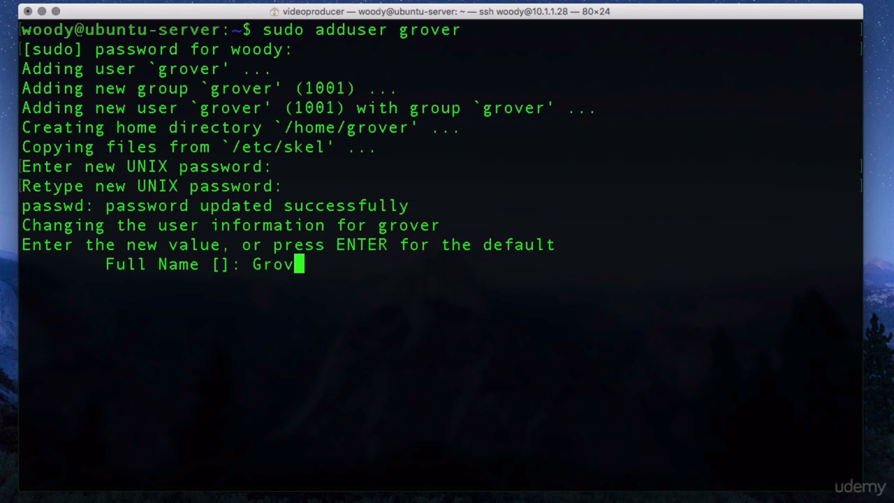
text(er Smith)
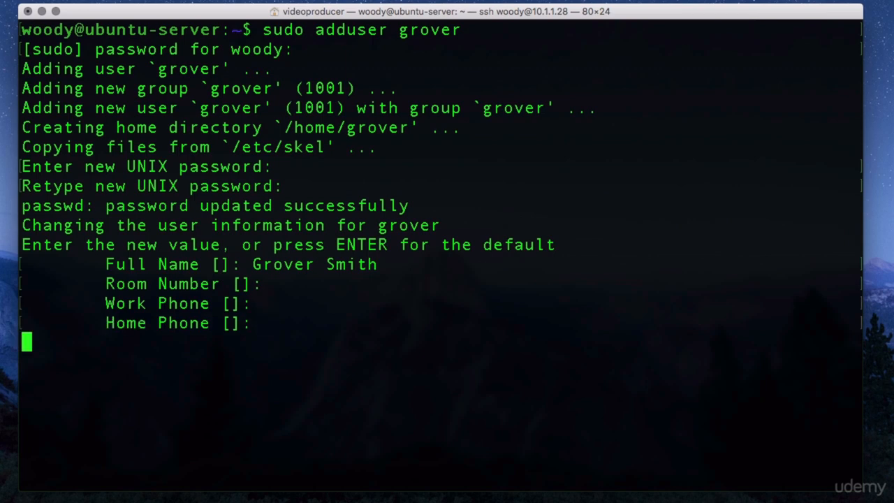
text(y)
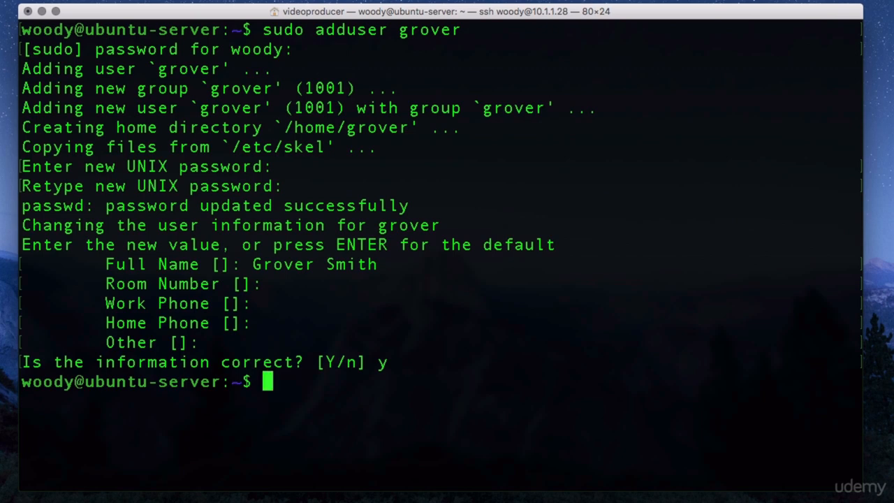
text(a)
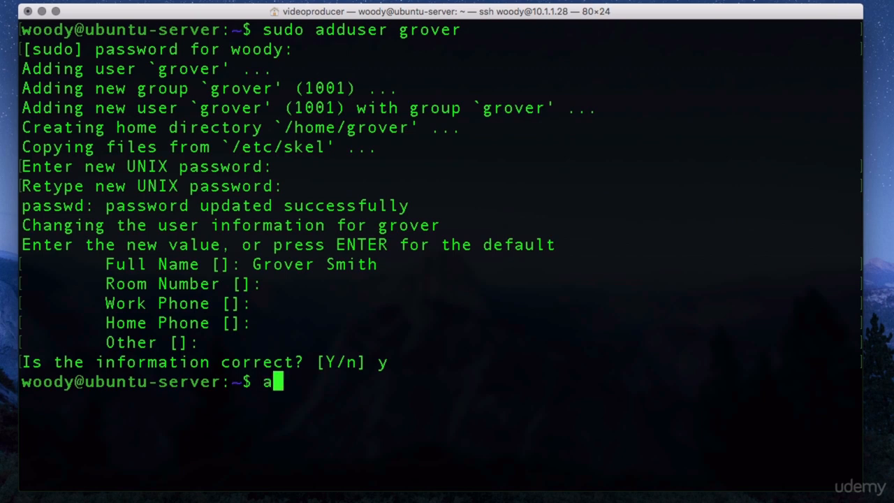
text(udo)
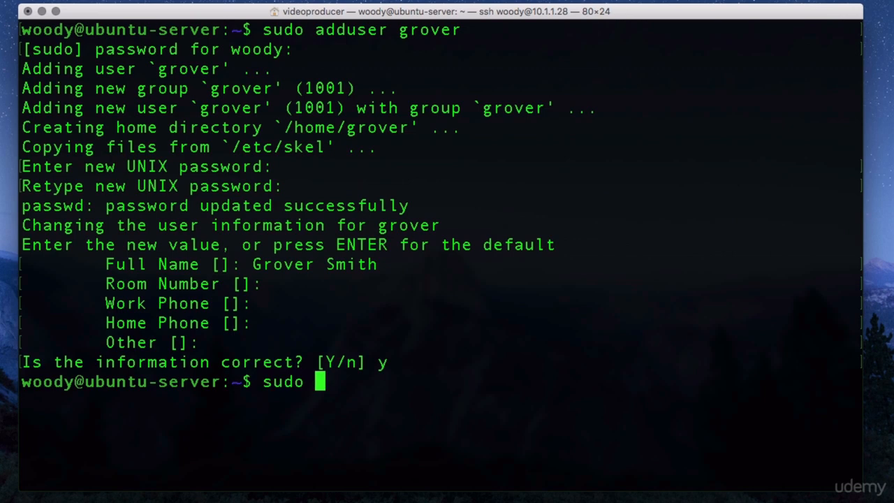
- Add user bigbird with full name 'Big Bird', accepting defaults and confirming with y
text(adduser b)
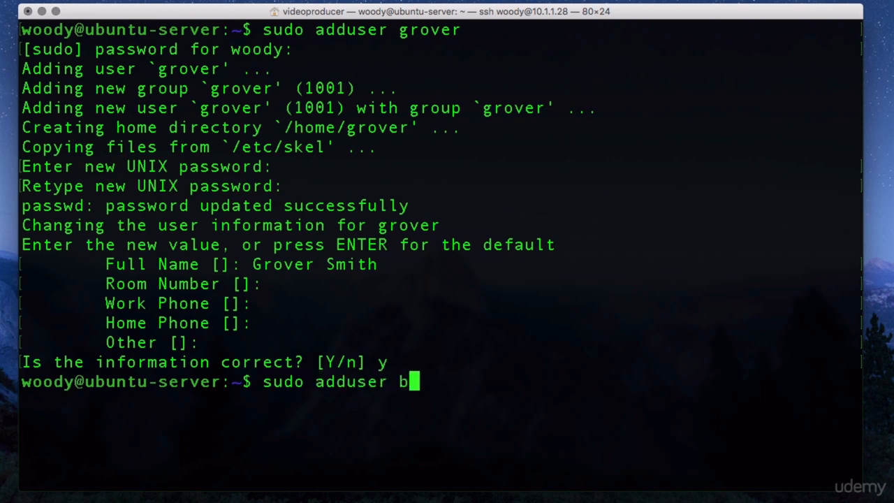
text(igbird)
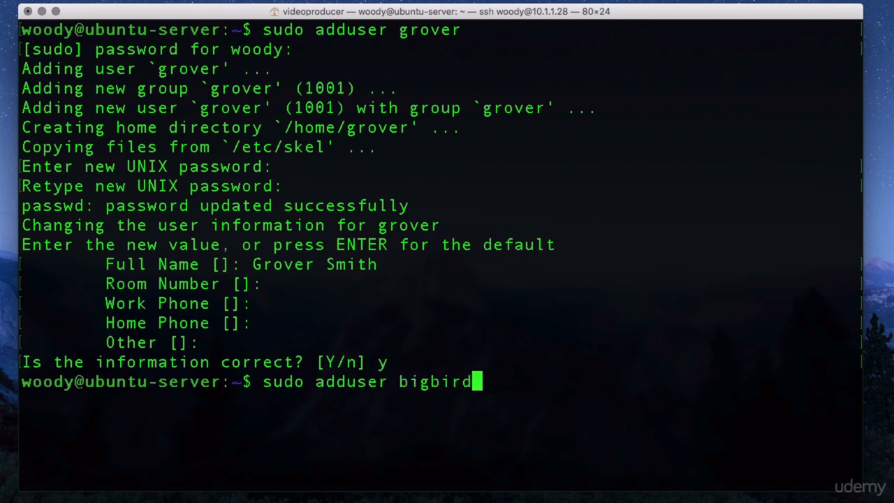
key(Return)
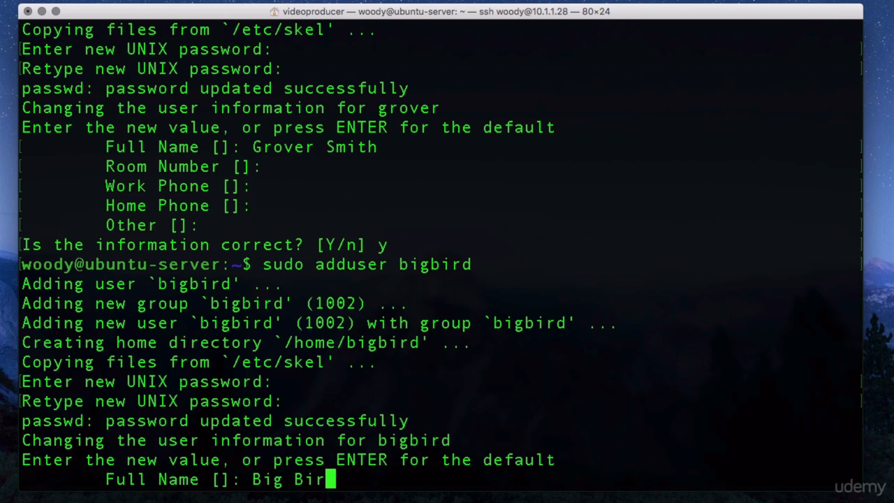
key(Return)
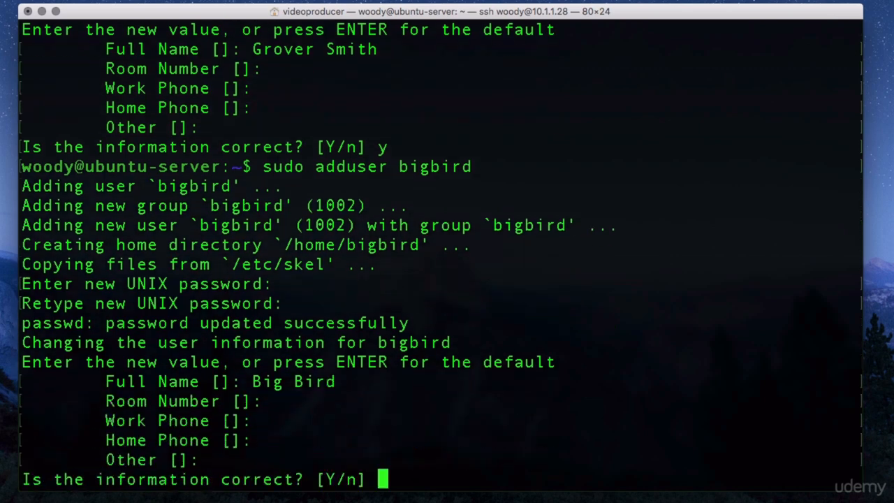
text(y)
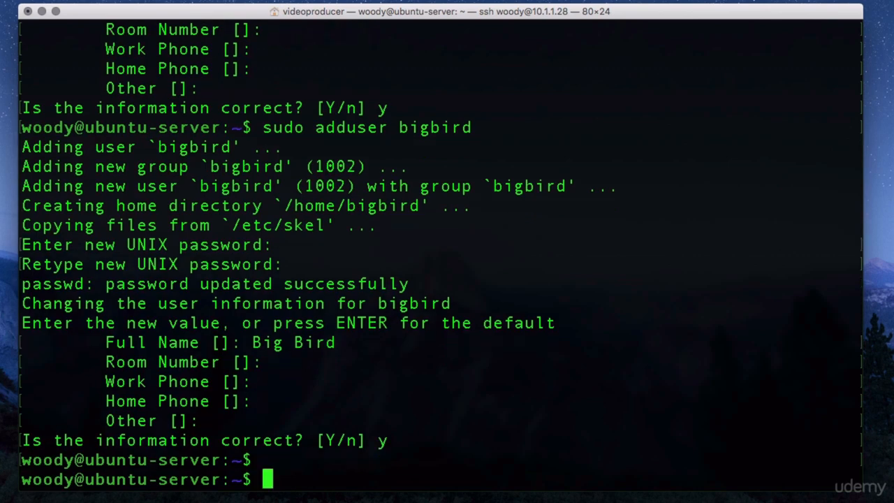
text(ct)
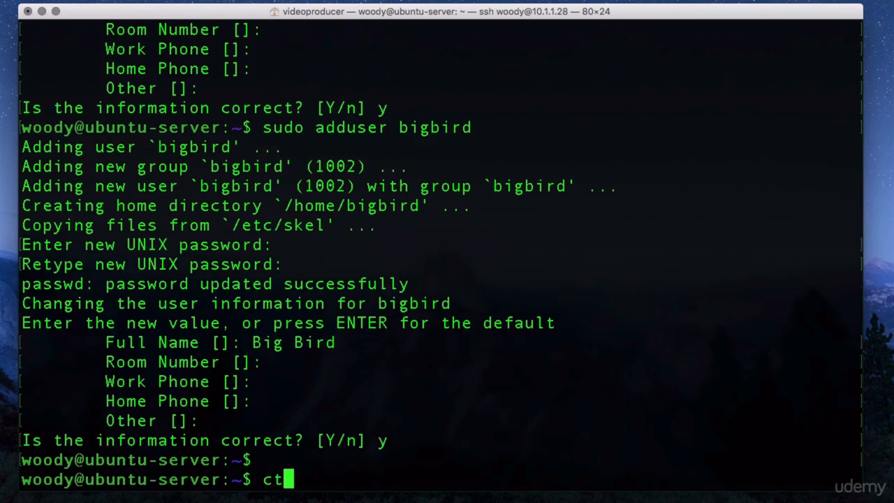
- List /etc/passwd and scroll to the grover and bigbird entries at the end
text(a)
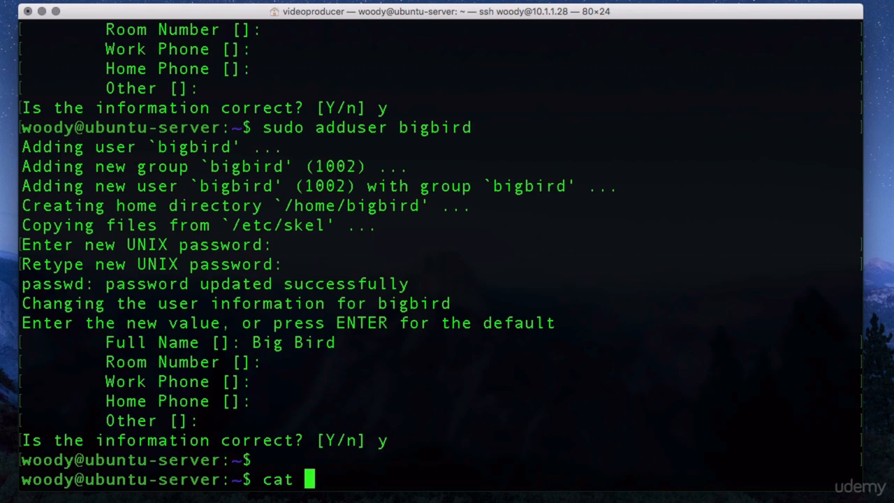
text(/etc)
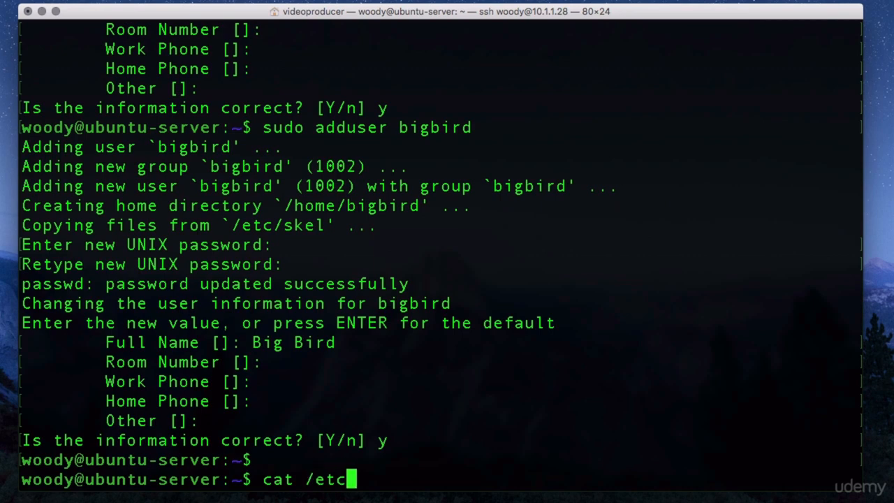
text(/passwd)
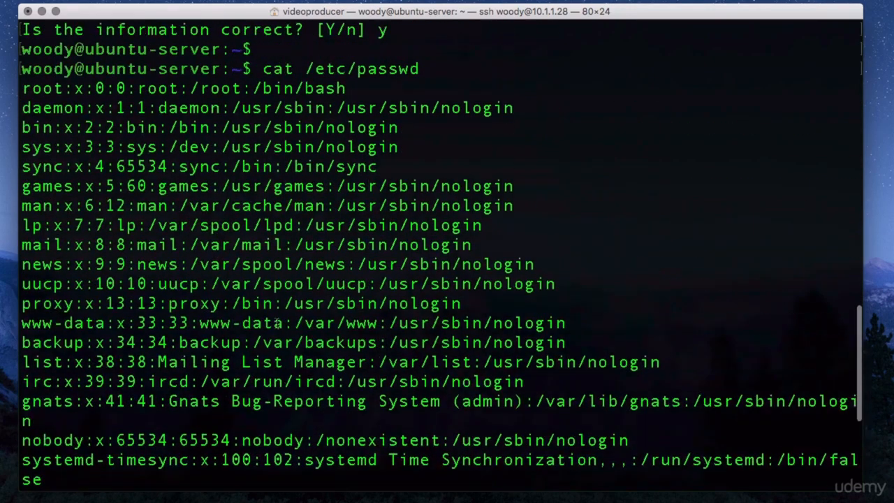
scroll(down, 3)
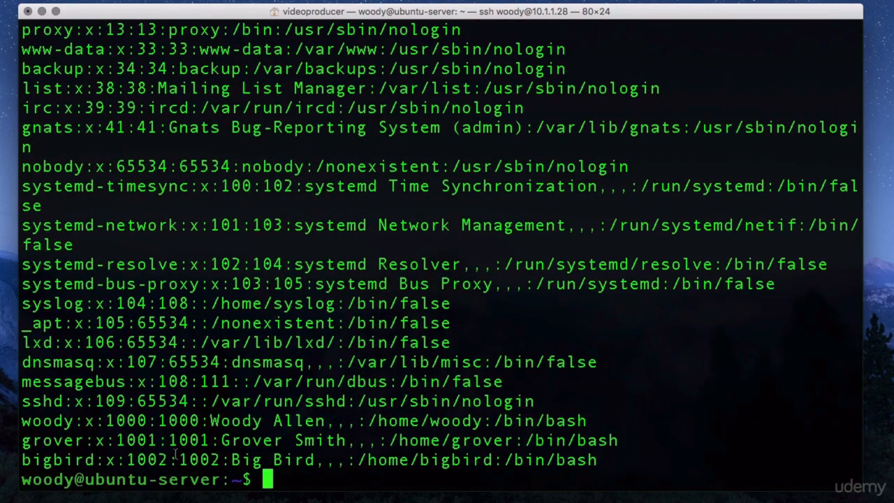
drag(21, 440, 189, 460)
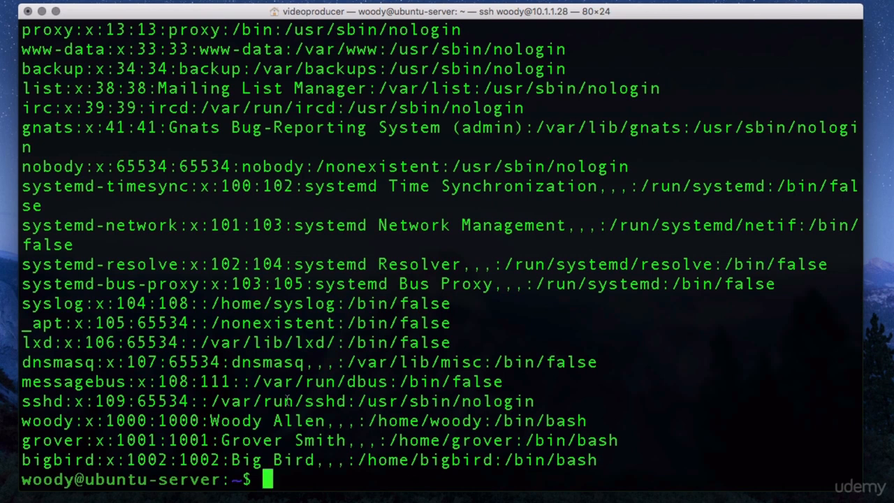
text(userdel)
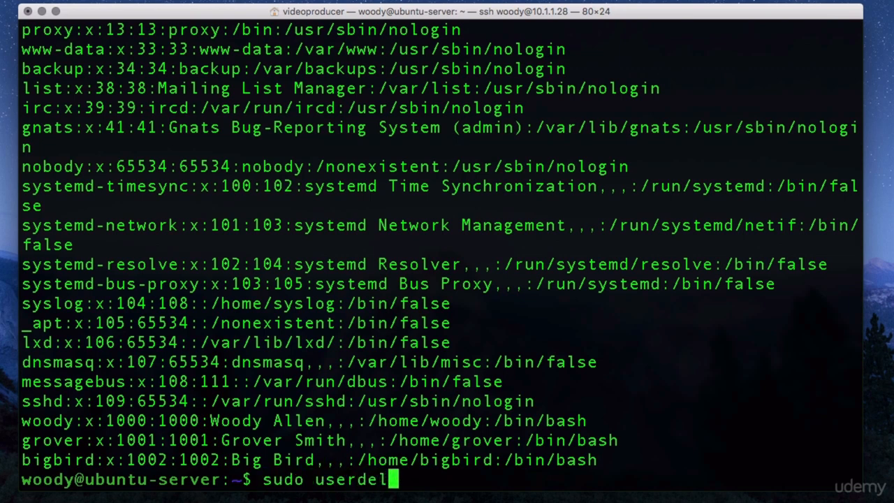
- Delete user bigbird with sudo userdel and confirm /etc/passwd ends with woody and grover
text(bi)
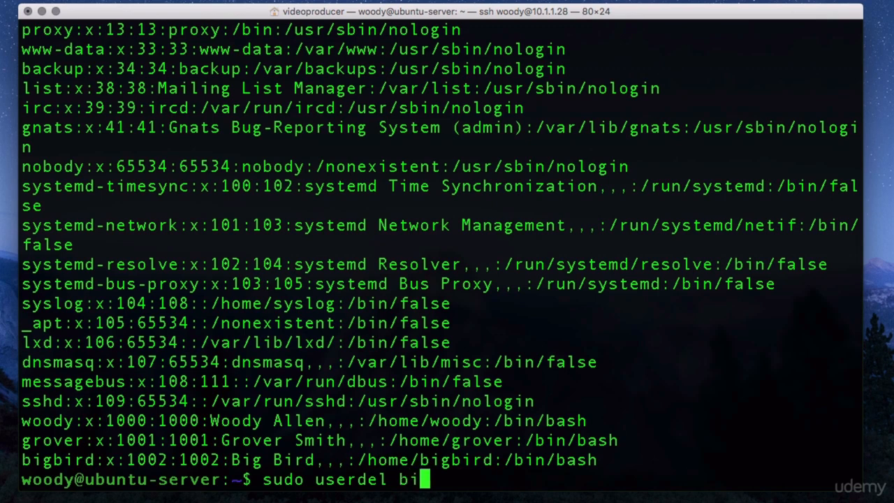
text(gbird)
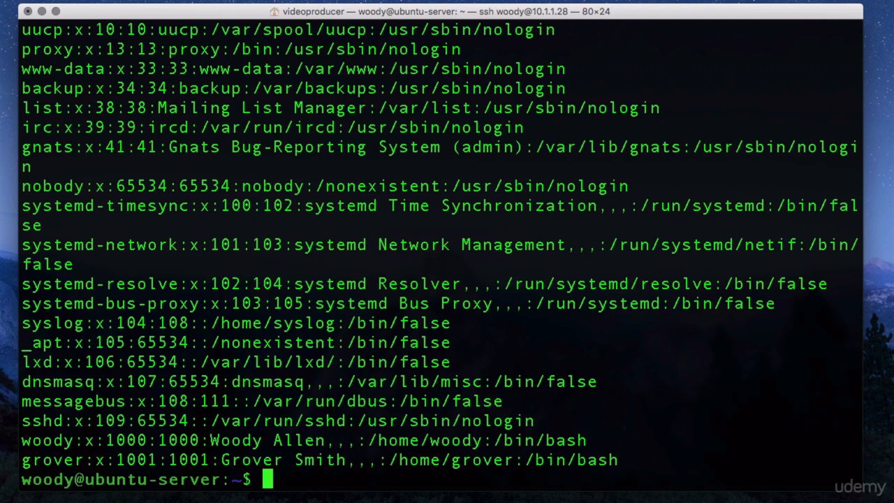
- Change to /home and highlight the orphaned bigbird folder's numeric owner
text(cd)
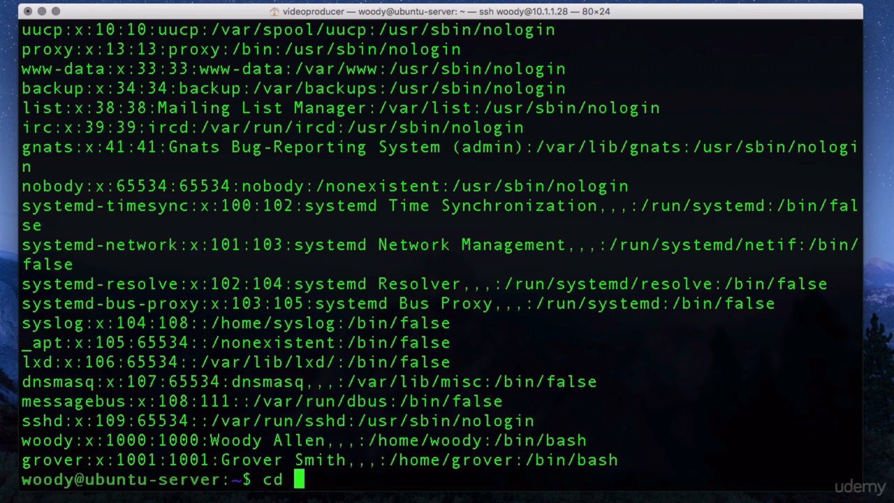
text(/home)
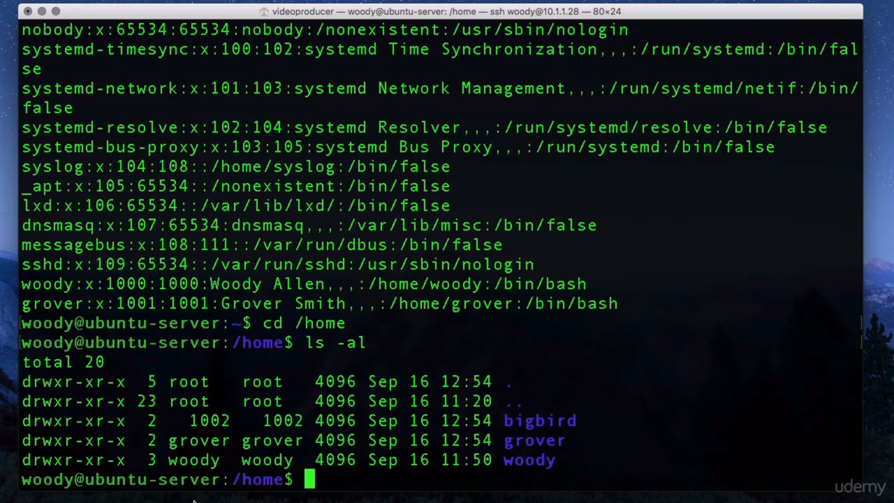
double_click(209, 421)
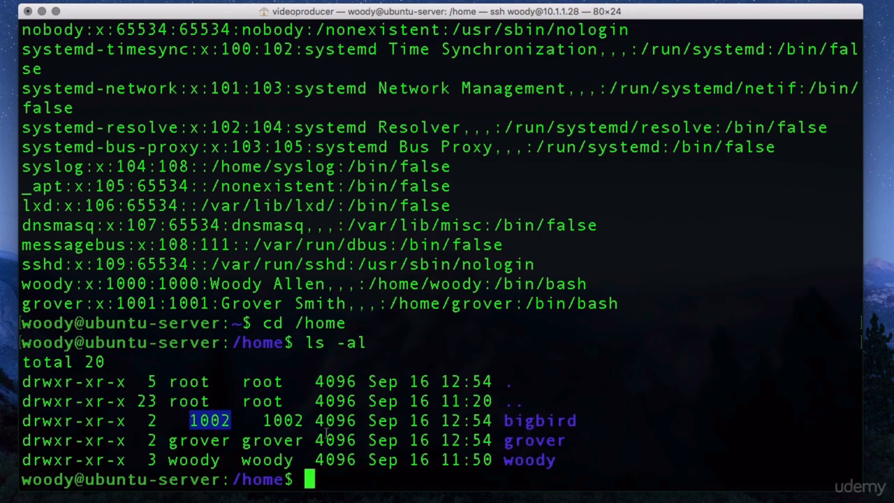
triple_click(300, 421)
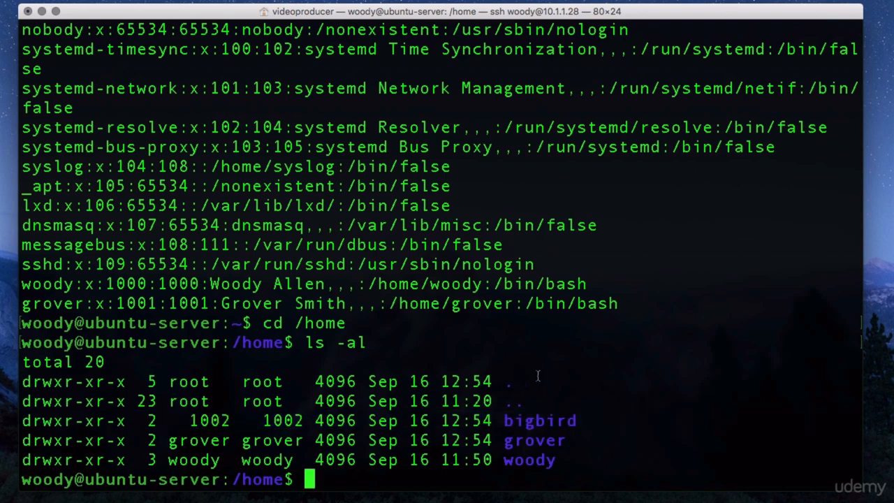
- Remove the bigbird folder with sudo rm -R and confirm with ls -al
text(rm)
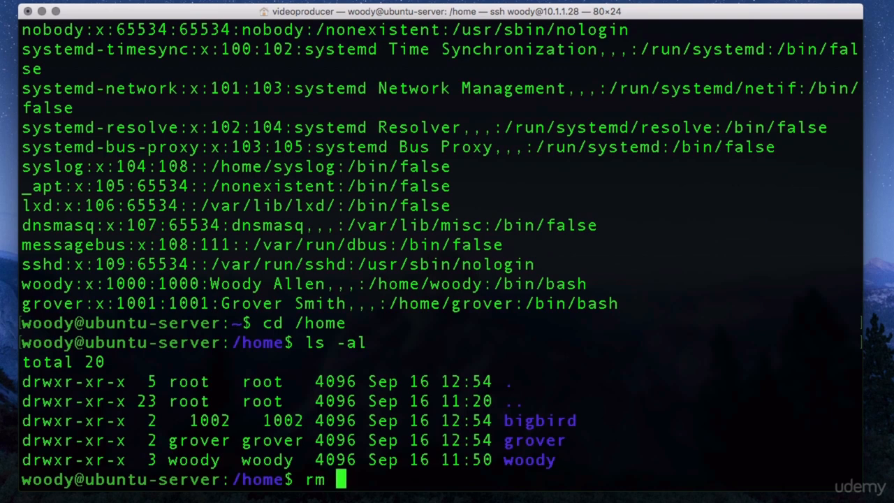
text(-R)
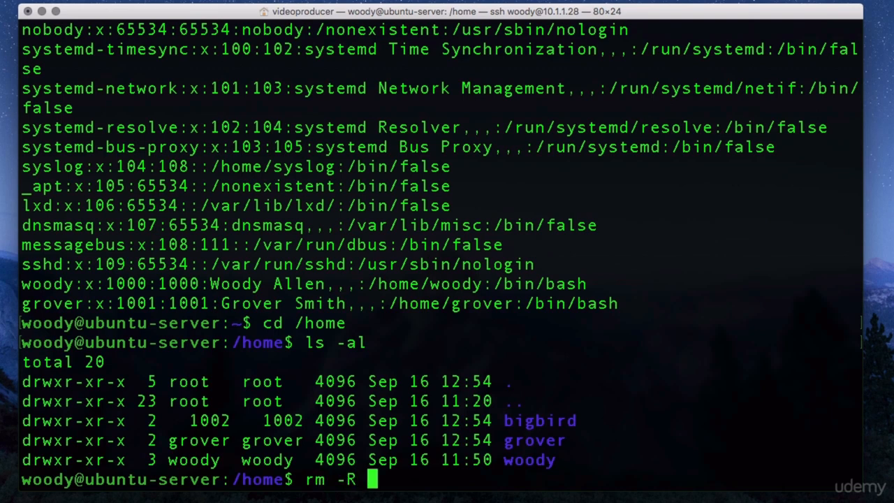
text(bigbird/)
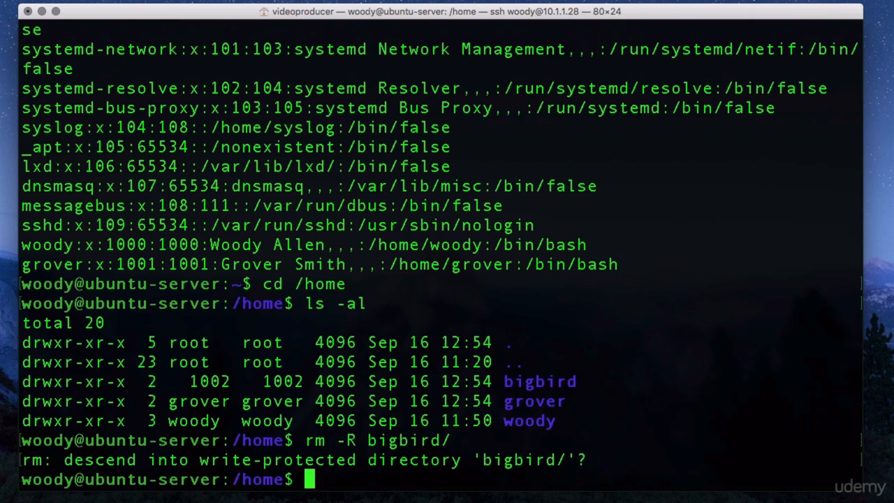
text(ls -al)
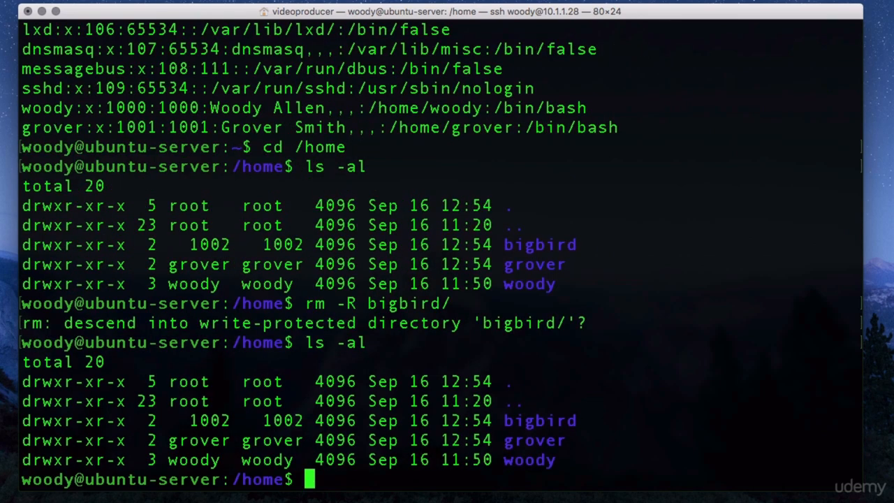
text(ls -al)
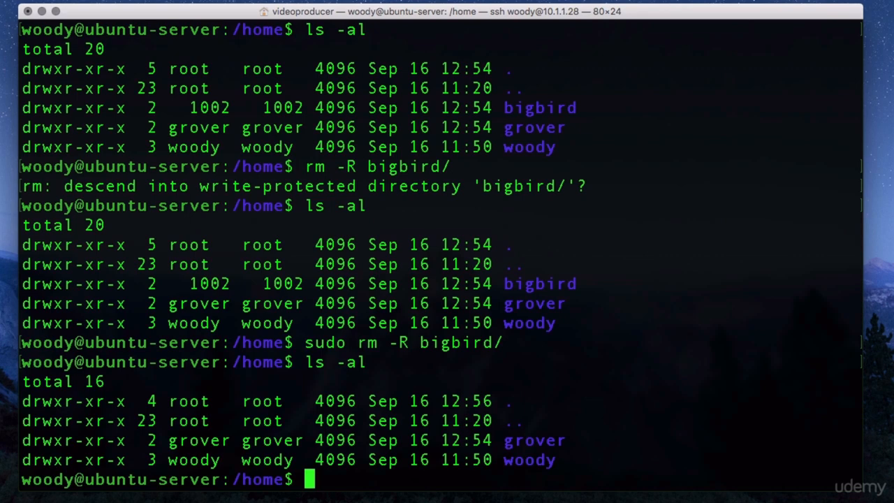
- Delete user grover with sudo userdel and remove the grover/ folder with sudo rm -R
text(userdel grover)
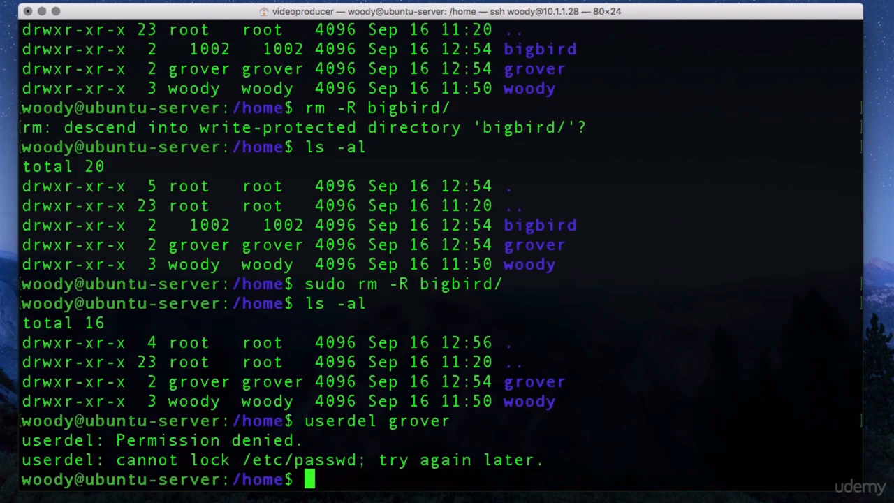
text(userdel grover)
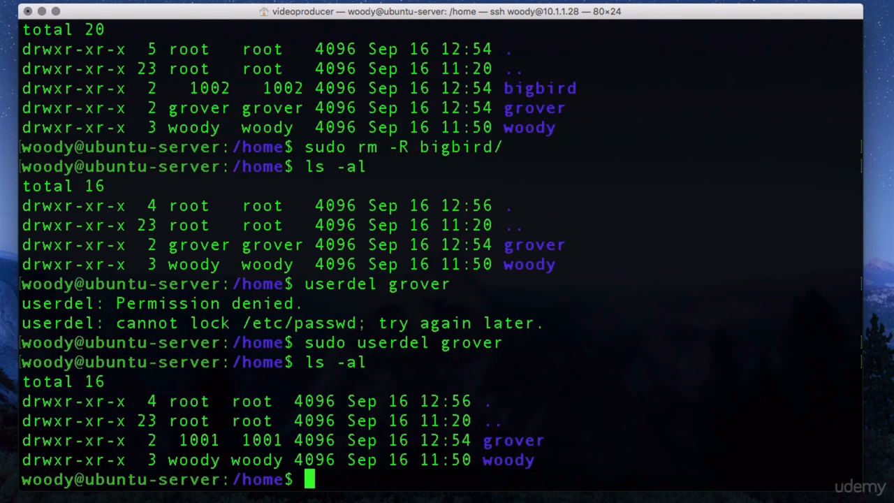
text(sudo)
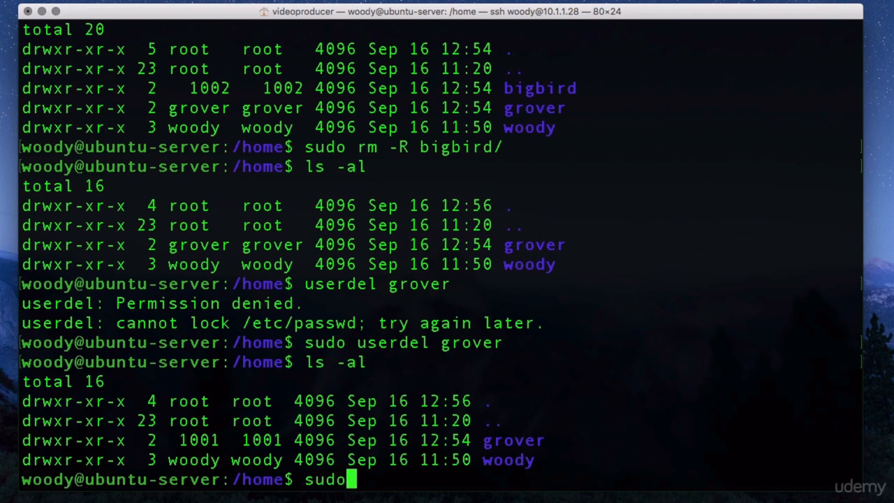
text(rm)
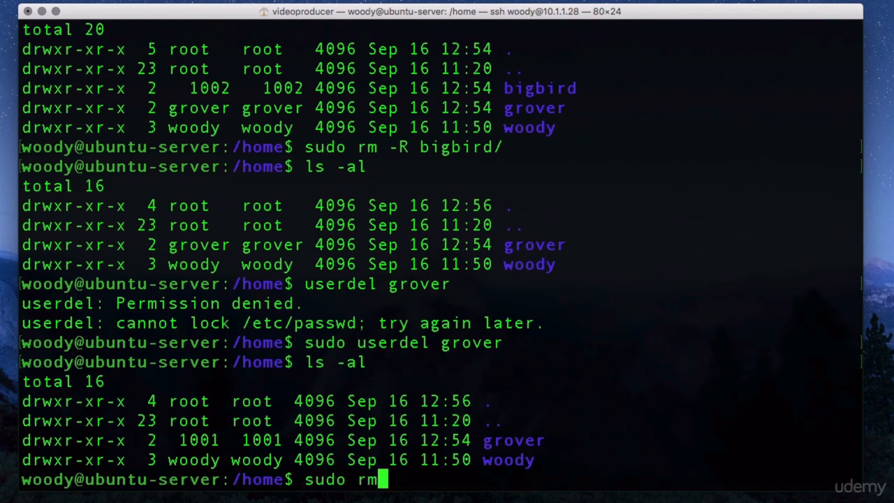
text(-R)
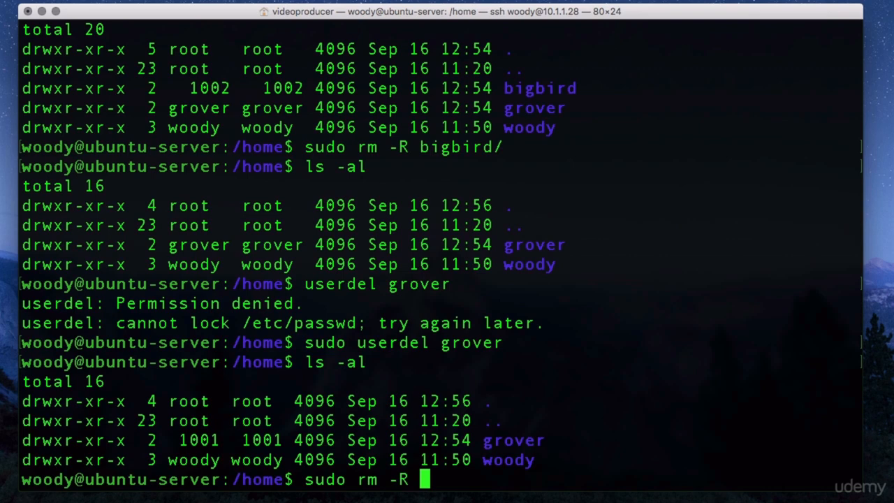
text(grover/)
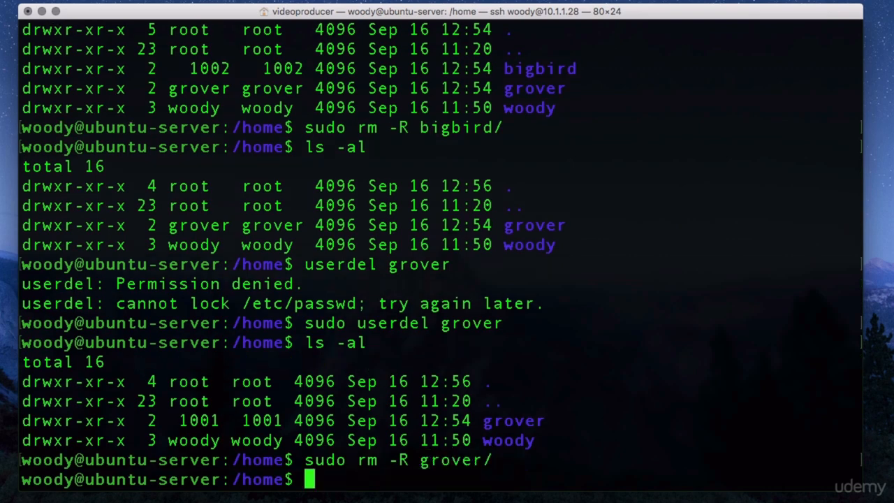
key(Return)
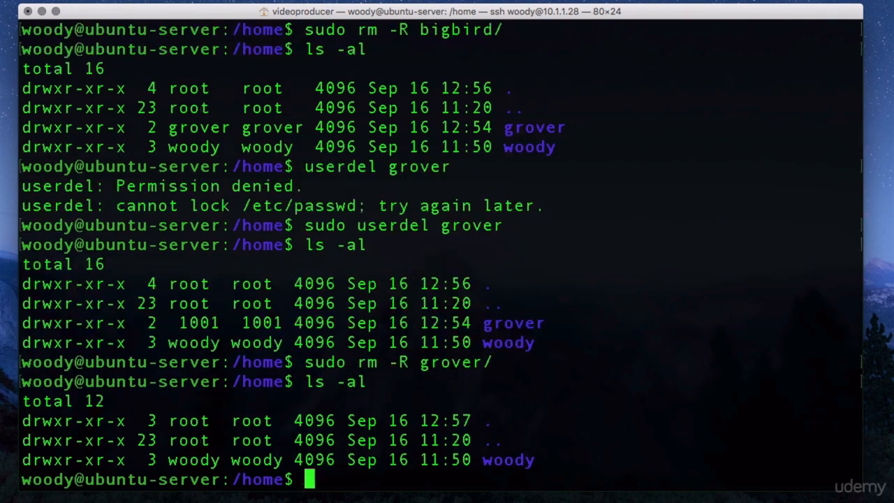
- Print /etc/passwd to confirm only woody remains, then clear the screen with Ctrl+L
text(cat)
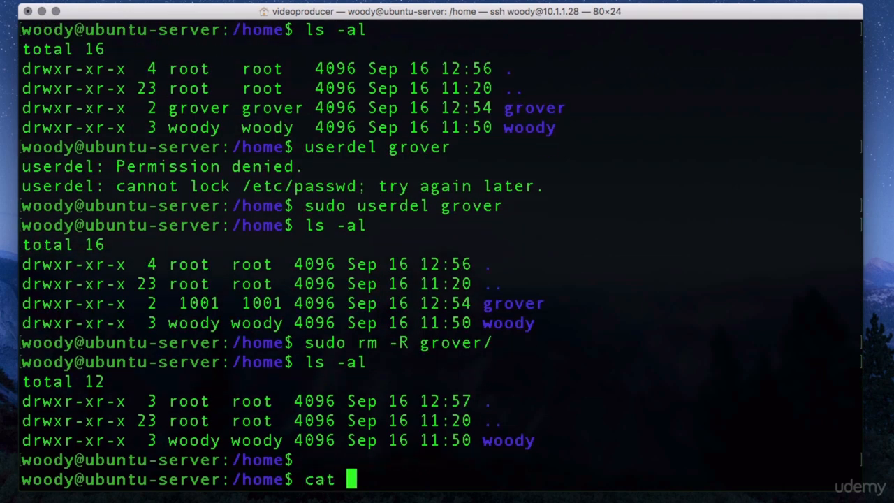
text(/etc)
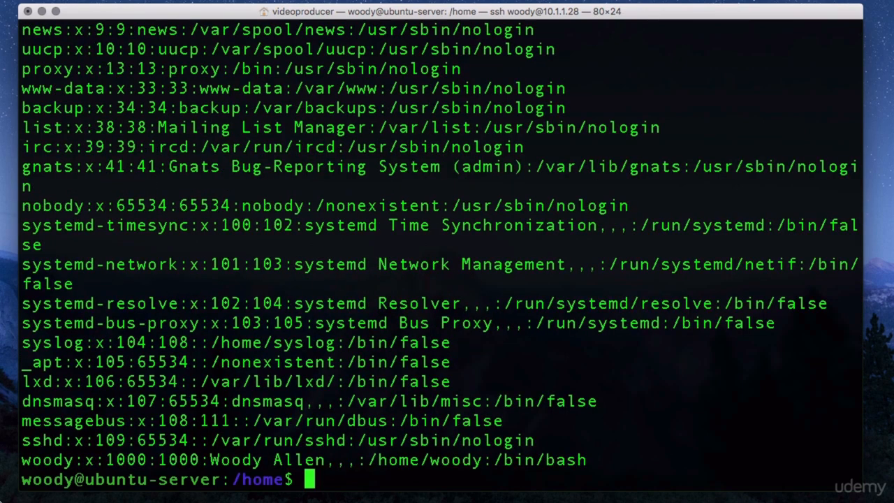
double_click(42, 459)
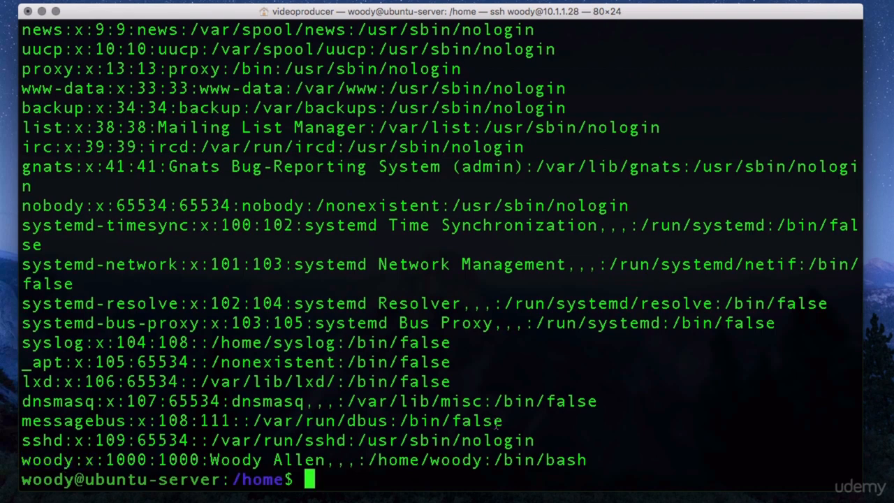
mouse_move(729, 372)
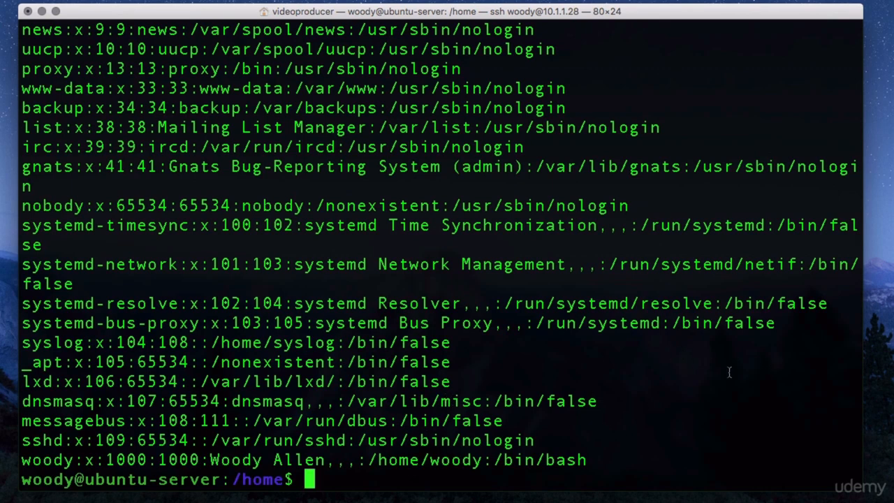
mouse_move(716, 375)
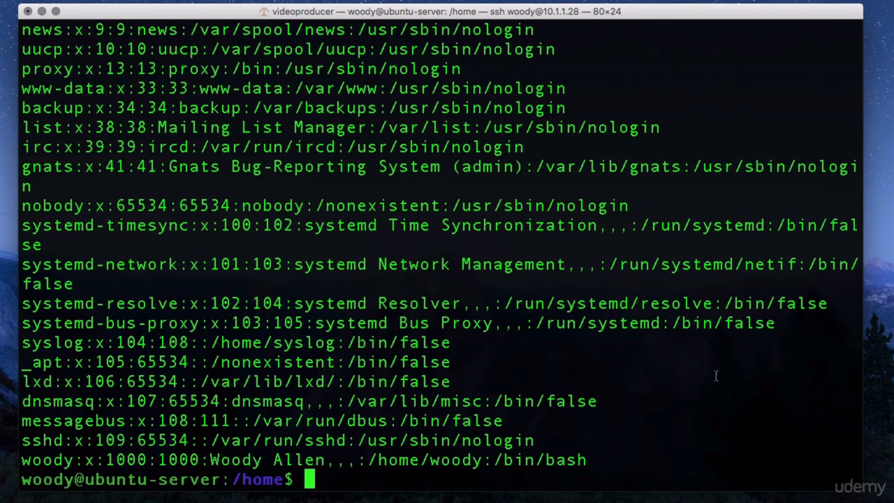
key(ctrl+l)
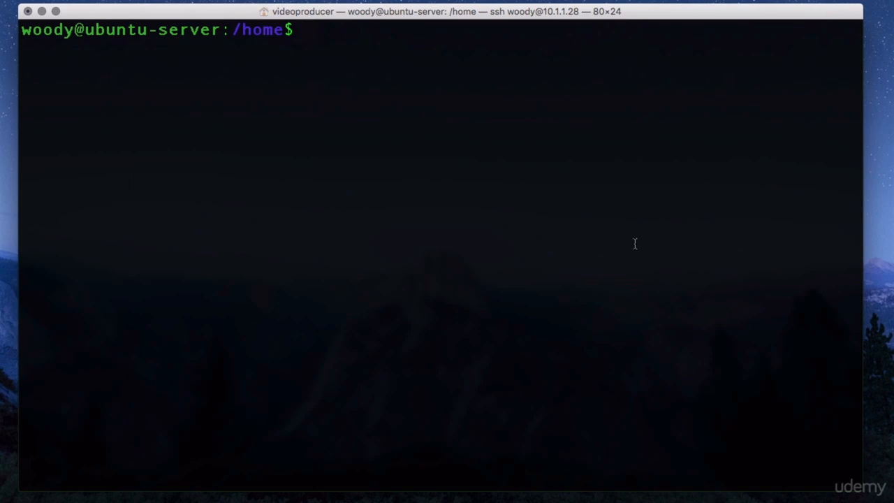
- Return to /home/woody, confirm it with pwd, and create test.txt in vi
text(cd)
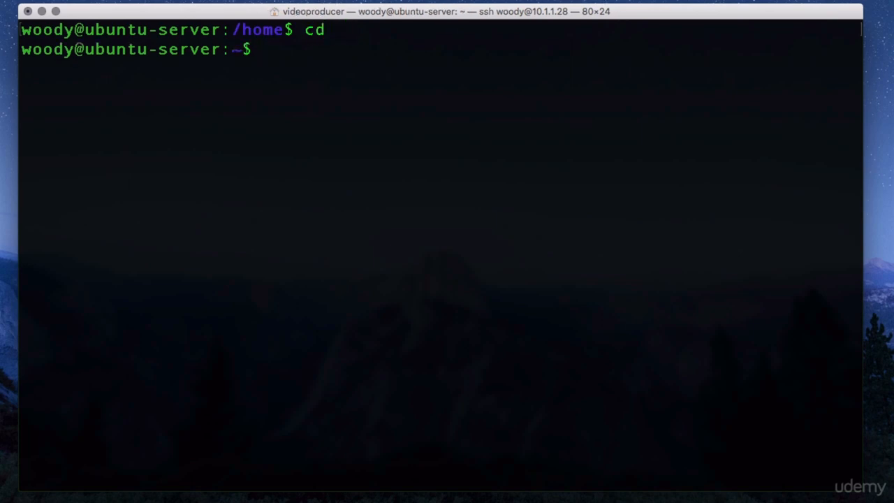
text(pwd)
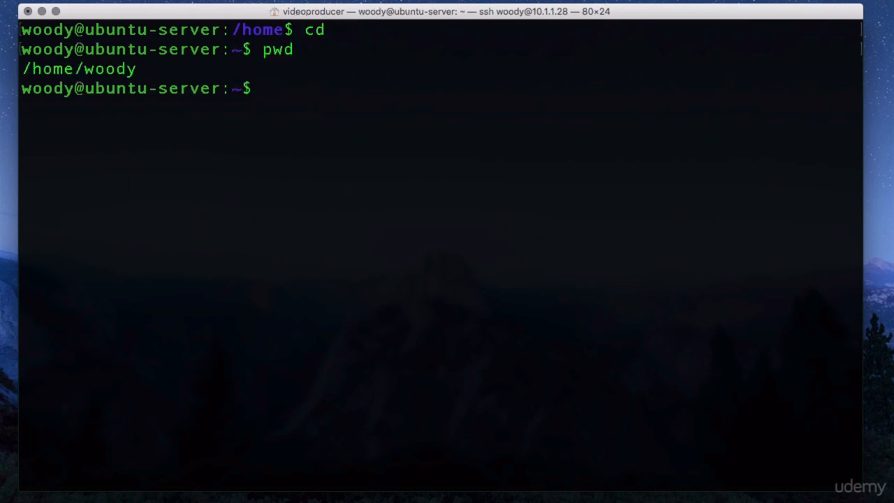
text(vi)
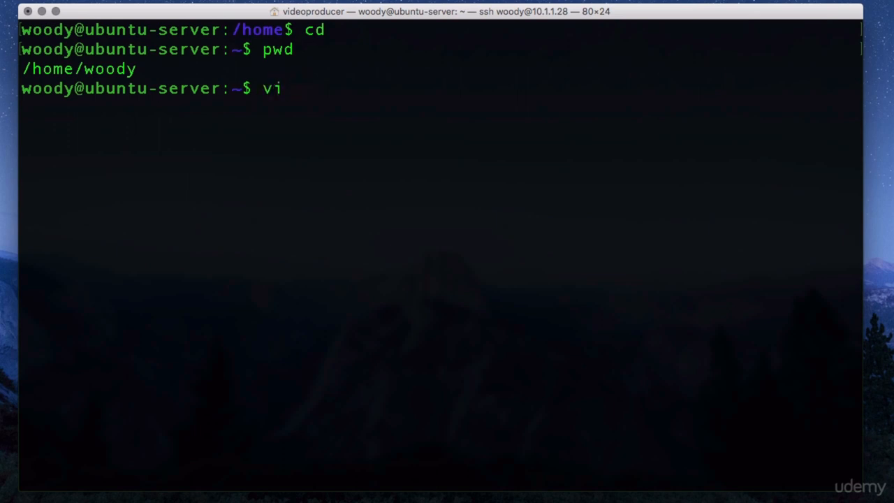
text(test.tx)
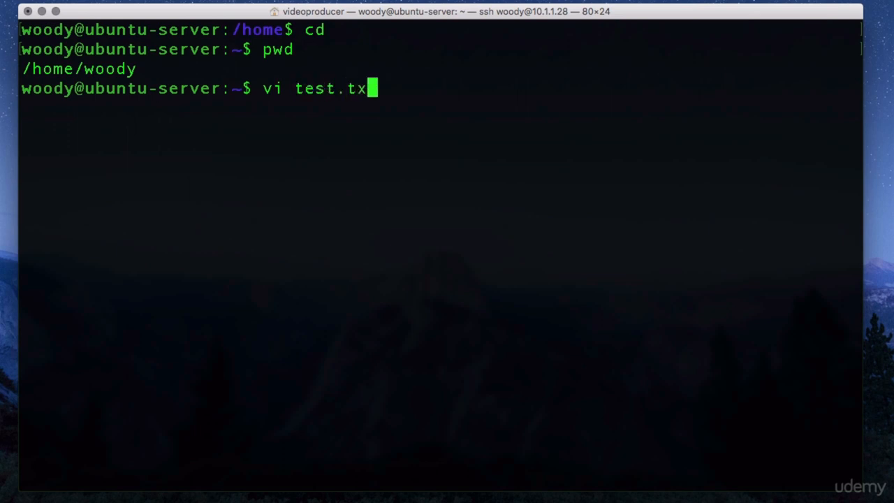
key(Return)
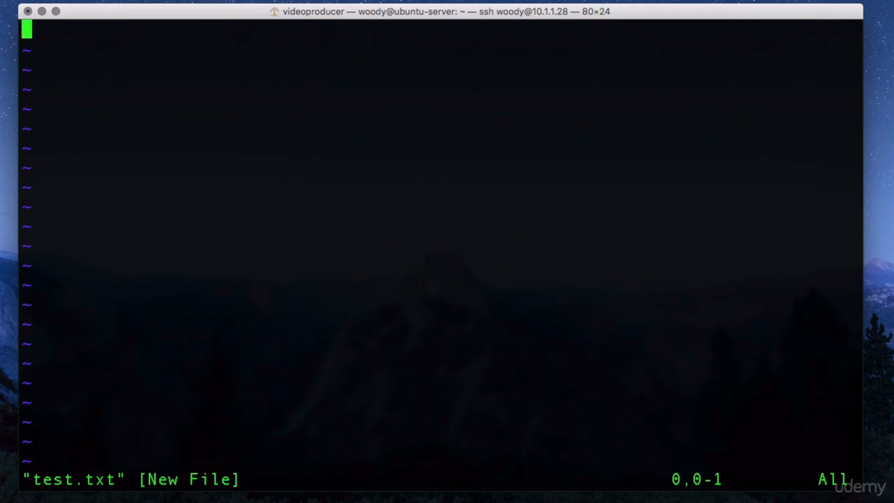
- Type two lines about adding text by pressing i into test.txt and save with :wq
key(i)
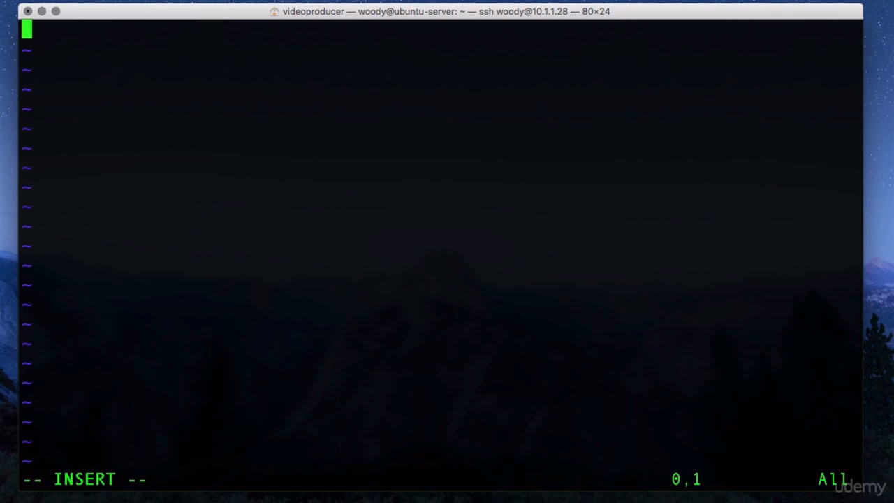
text(Add te)
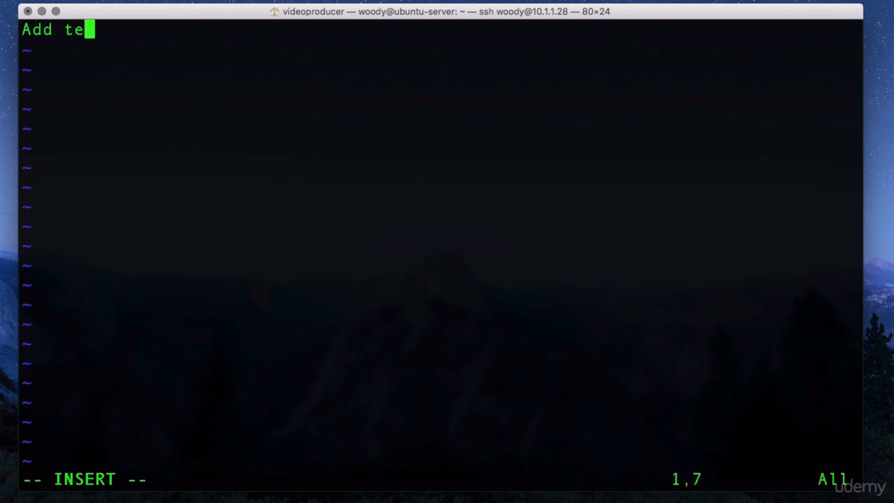
text(xt by)
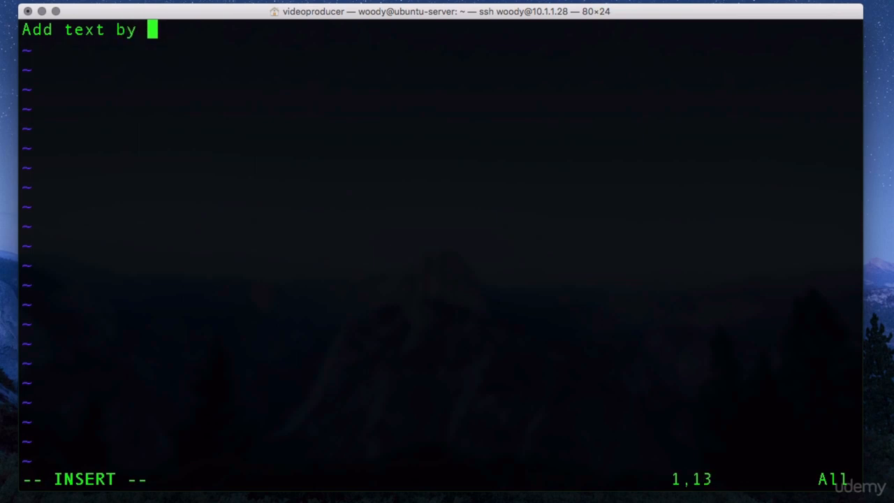
text(pres)
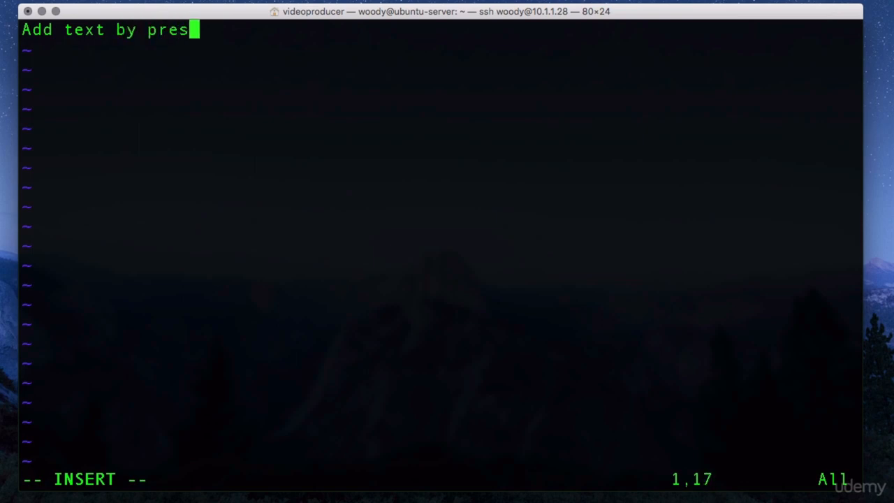
text(sing i onc)
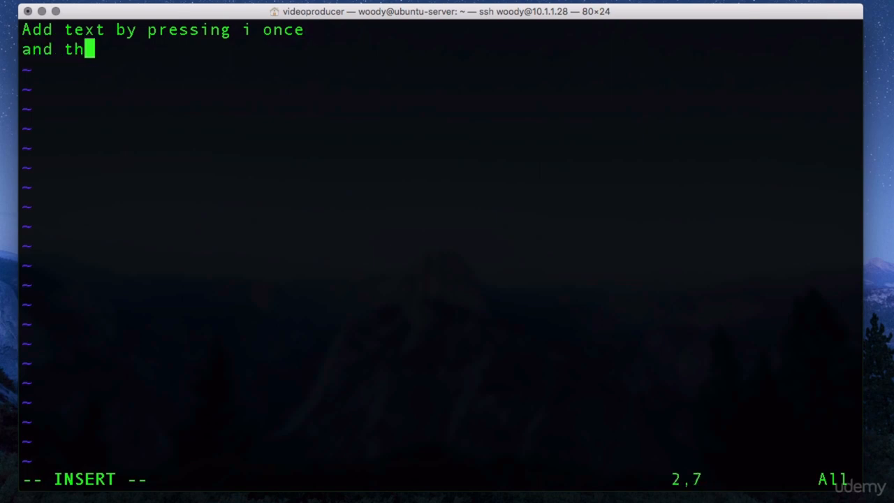
text(en adding the)
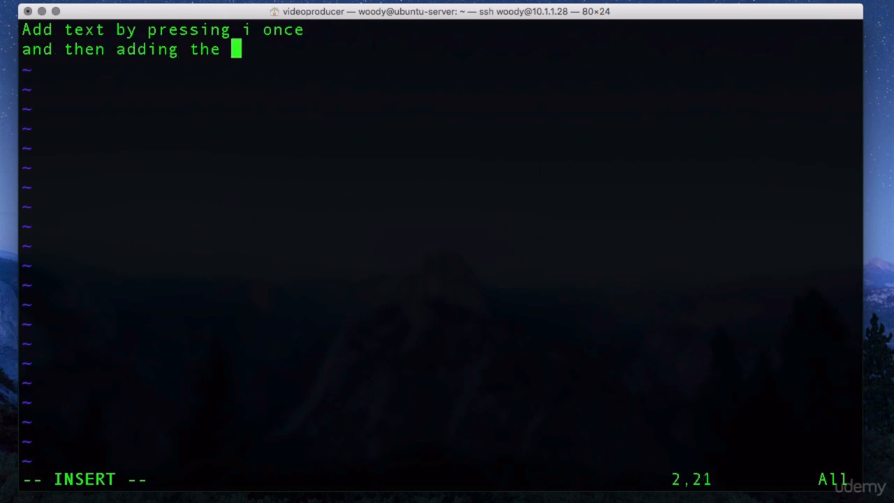
text(text)
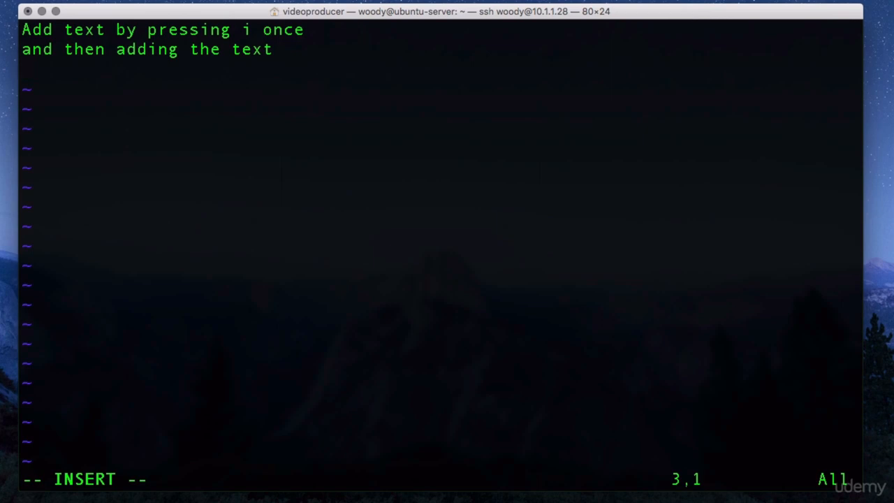
key(Escape)
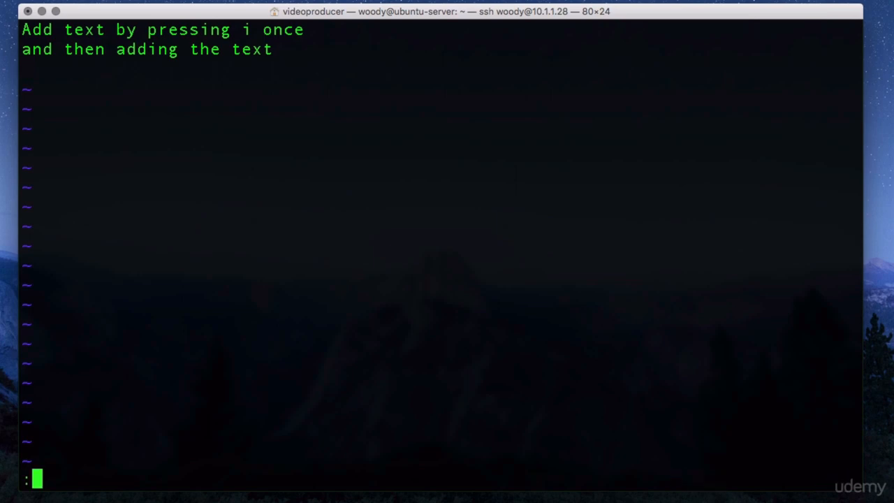
text(wq)
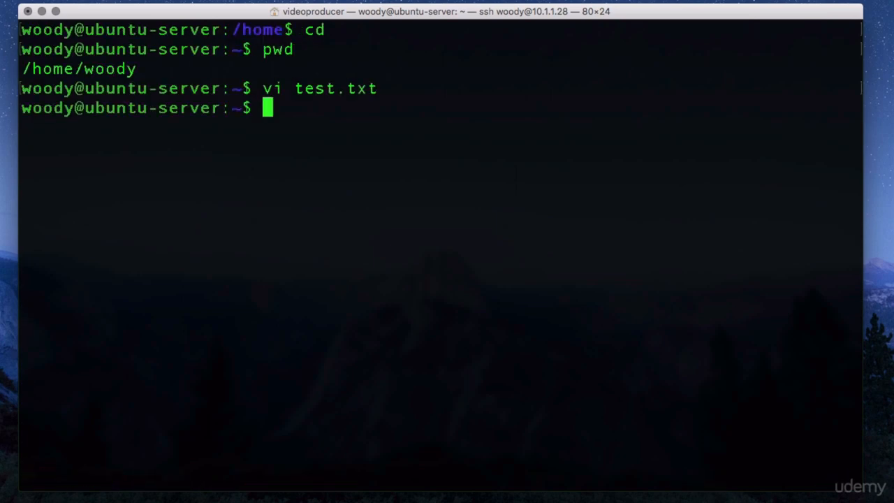
- List the folder showing test.txt at 54 bytes and print test.txt with cat
text(ls -al)
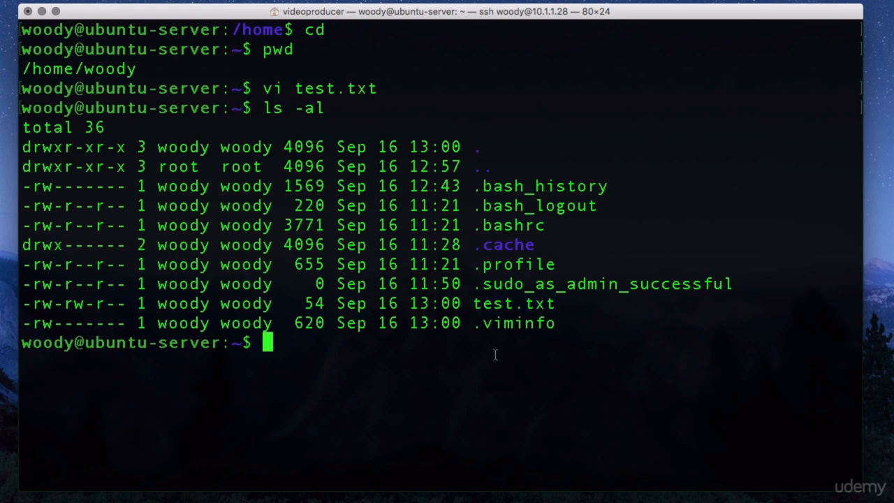
text(cat)
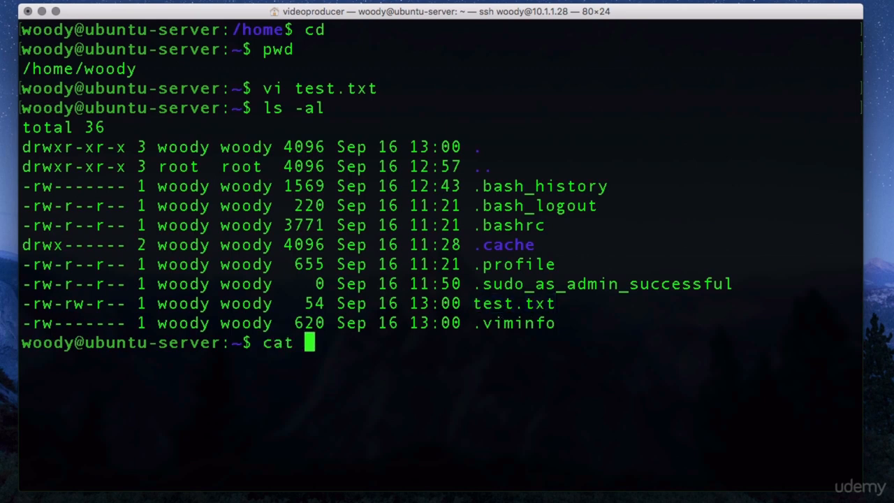
text(t)
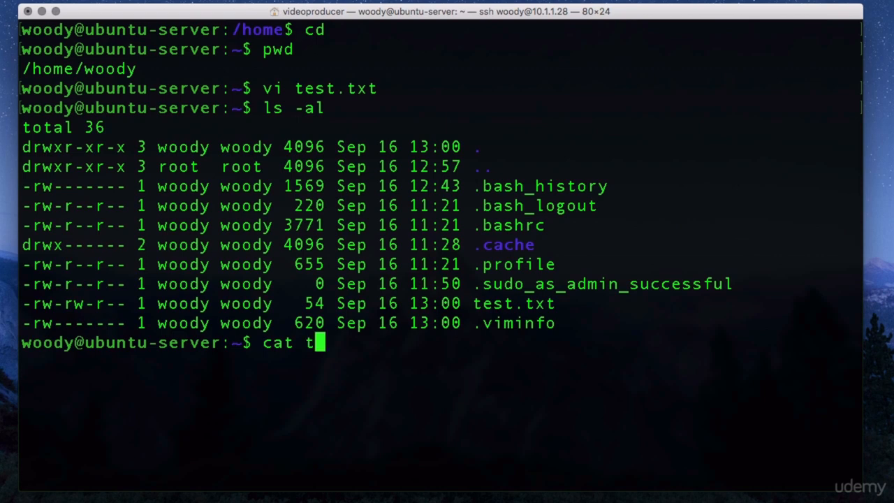
text(est.txt)
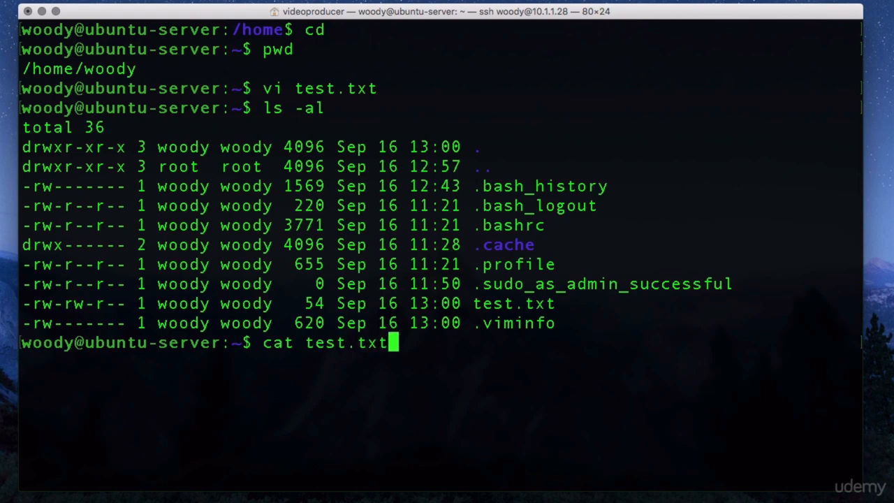
text(ls -al)
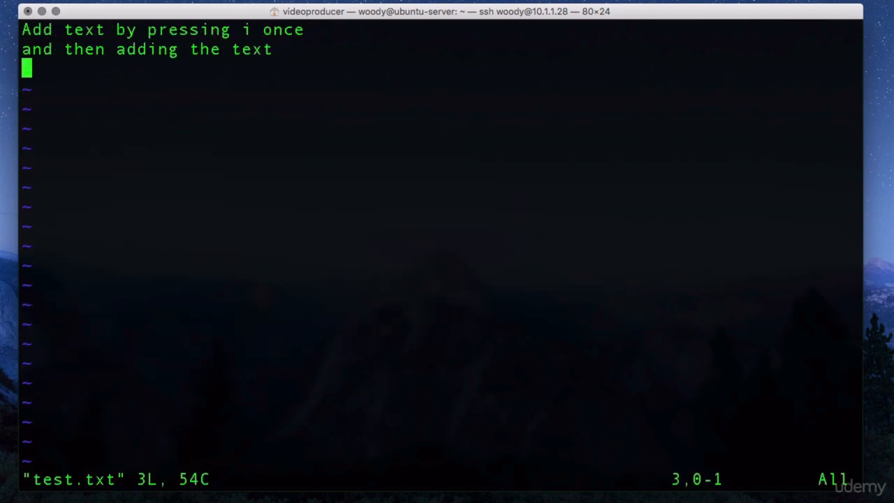
- Insert six 'Text' lines below a blank line in test.txt and save with :wq
key(i)
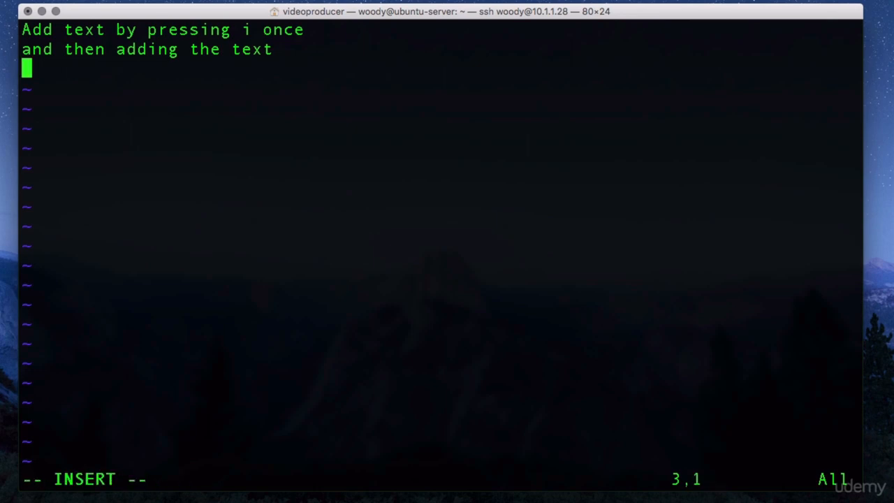
text(Text)
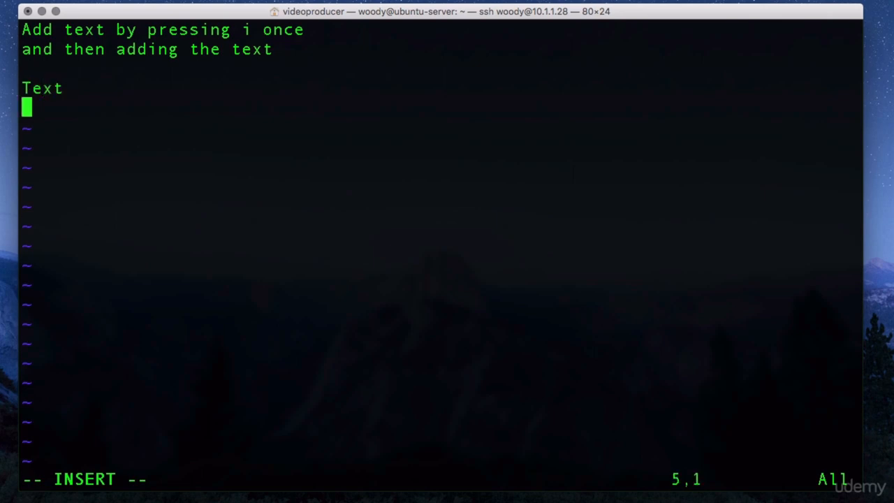
mouse_move(61, 78)
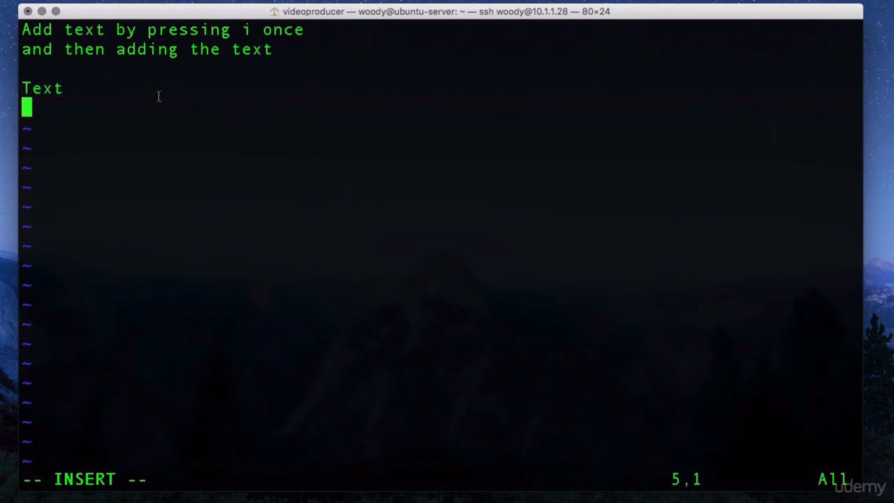
text(Text)
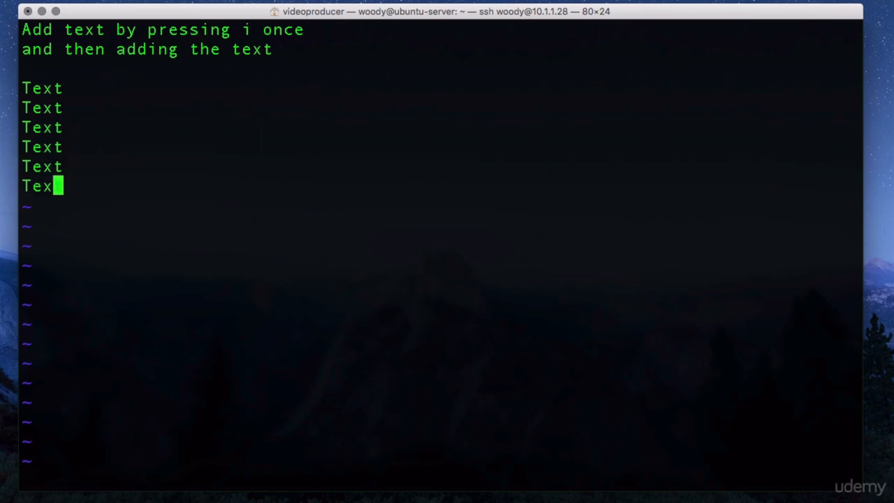
text(:wq)
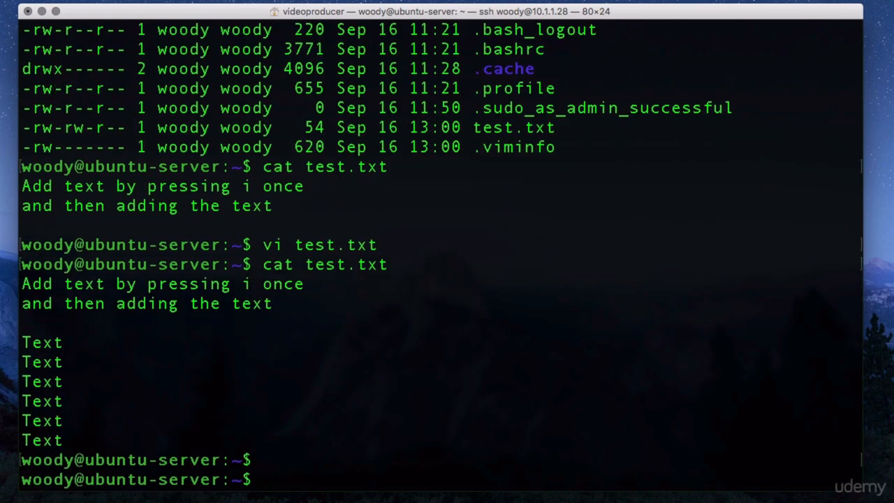
- Reopen test.txt in vi, delete three Text lines with dd, and save
text(vi test.txt)
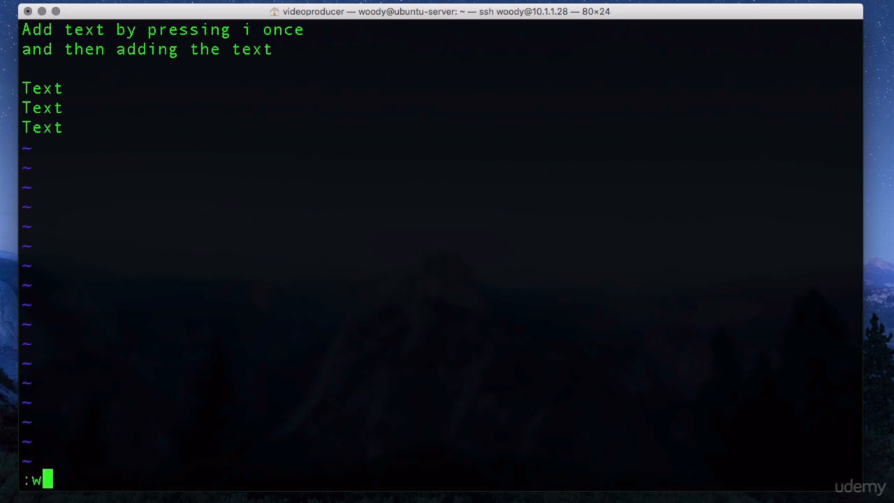
key(Return)
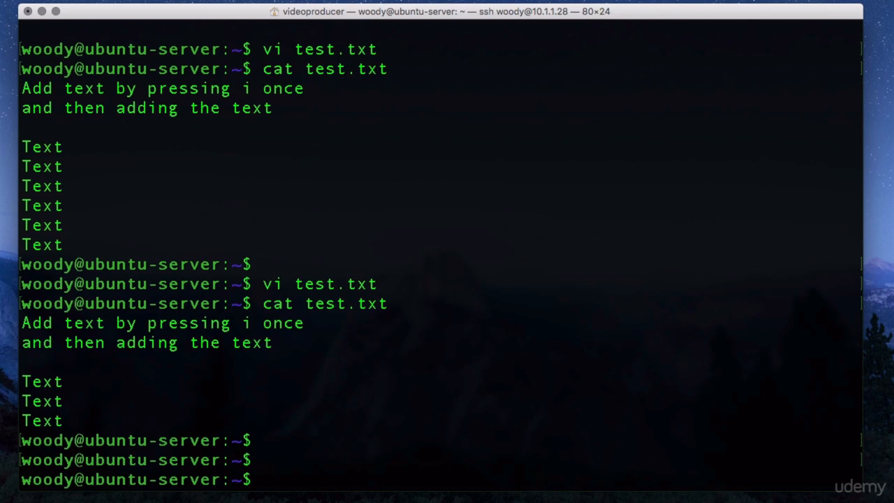
- Run sudo apt-get update to fetch the latest Ubuntu package lists
text(sudo)
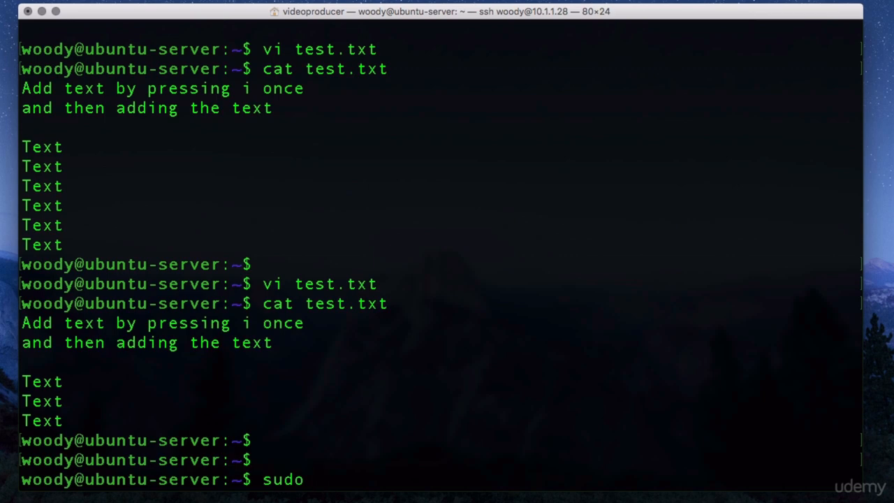
text(apt-get)
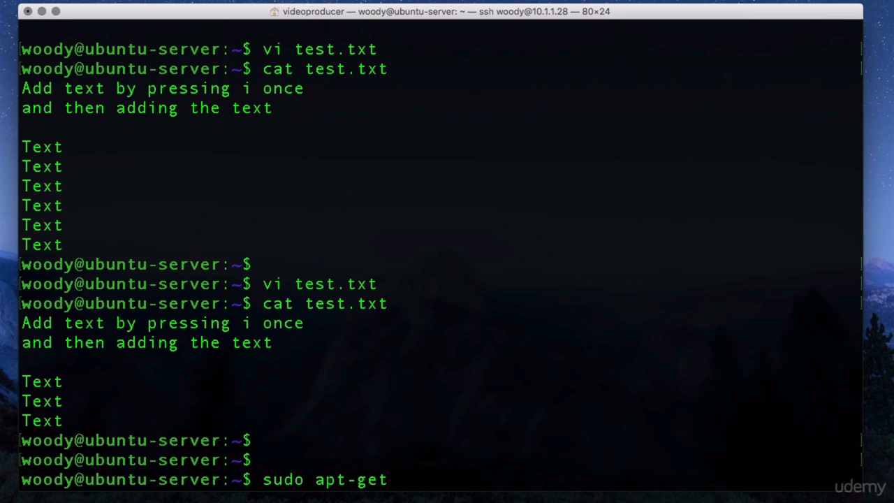
text(update)
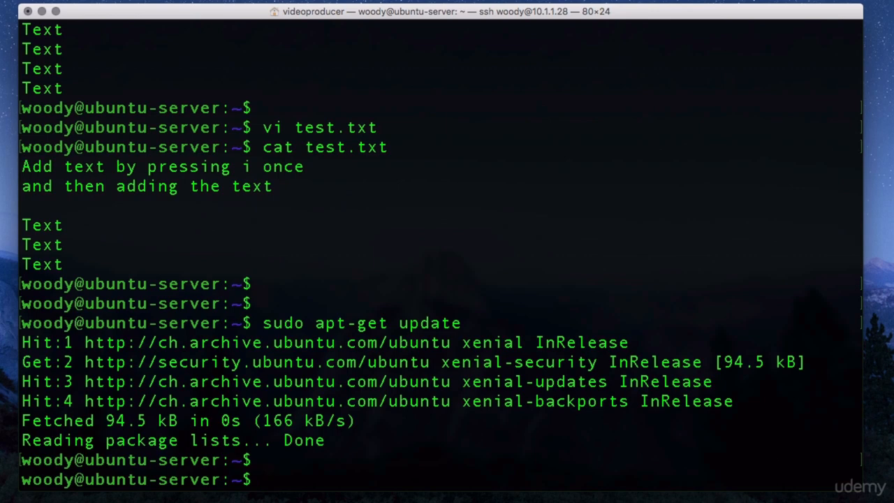
- Run sudo apt-get upgrade, confirm with y, and watch the 38 packages install
text(sudo apt-get upd)
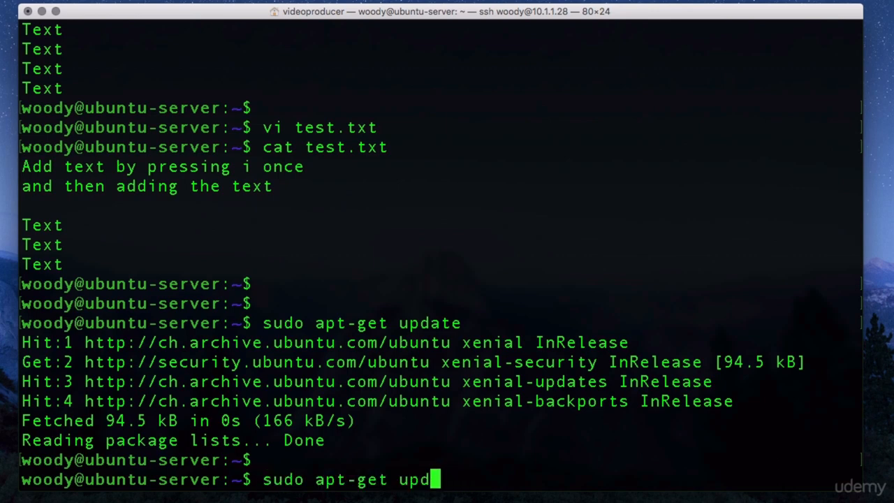
text(rade)
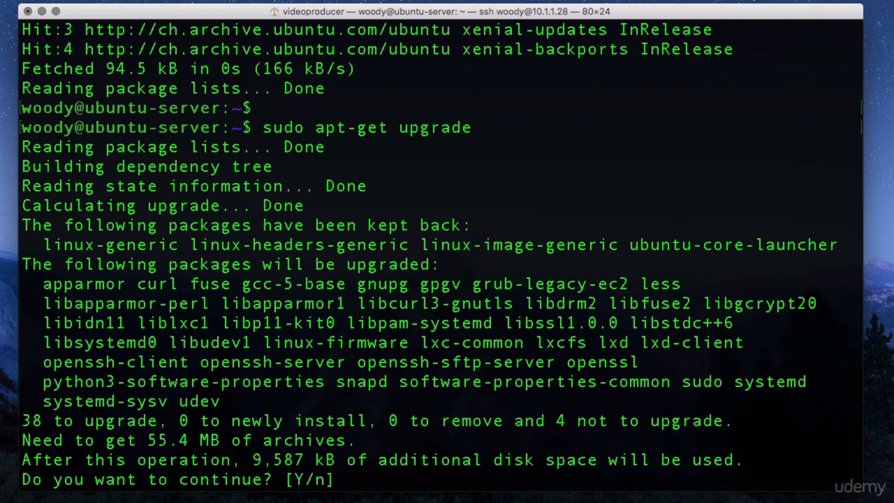
text(y)
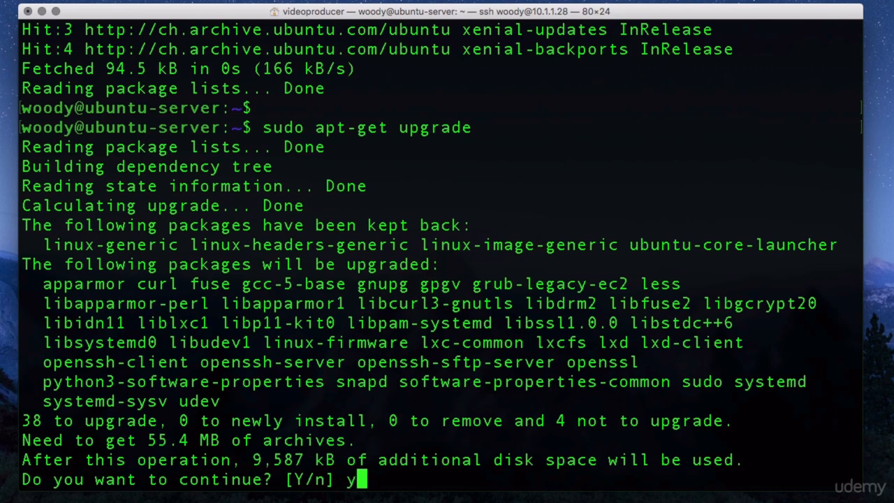
key(Return)
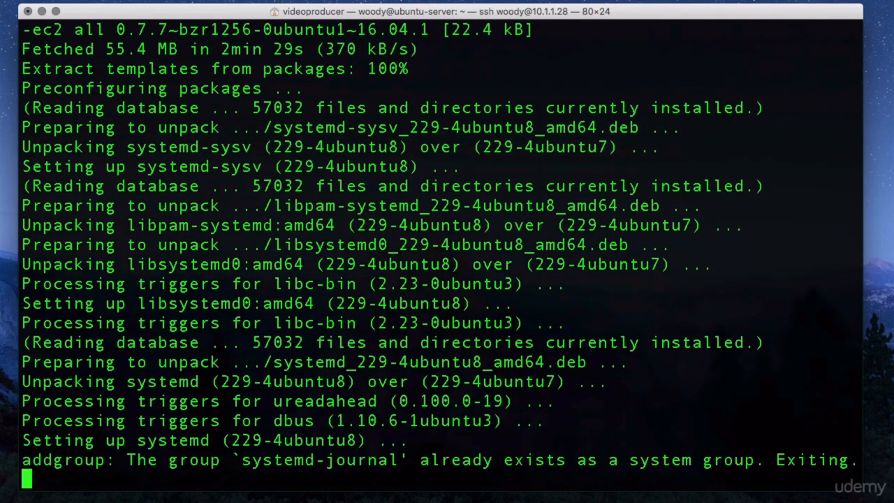
scroll(down, 3)
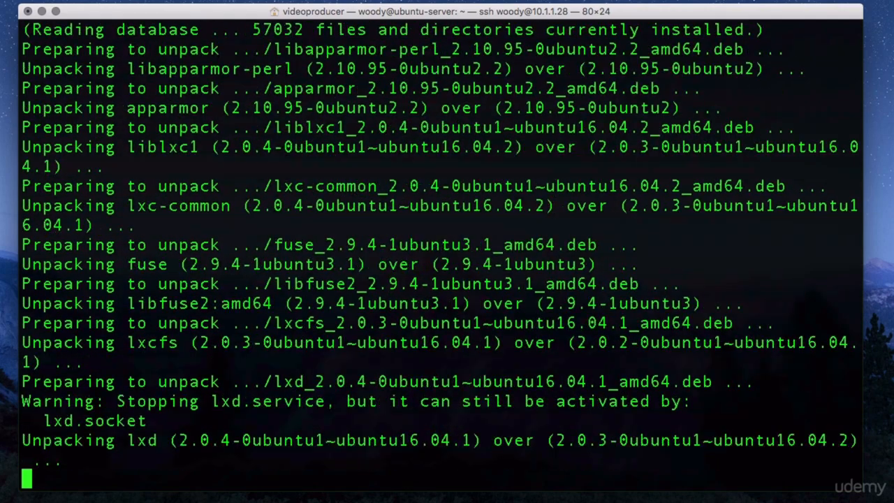
scroll(down, 3)
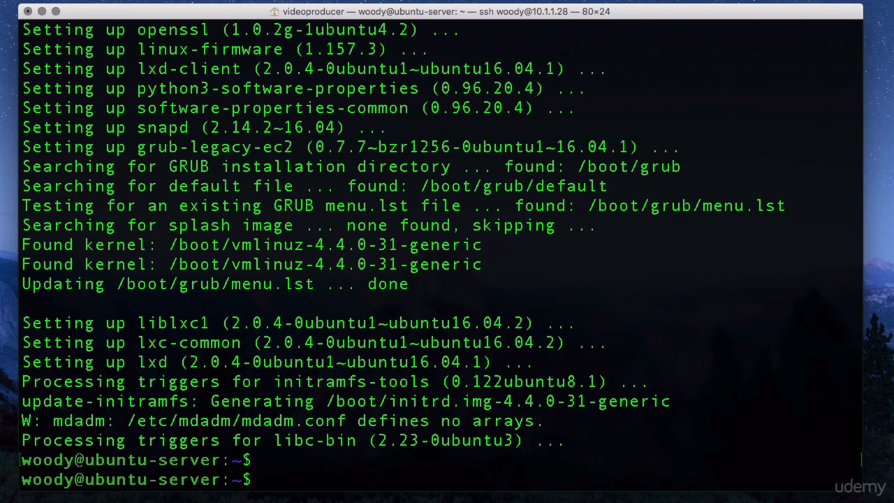
- Refresh the package lists again with sudo apt-get update
text(sudo apt-get update)
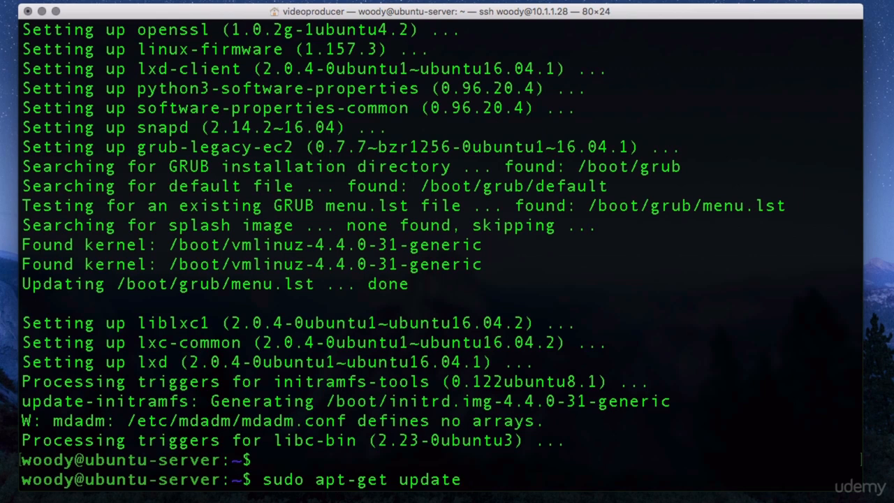
key(Return)
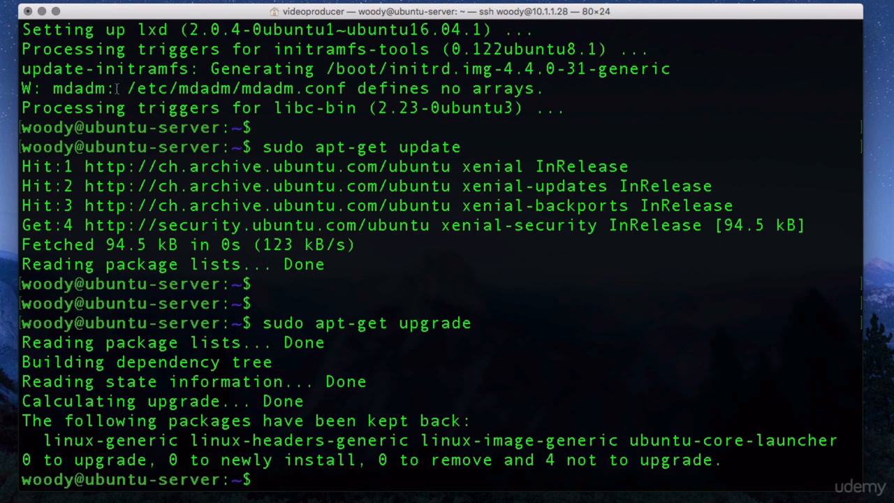
mouse_move(323, 98)
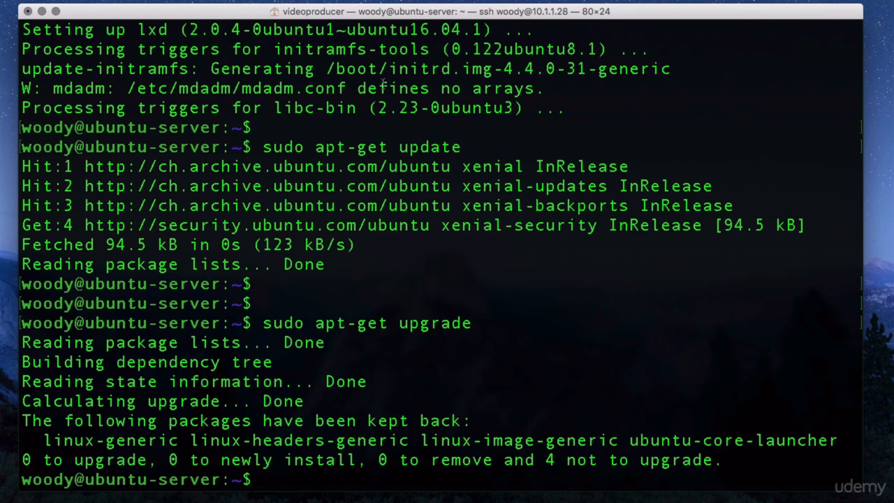
mouse_move(387, 81)
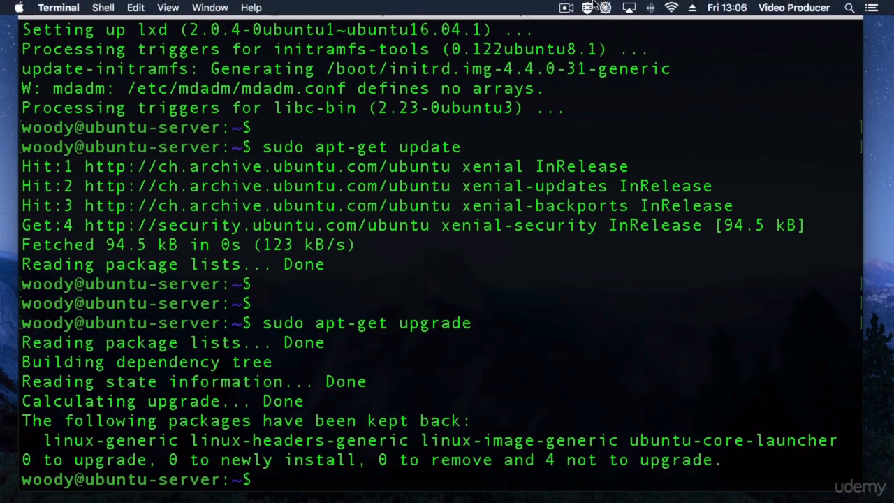
mouse_move(606, 8)
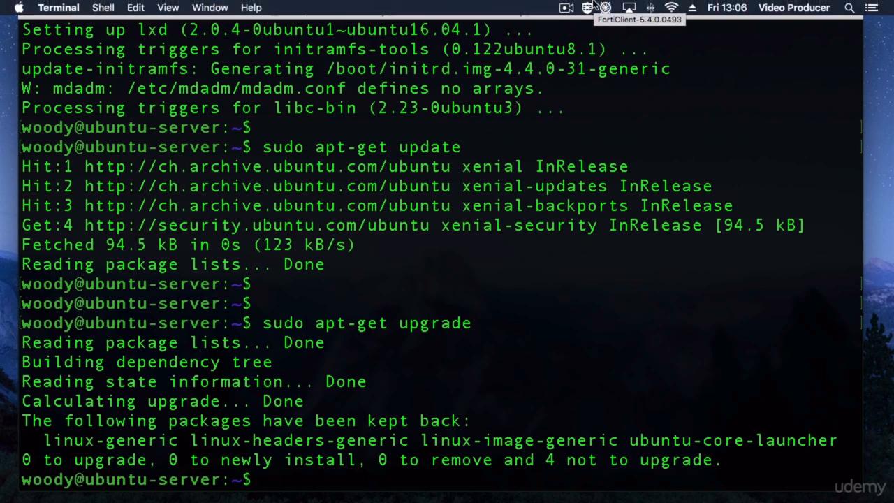